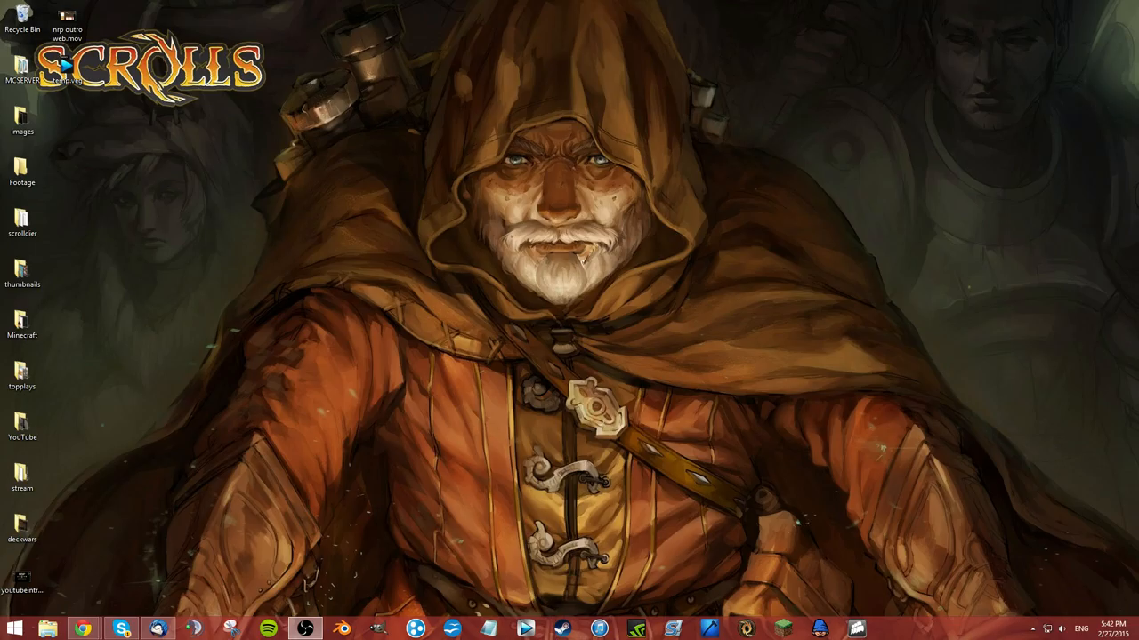
pyautogui.moveTo(537, 585)
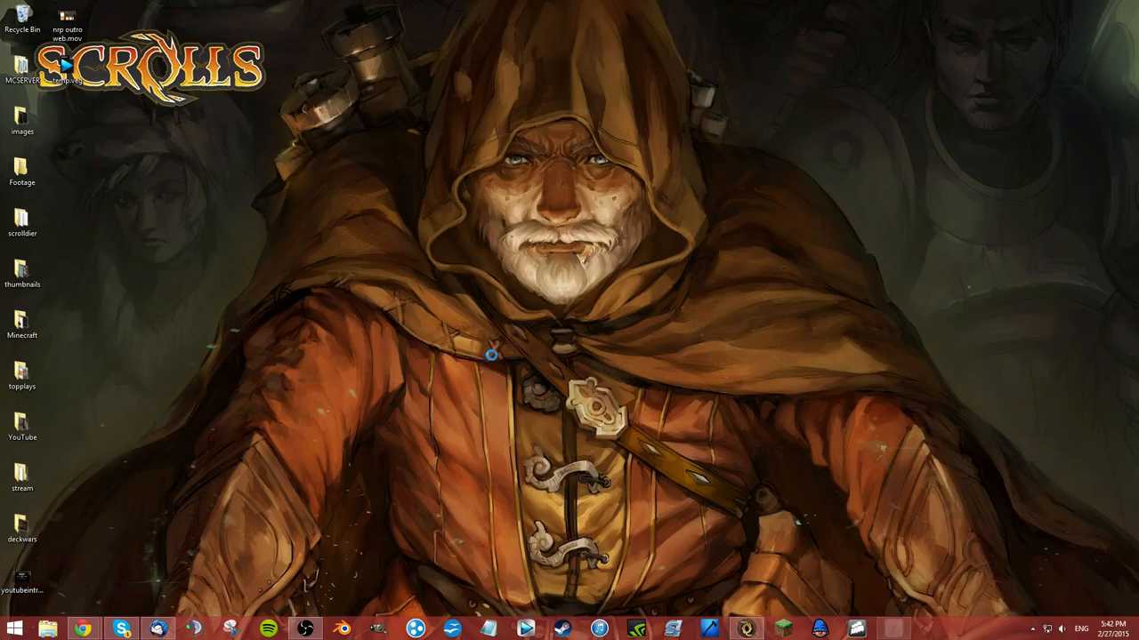
# Launch and close Scrolls, then download ScrollsModLoader-win.zip from the Summoner for 1010 release.
pyautogui.click(894, 629)
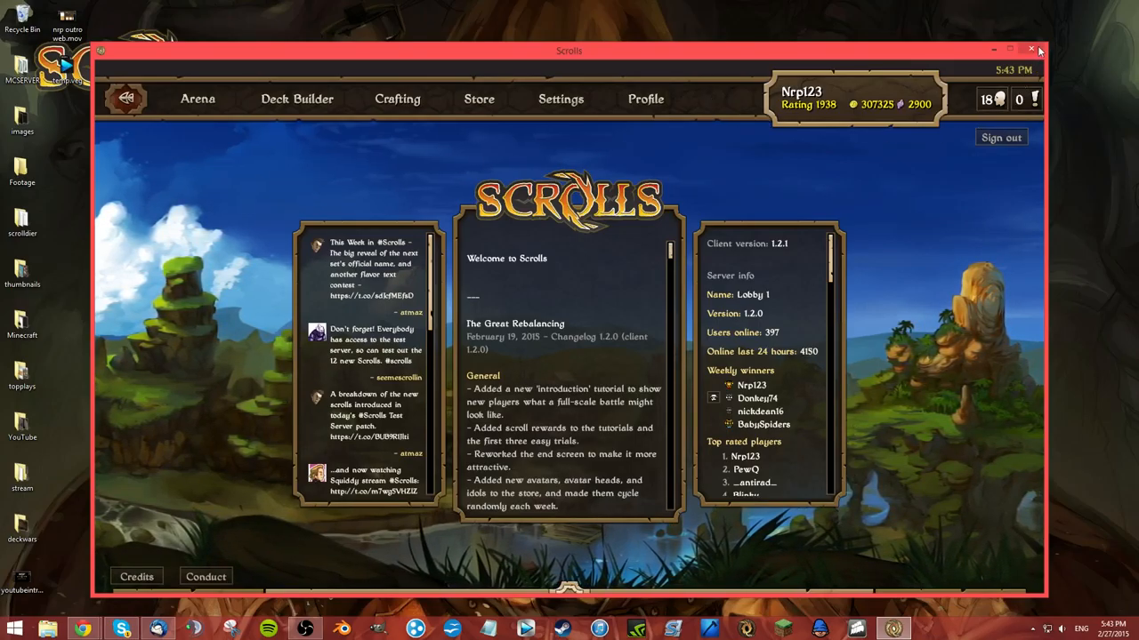
pyautogui.click(1030, 49)
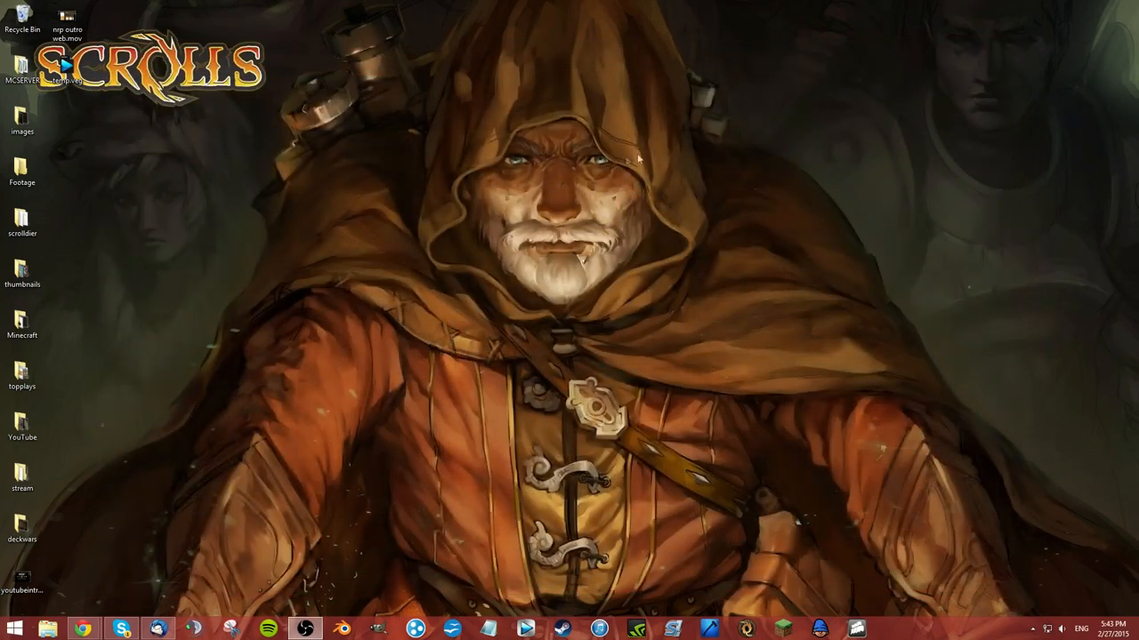
pyautogui.moveTo(605, 169)
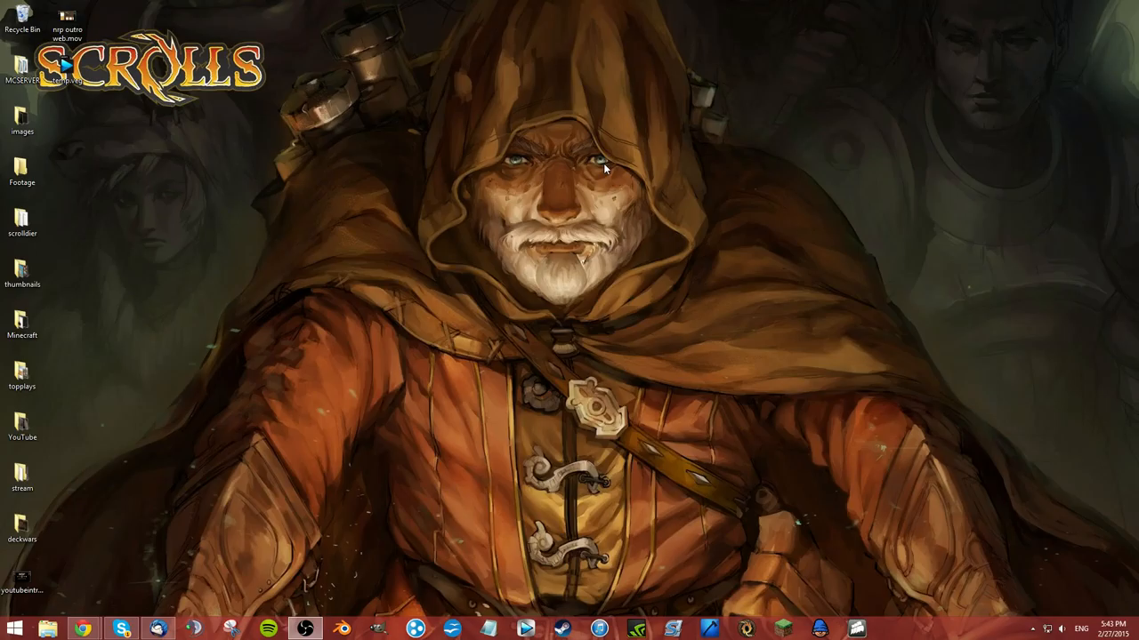
pyautogui.moveTo(745, 632)
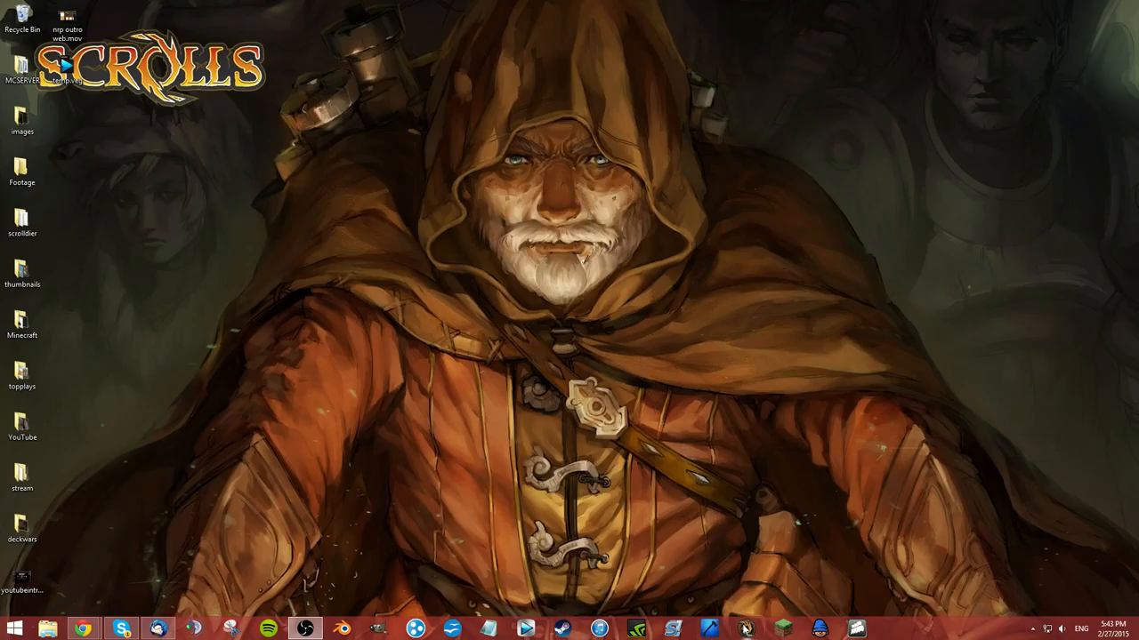
pyautogui.moveTo(747, 629)
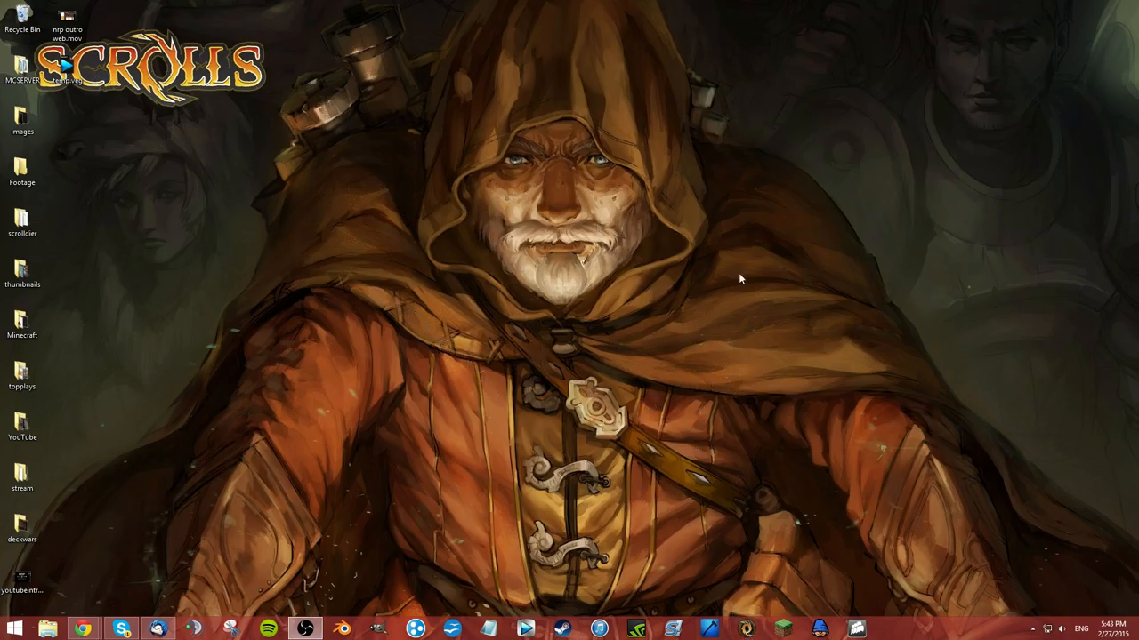
pyautogui.moveTo(489, 250)
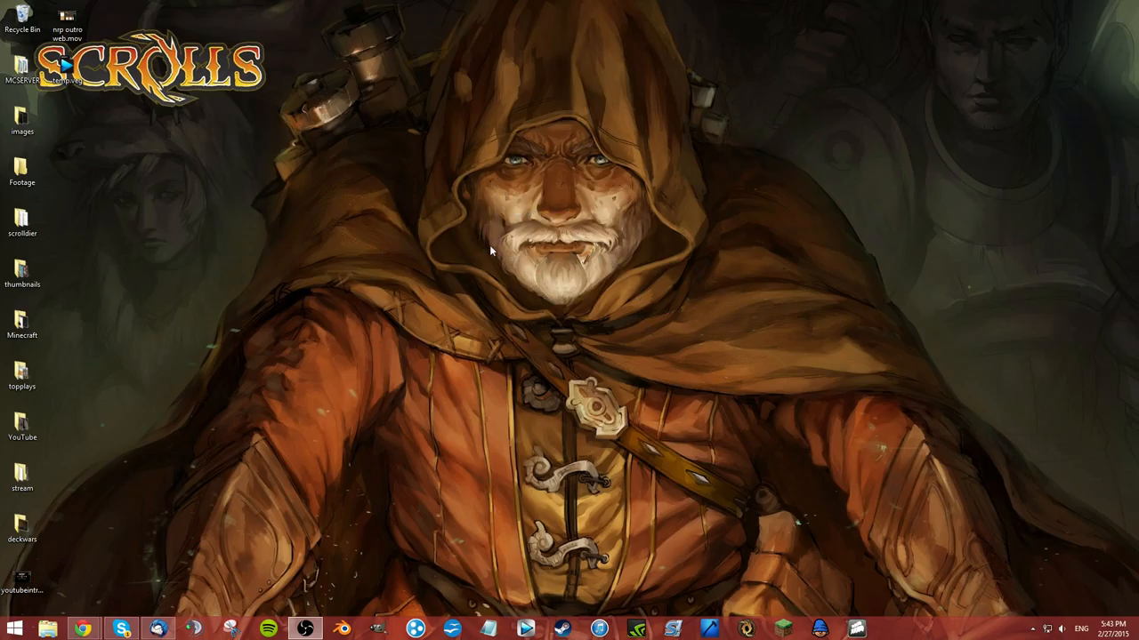
pyautogui.rightClick(745, 628)
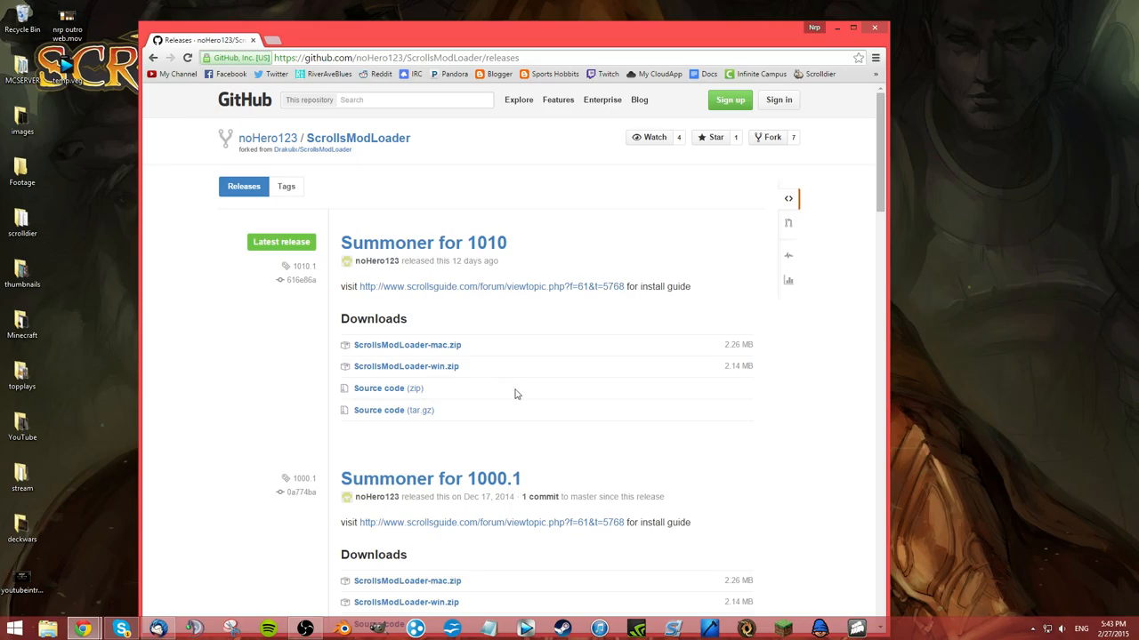
pyautogui.moveTo(436, 294)
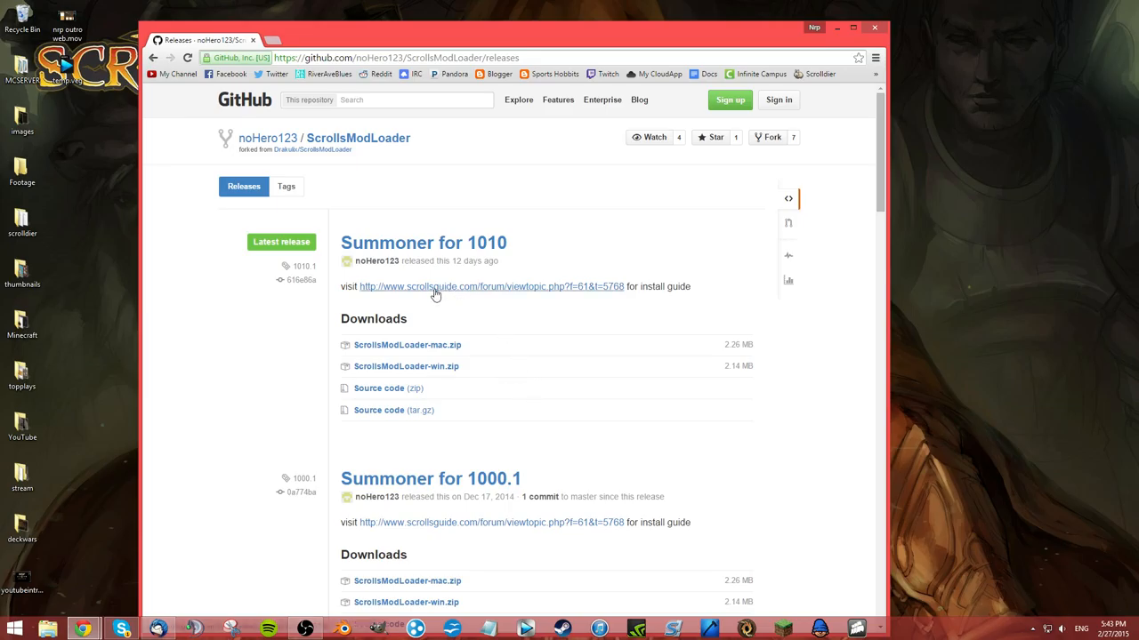
pyautogui.moveTo(687, 340)
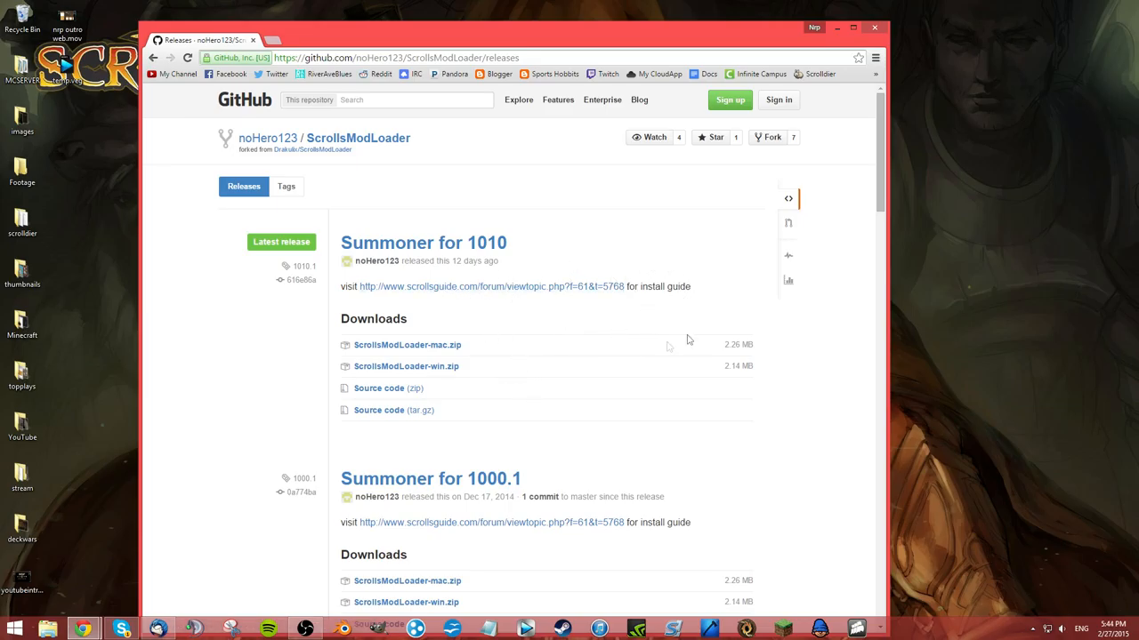
pyautogui.moveTo(489, 258)
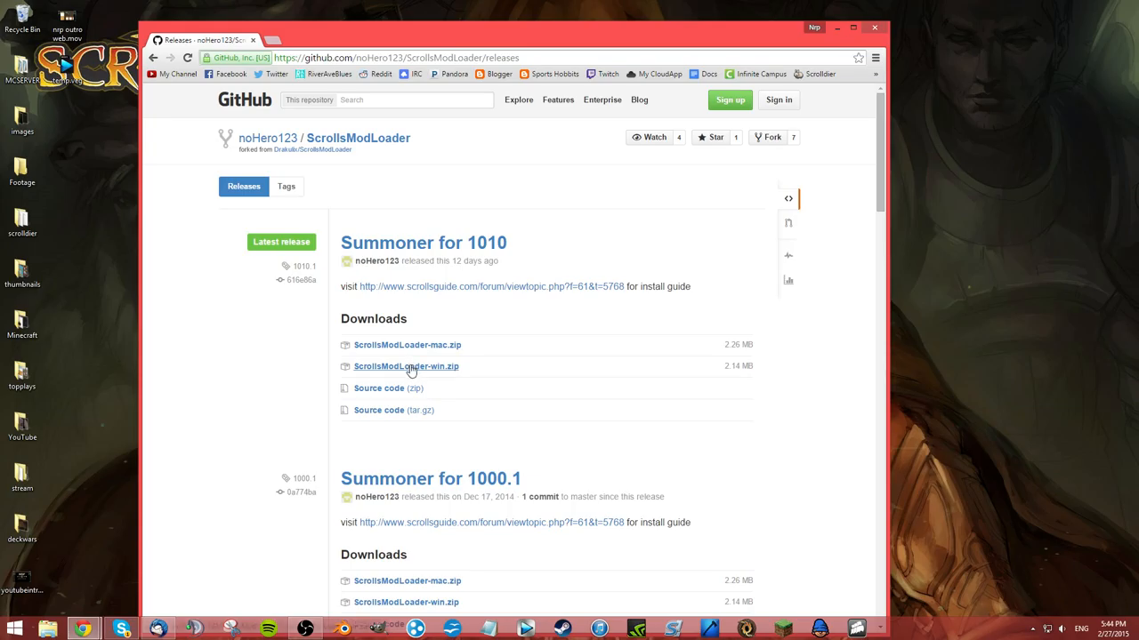
pyautogui.click(405, 366)
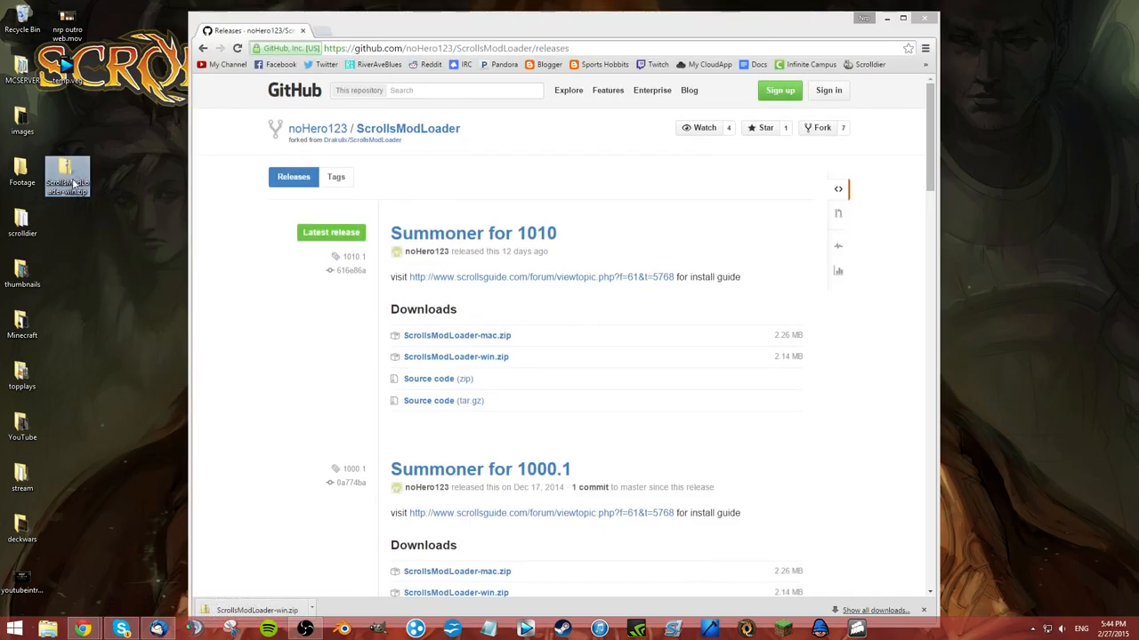
# Extract ScrollsModLoader-win.zip onto the desktop with Extract Here.
pyautogui.rightClick(67, 173)
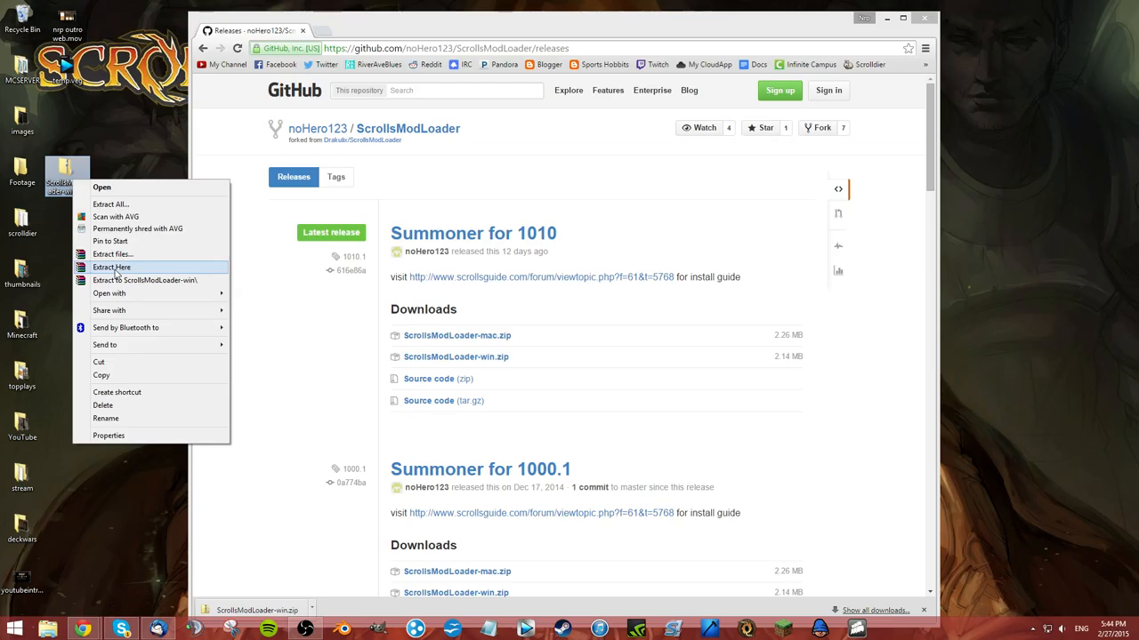
pyautogui.click(112, 267)
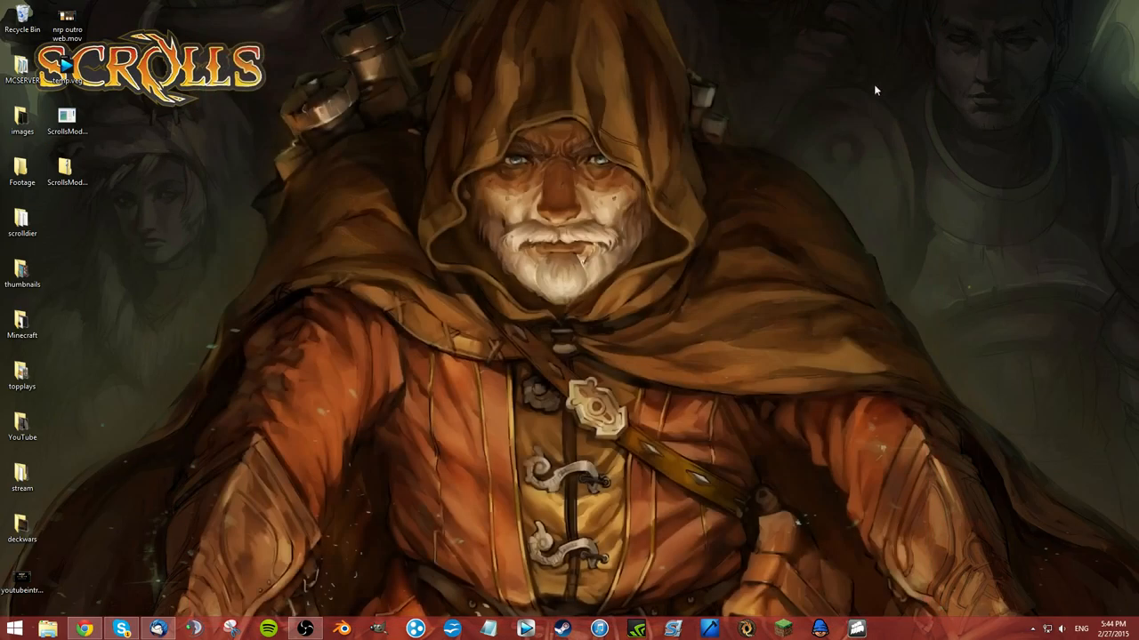
# Browse in File Explorer to the Scrolls folder under C:\Program Files (x86).
pyautogui.click(48, 629)
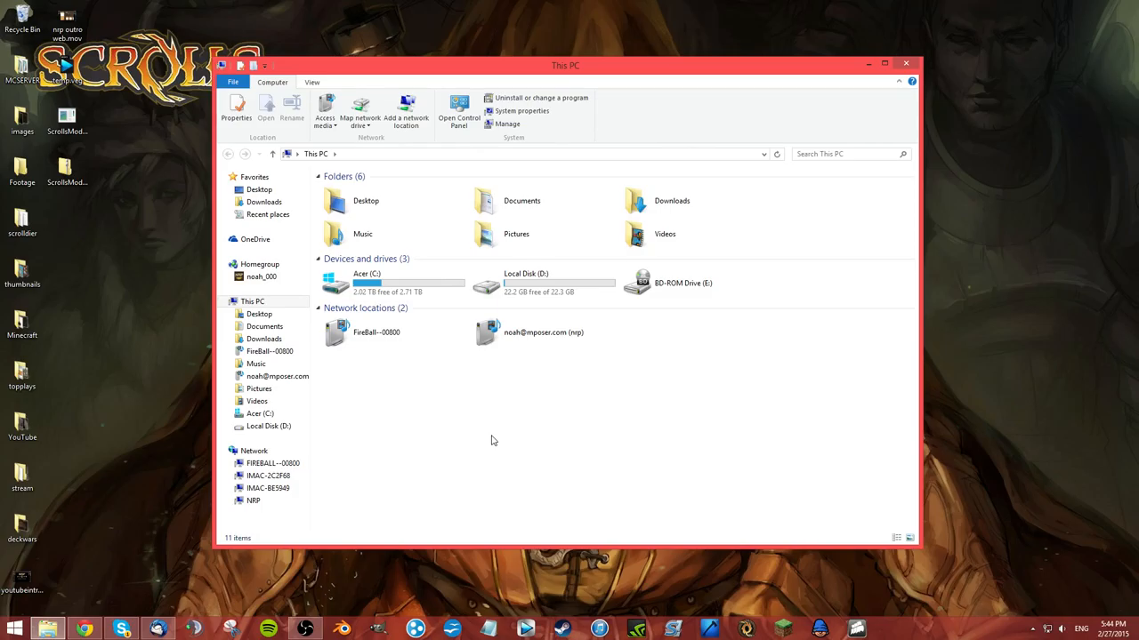
pyautogui.moveTo(462, 434)
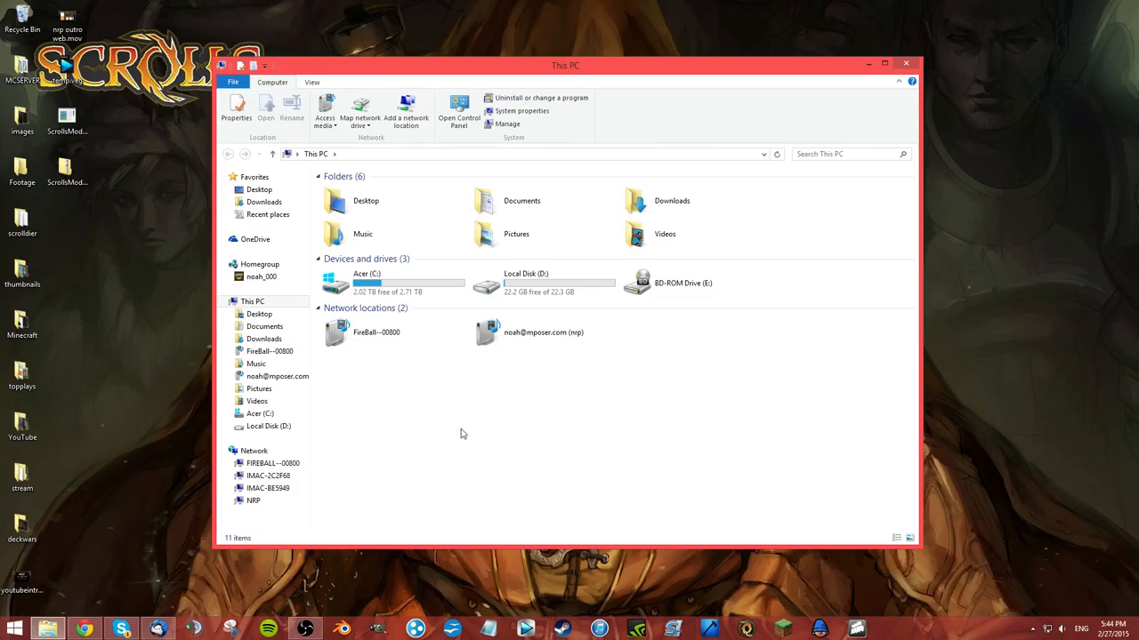
pyautogui.doubleClick(335, 283)
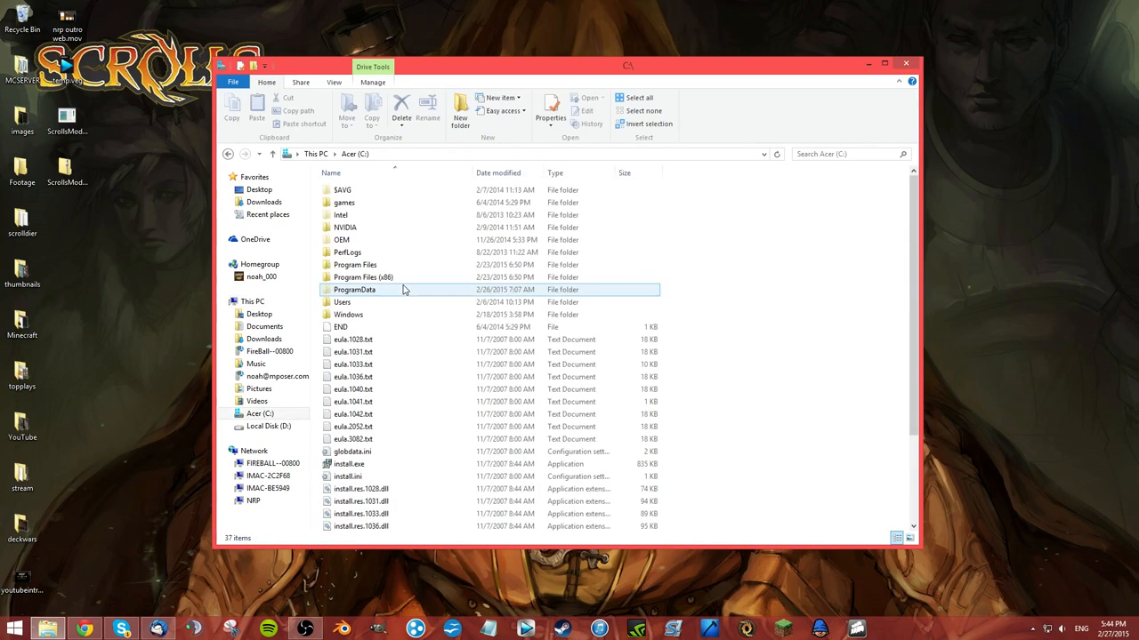
pyautogui.click(363, 277)
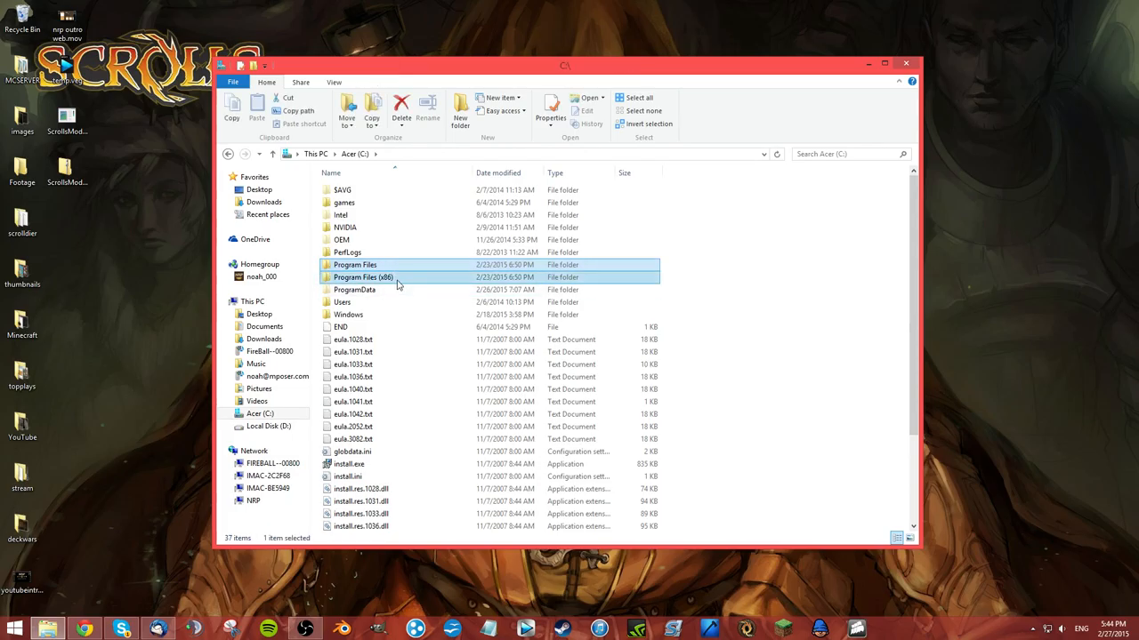
pyautogui.click(362, 276)
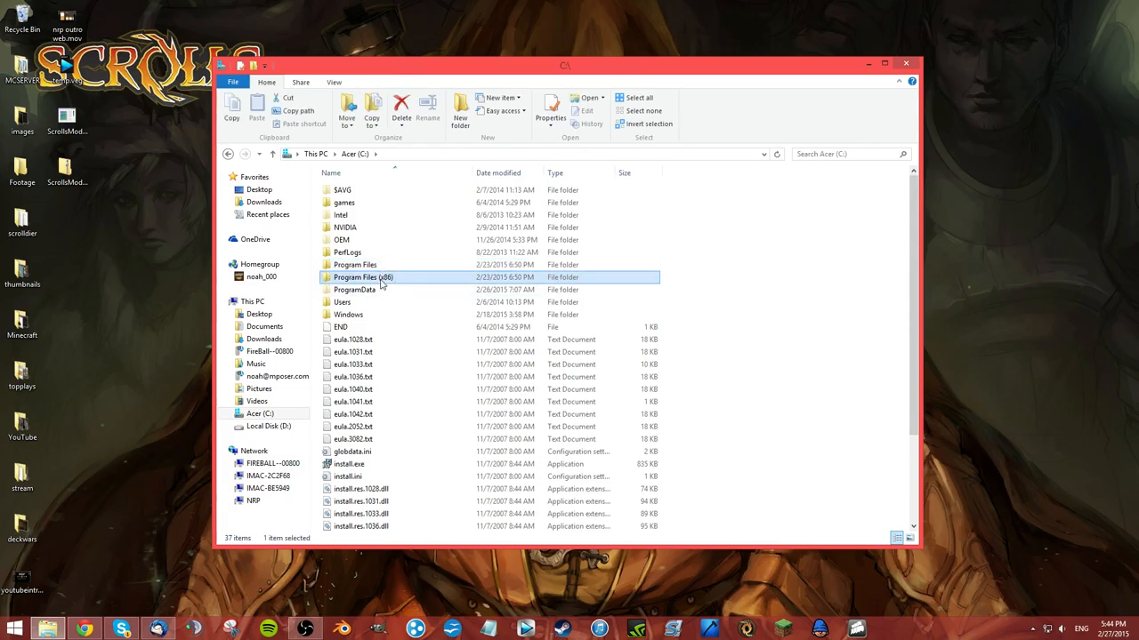
pyautogui.doubleClick(363, 277)
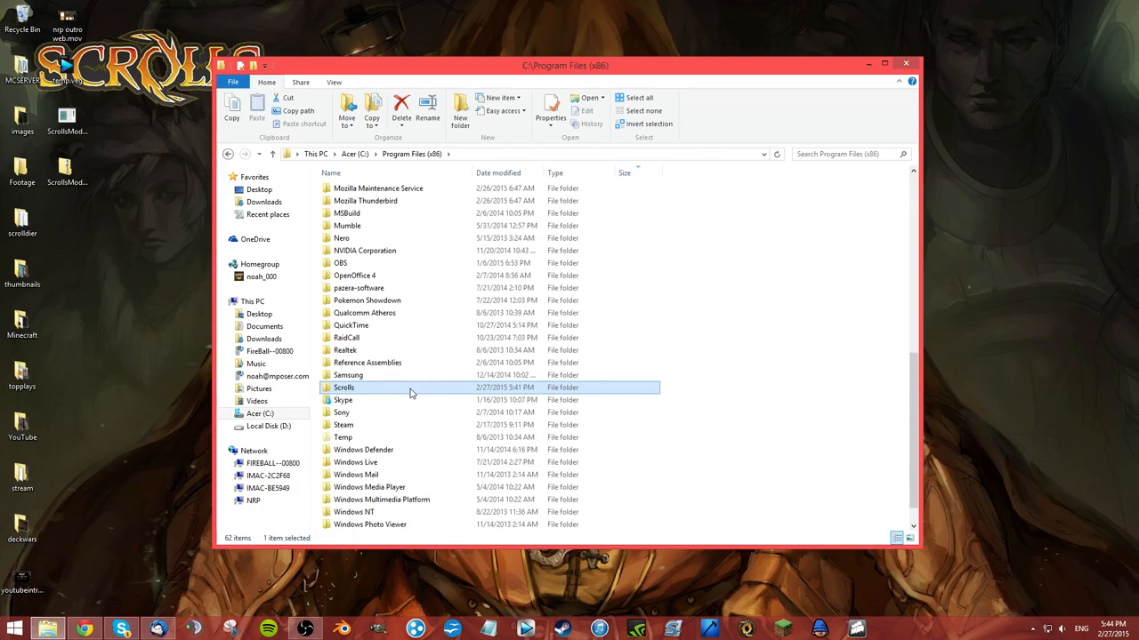
pyautogui.moveTo(373, 325)
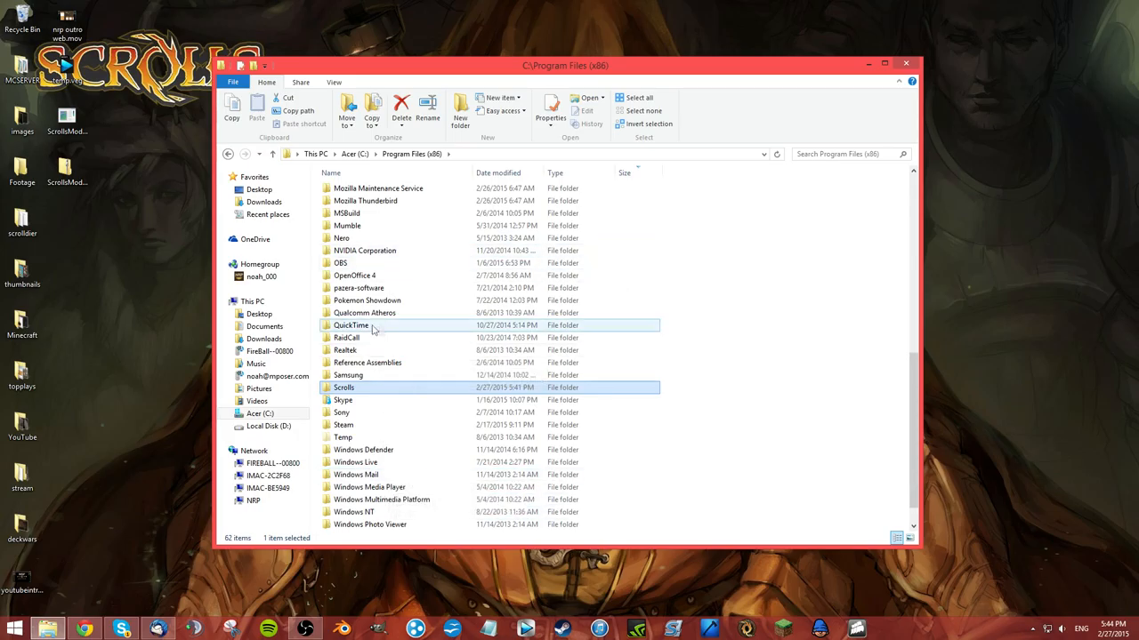
pyautogui.click(343, 399)
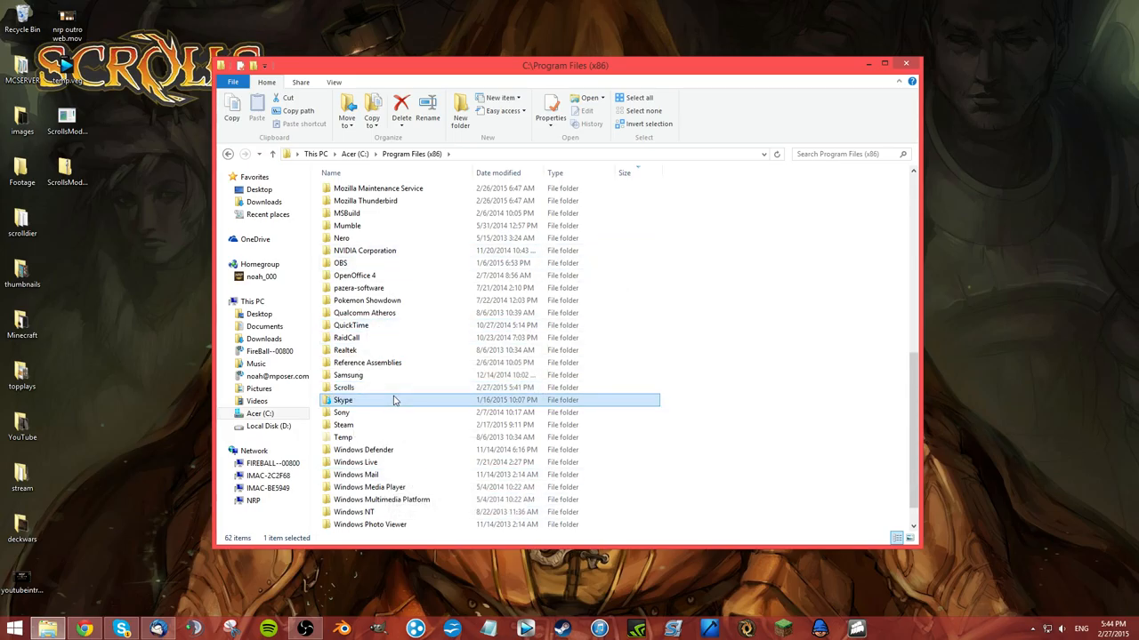
pyautogui.doubleClick(344, 387)
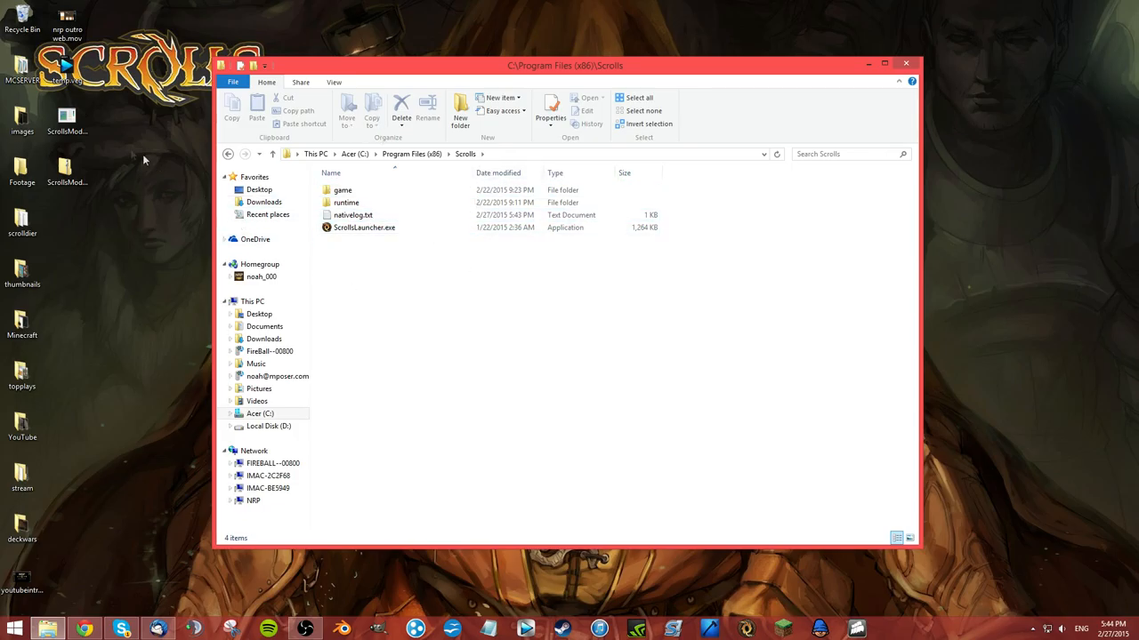
pyautogui.moveTo(67, 120)
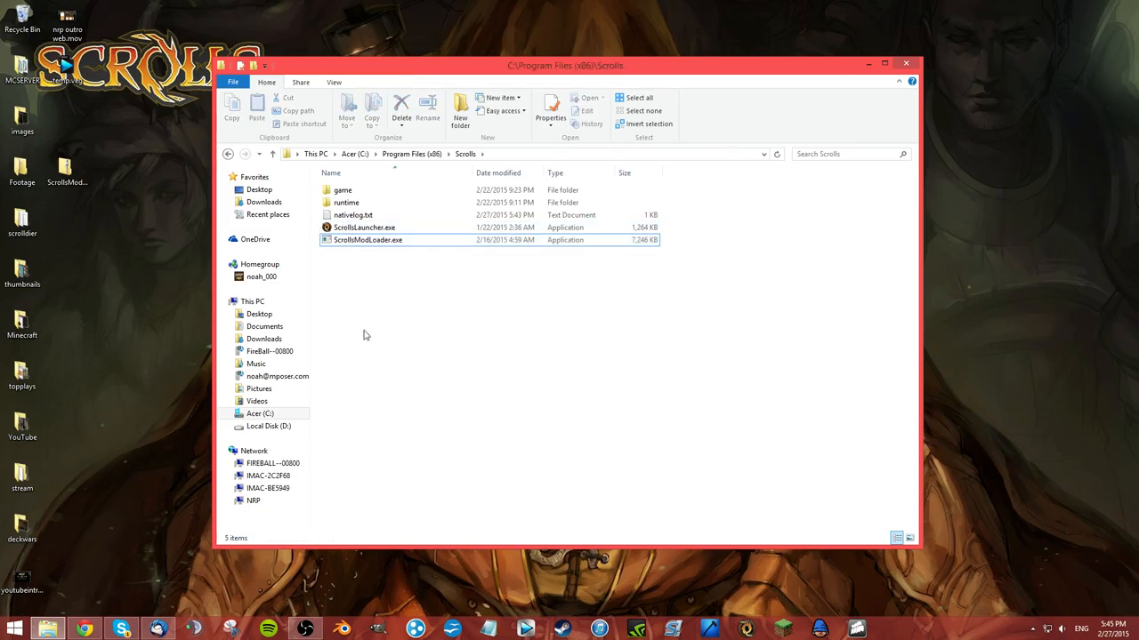
# Run ScrollsModLoader.exe in the Scrolls folder and confirm Patching complete.
pyautogui.click(368, 240)
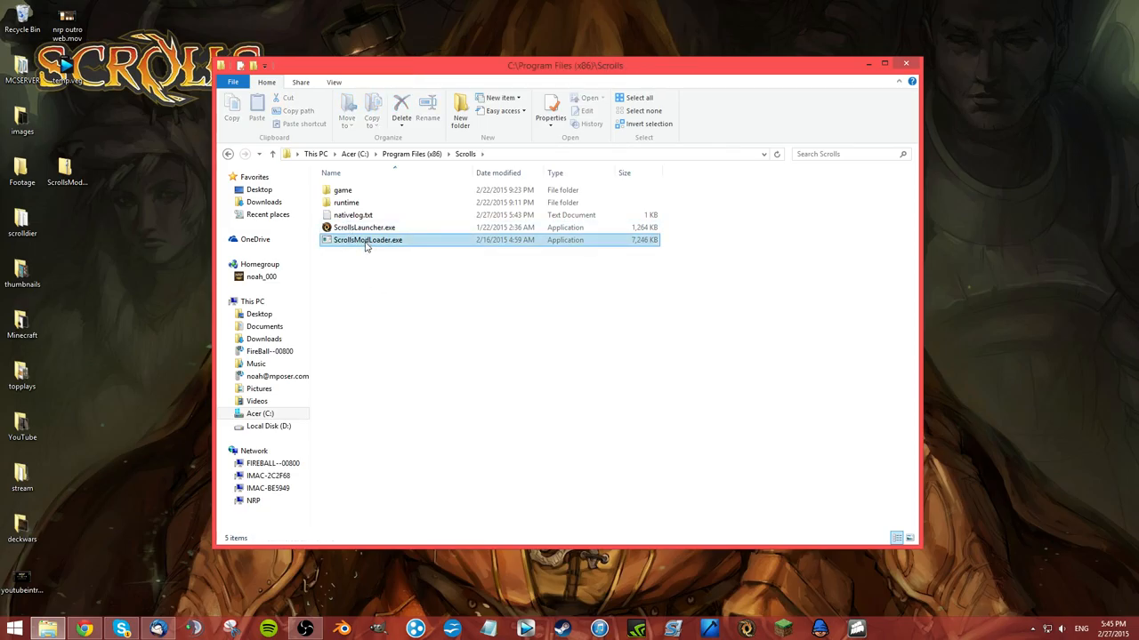
pyautogui.doubleClick(367, 240)
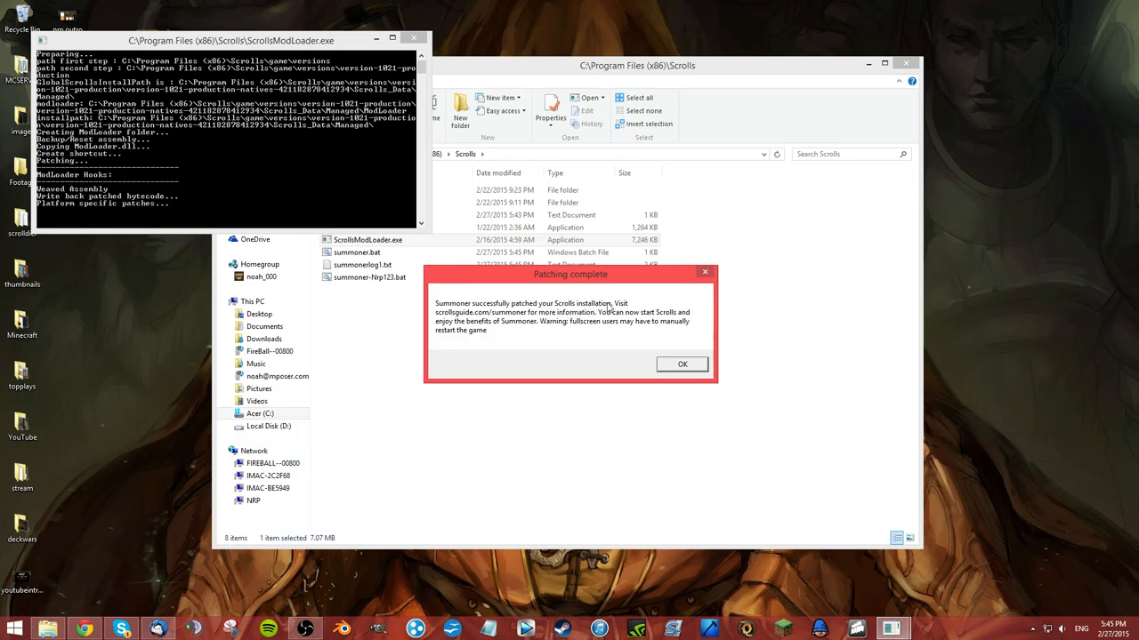
pyautogui.click(682, 364)
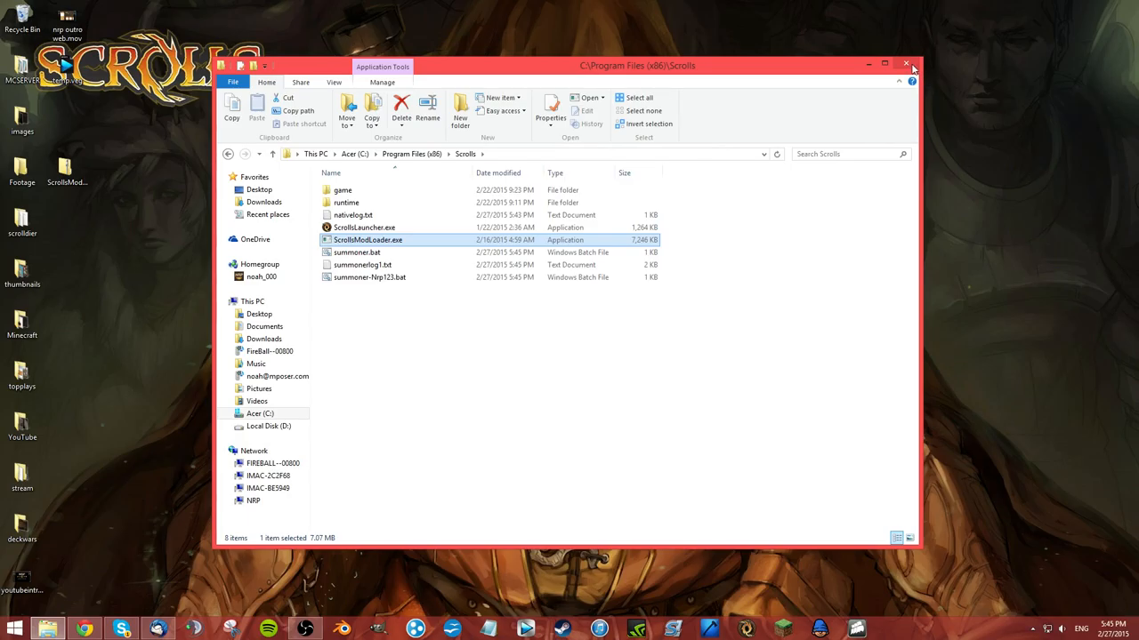
pyautogui.click(906, 64)
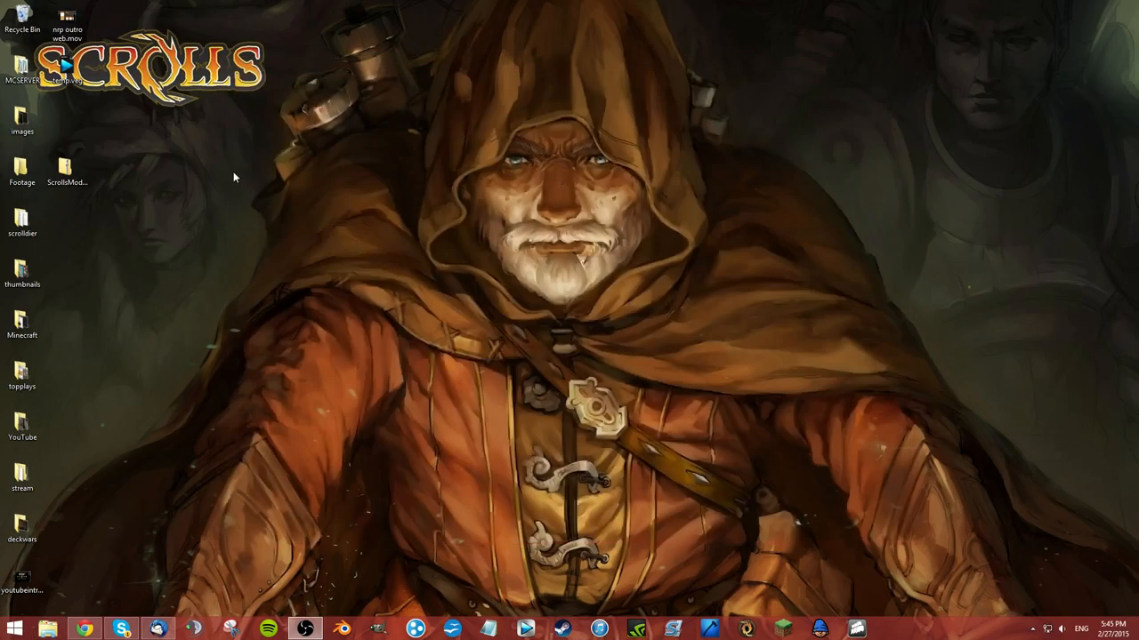
pyautogui.click(47, 630)
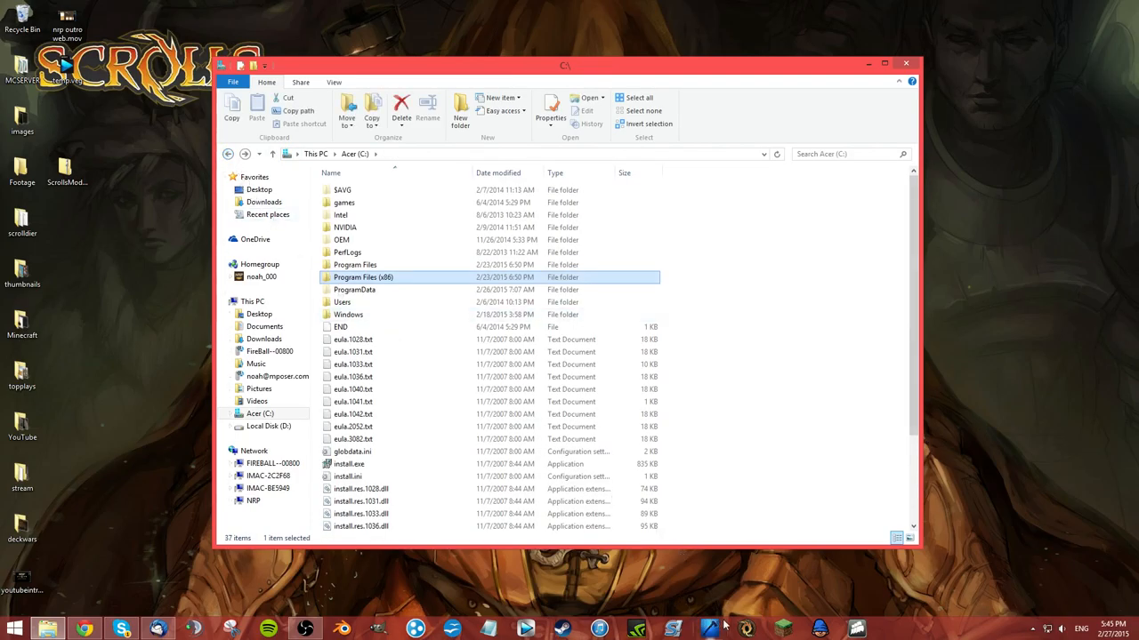
pyautogui.moveTo(749, 609)
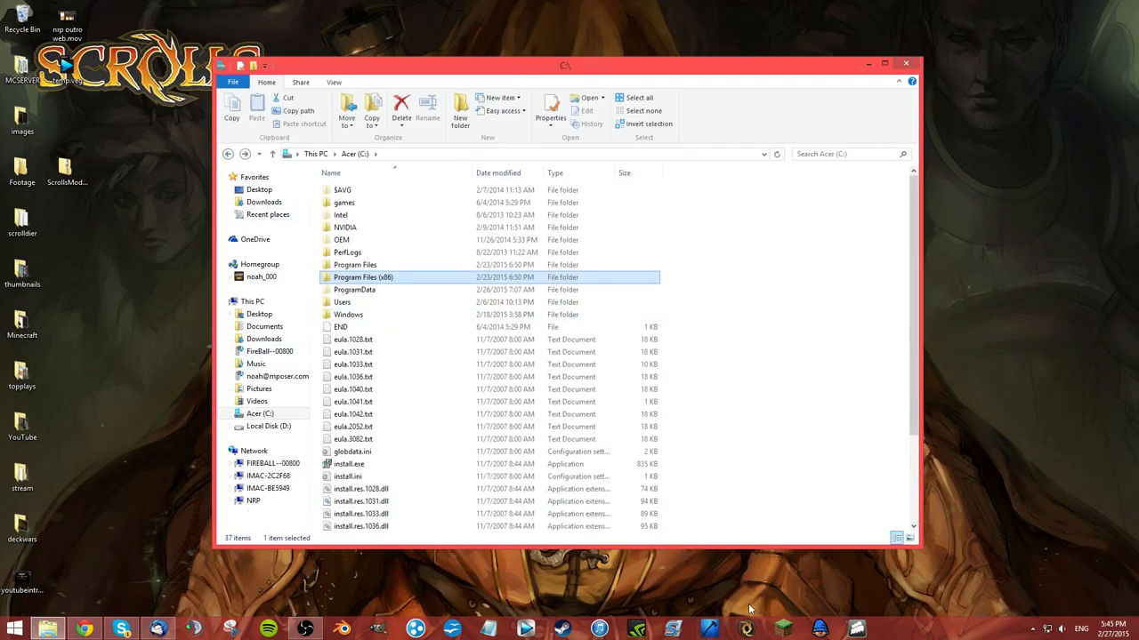
pyautogui.moveTo(747, 629)
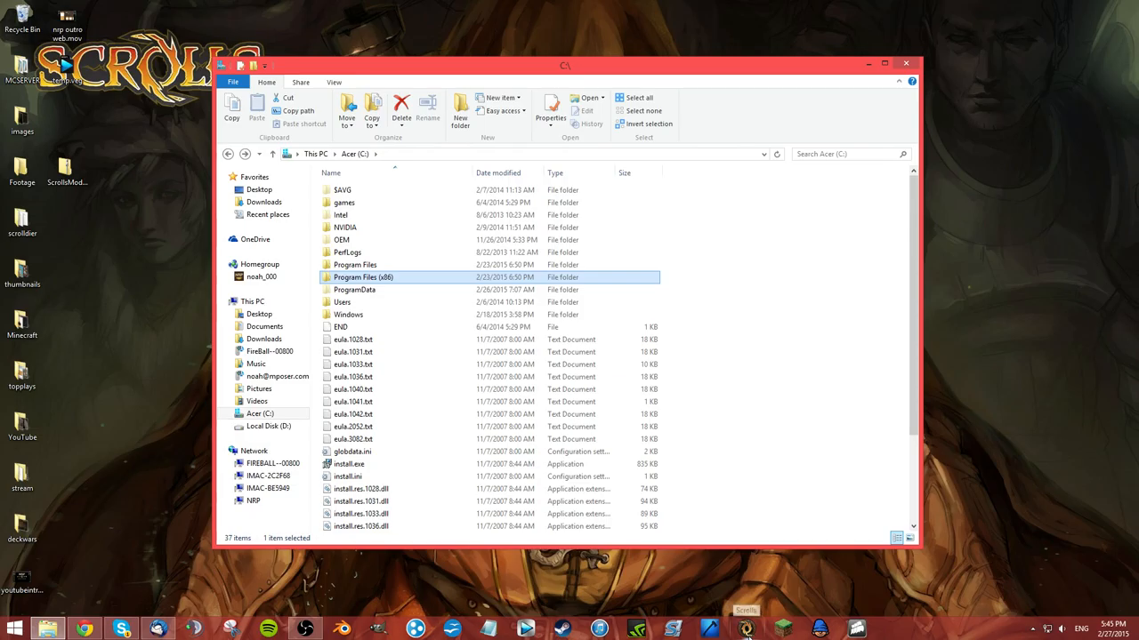
pyautogui.doubleClick(363, 277)
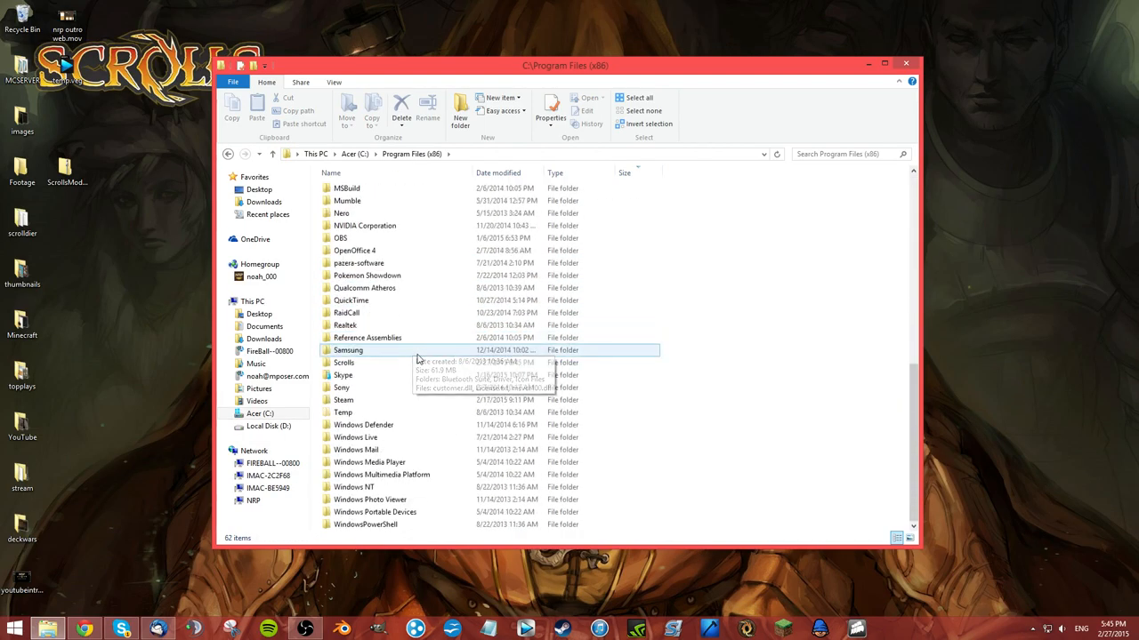
pyautogui.doubleClick(343, 362)
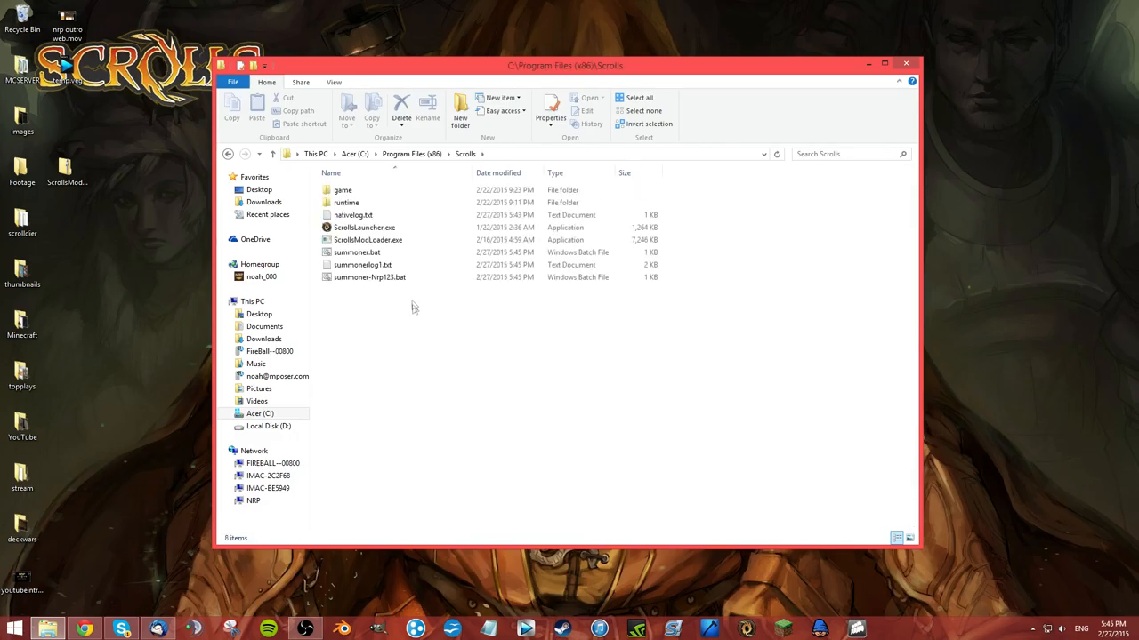
# Create a desktop shortcut to summoner.bat from the Scrolls install folder.
pyautogui.click(357, 252)
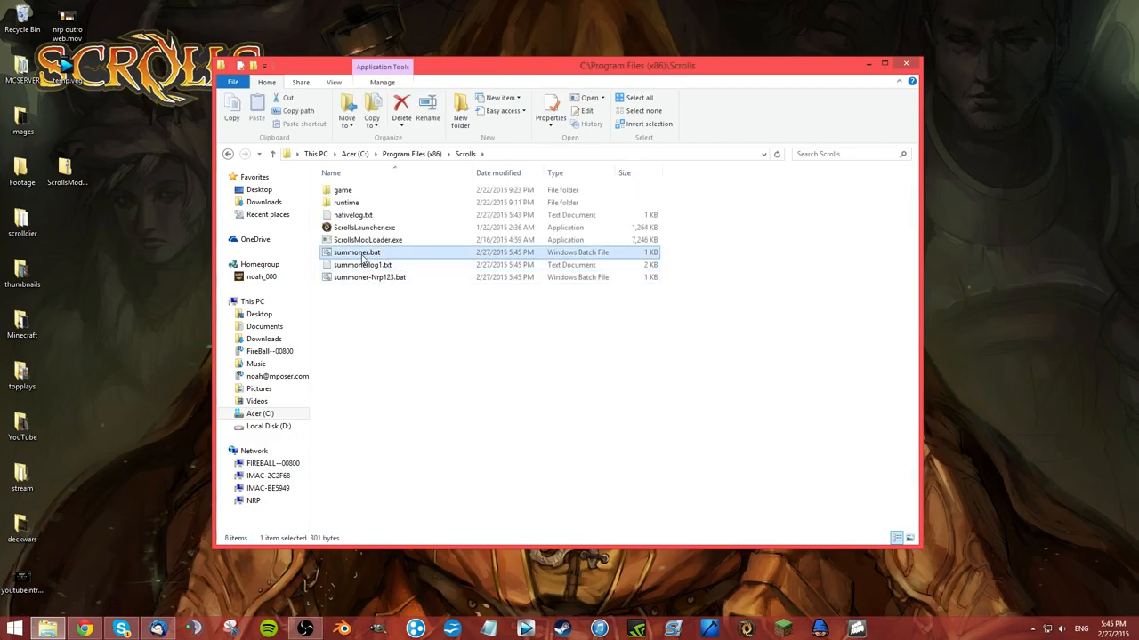
pyautogui.rightClick(357, 252)
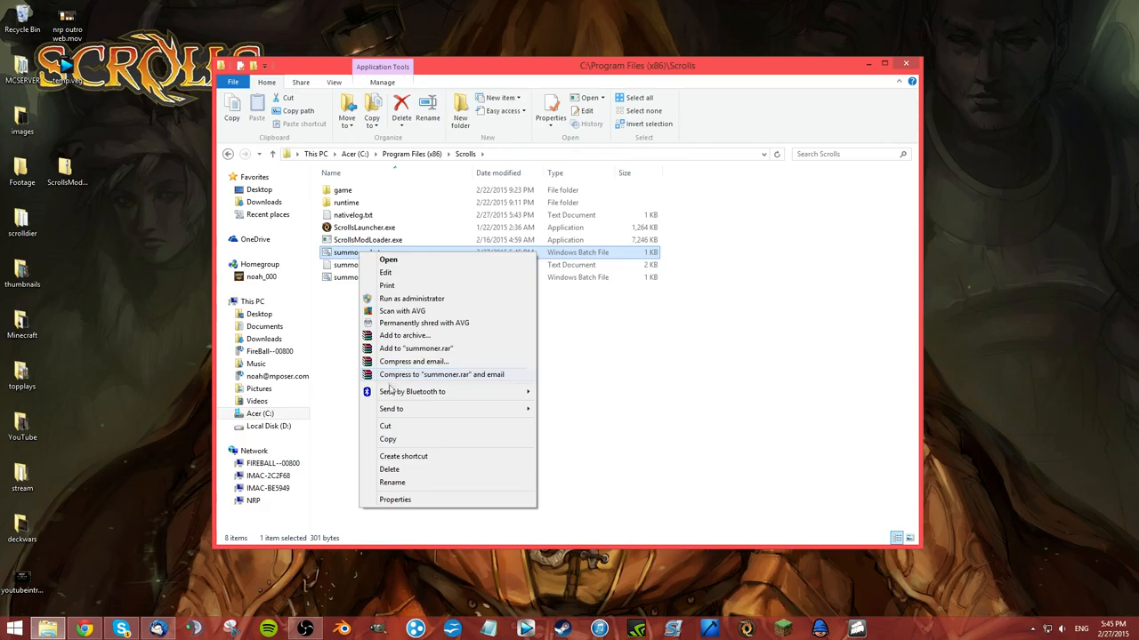
pyautogui.click(403, 456)
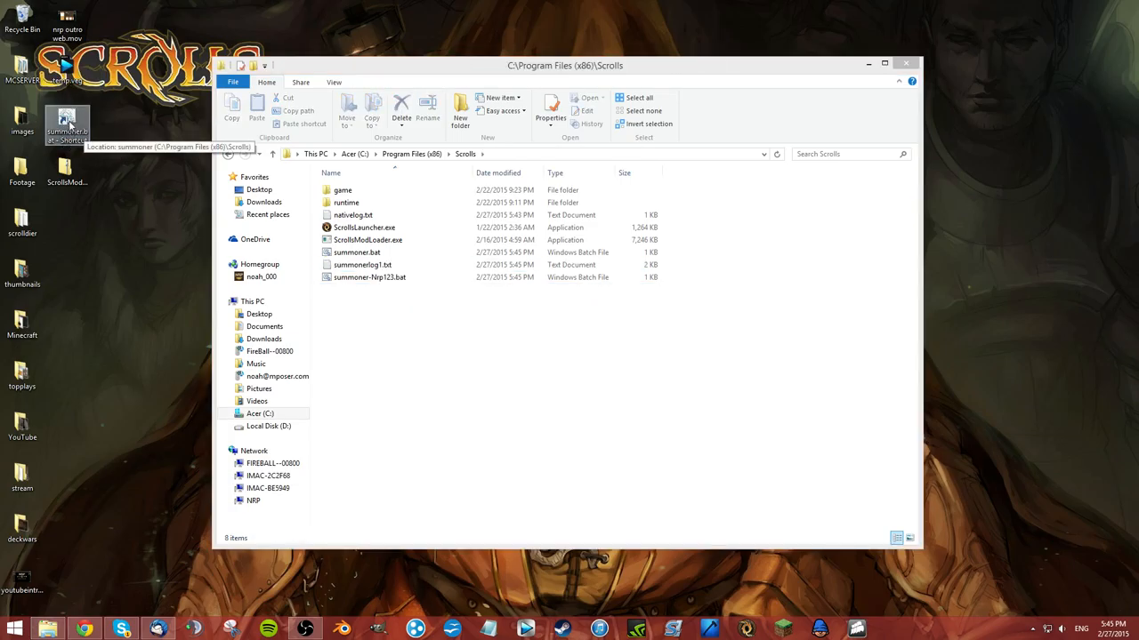
pyautogui.rightClick(67, 125)
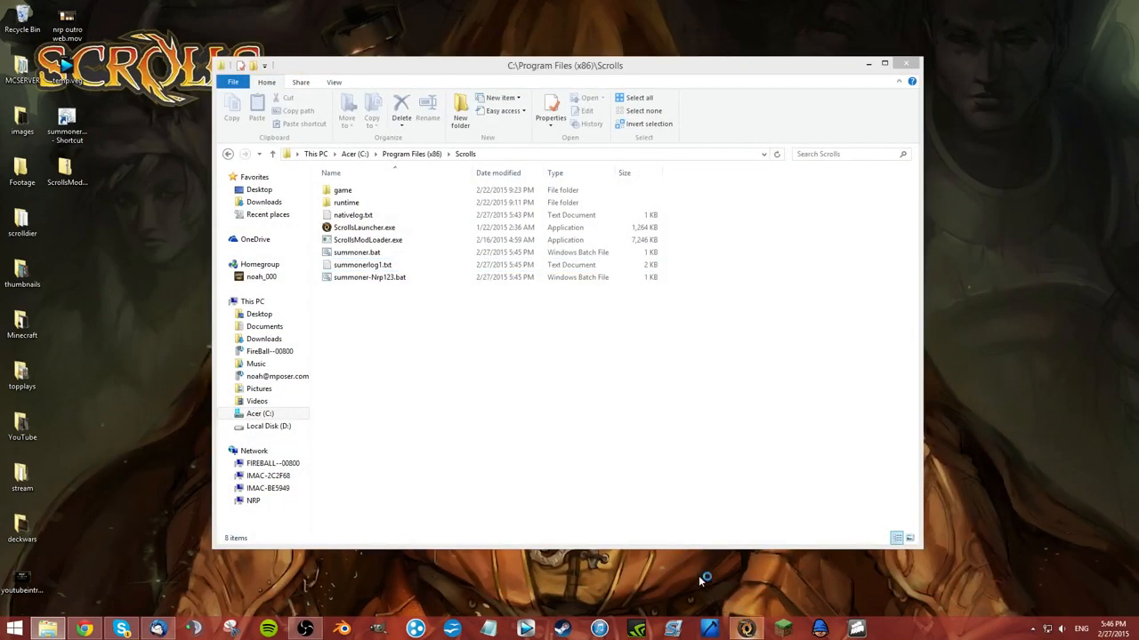
# Start Scrolls through the summoner.bat shortcut and PLAY, then bring Explorer back to front.
pyautogui.doubleClick(364, 227)
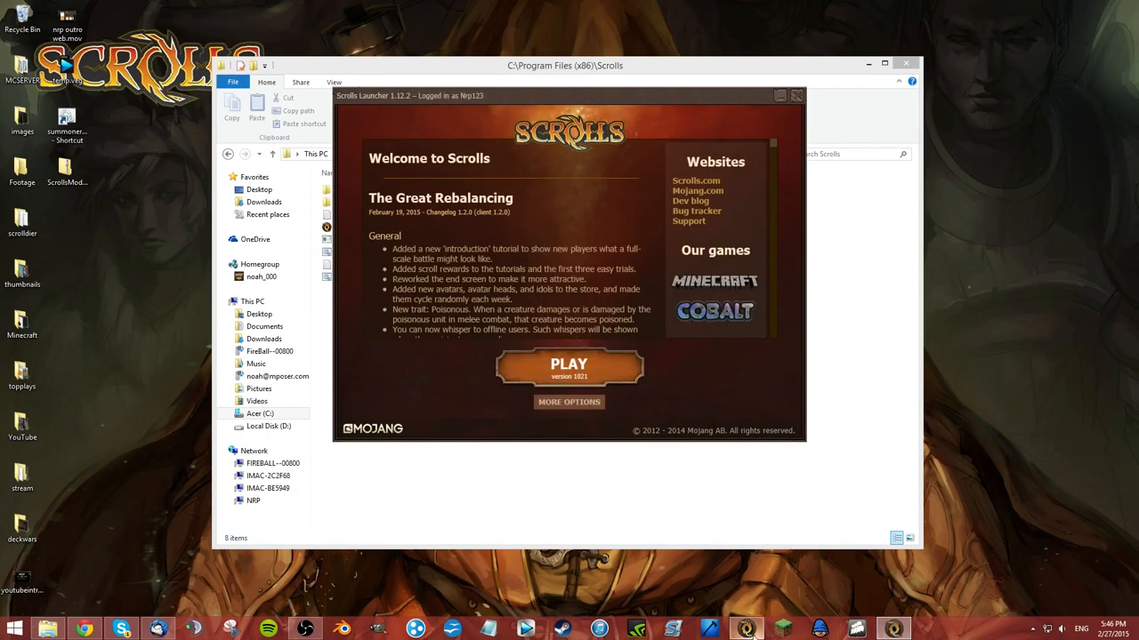
pyautogui.click(569, 365)
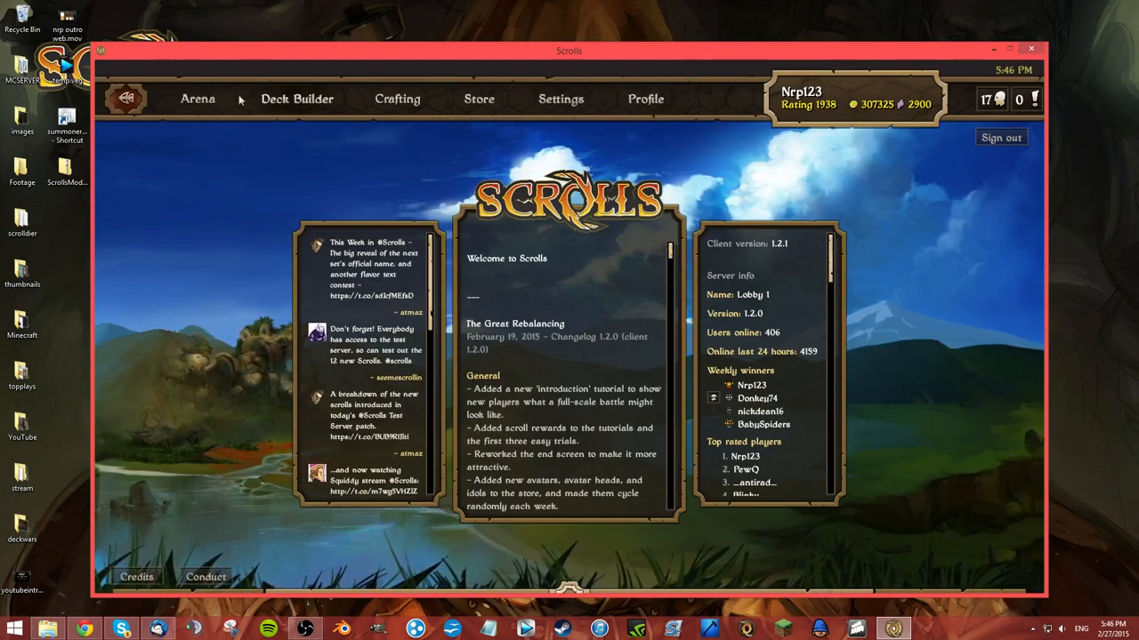
pyautogui.click(645, 99)
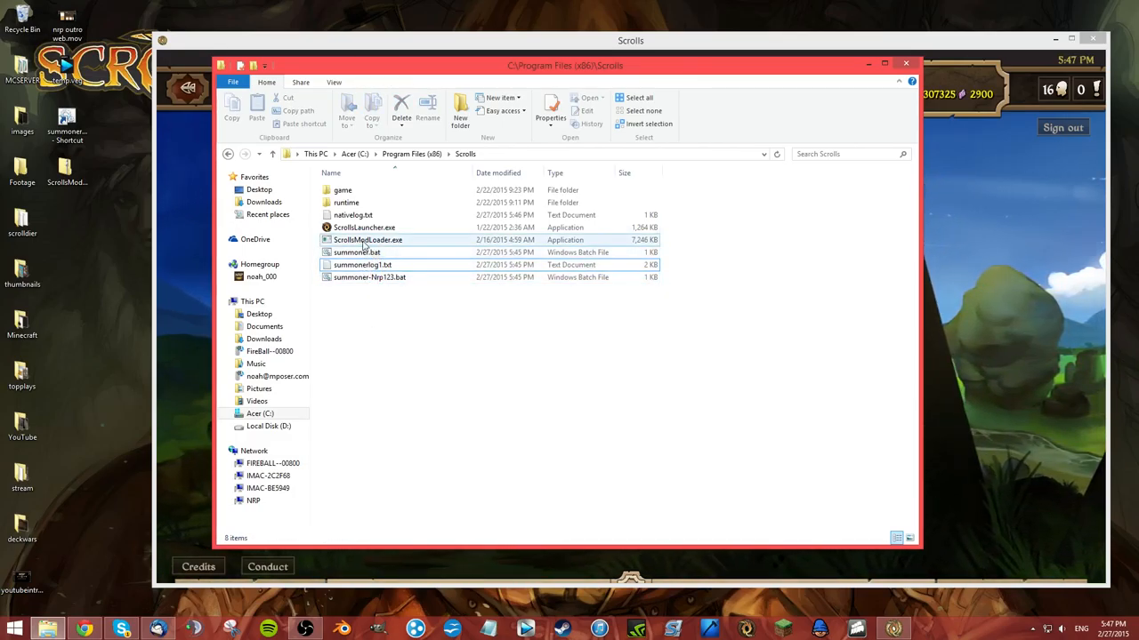
# Check the patcher-created files, return to the Scrolls folder, and close the Explorer window.
pyautogui.click(347, 202)
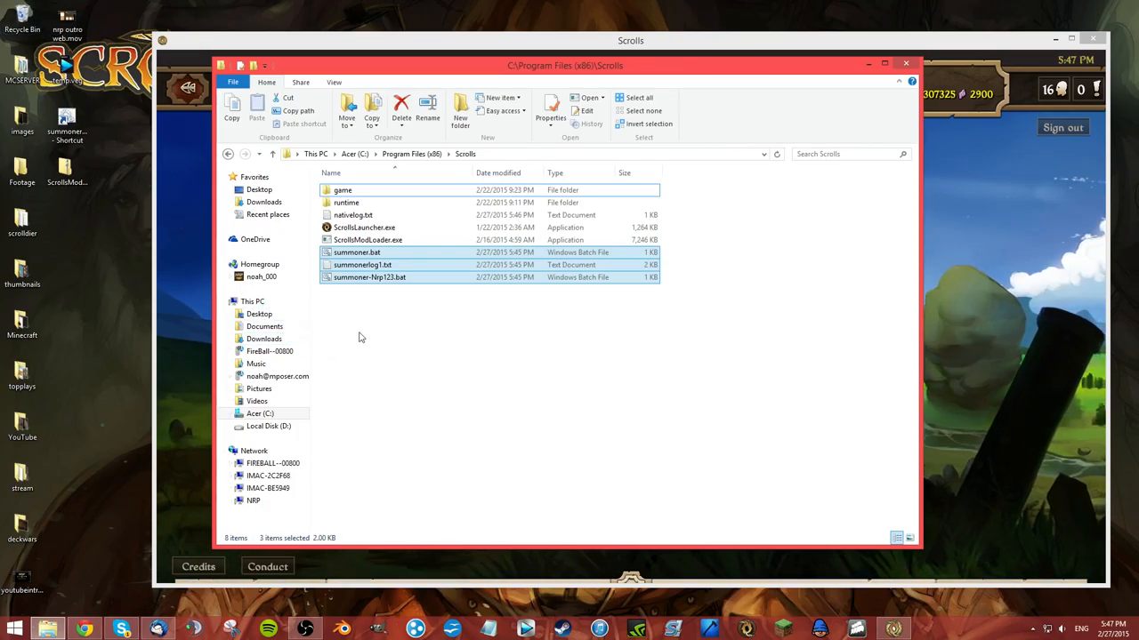
pyautogui.click(368, 240)
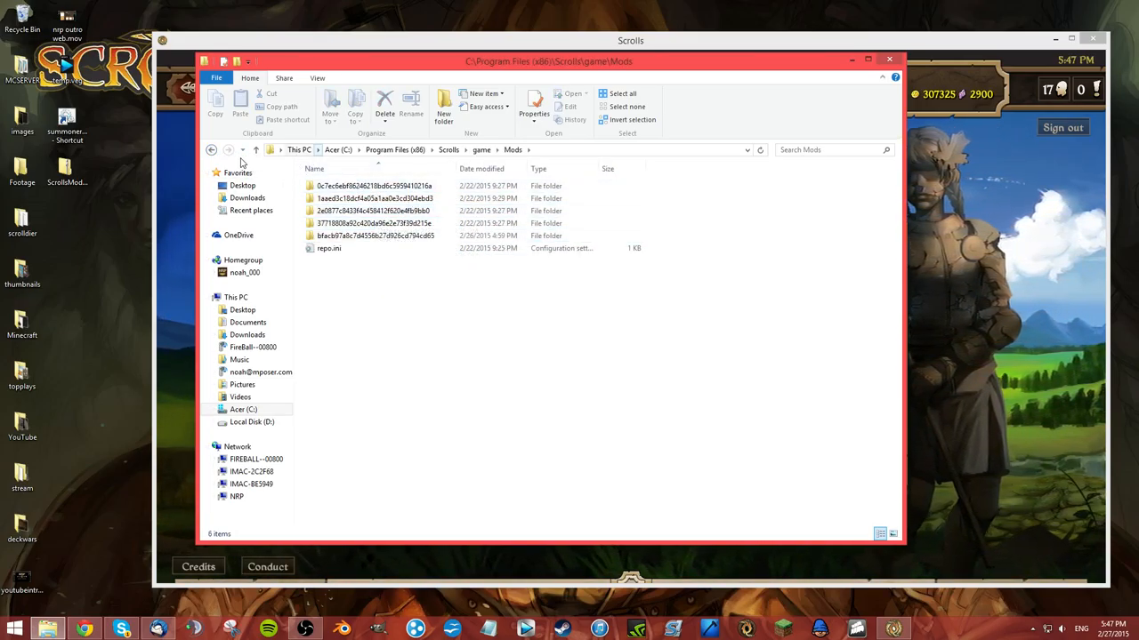
pyautogui.click(211, 149)
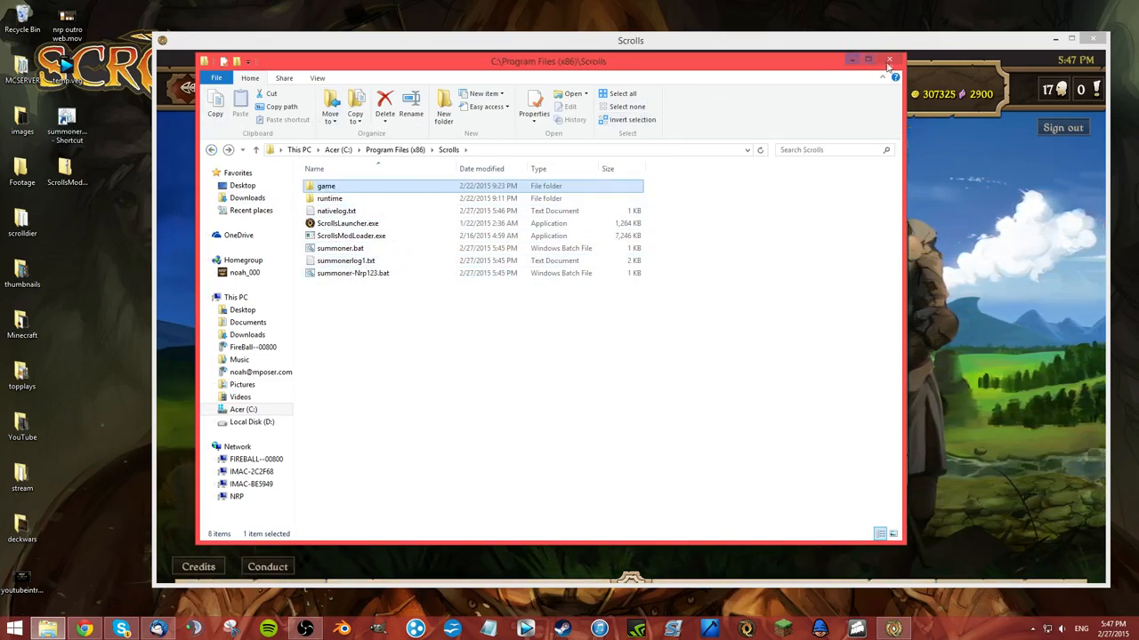
pyautogui.click(868, 60)
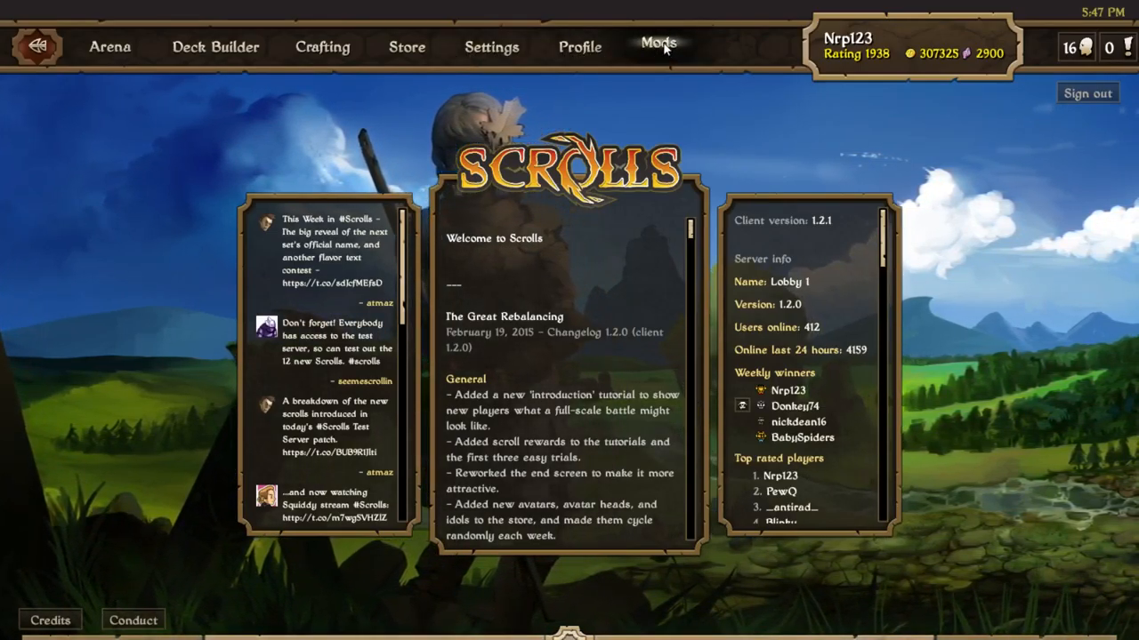
# Open the Summoner mods screen listing installed and downloadable mods.
pyautogui.click(658, 42)
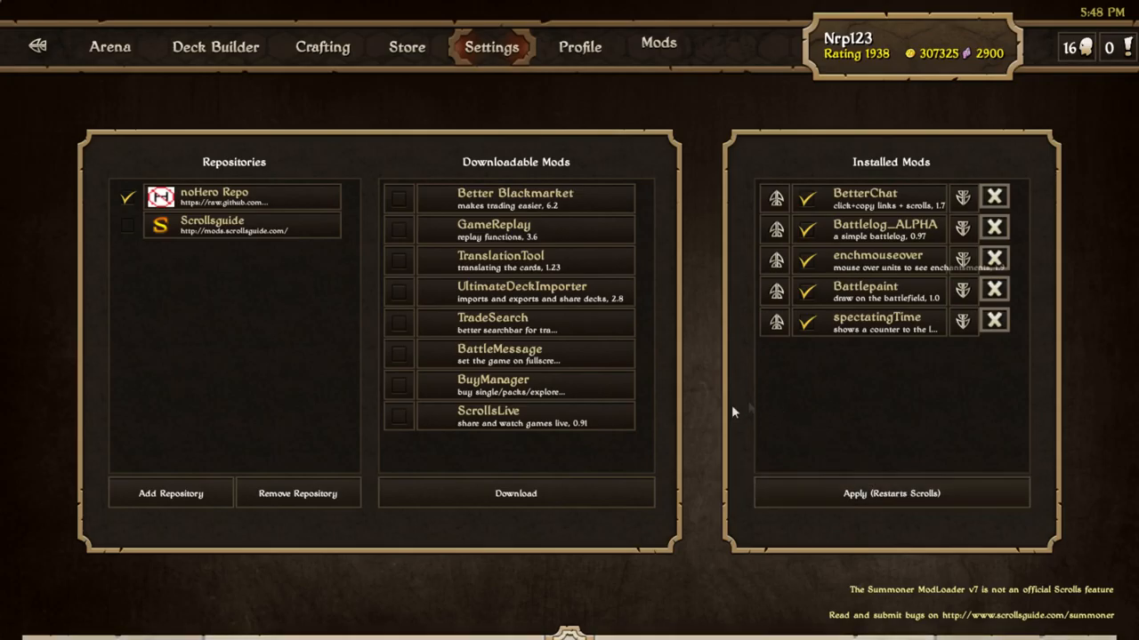
pyautogui.moveTo(305, 304)
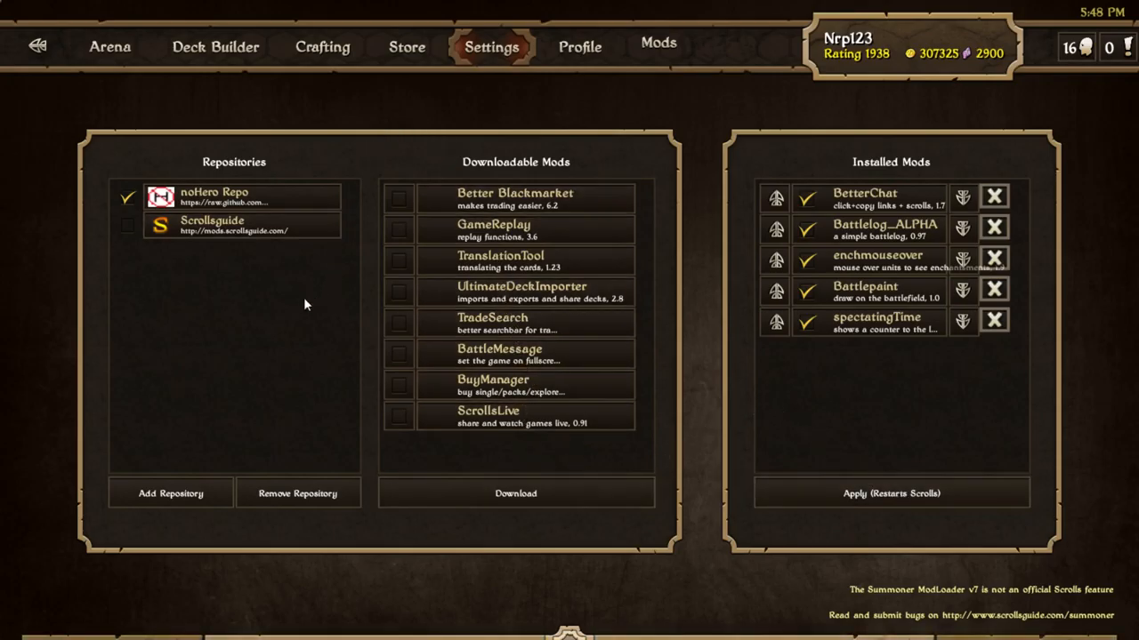
pyautogui.moveTo(748, 105)
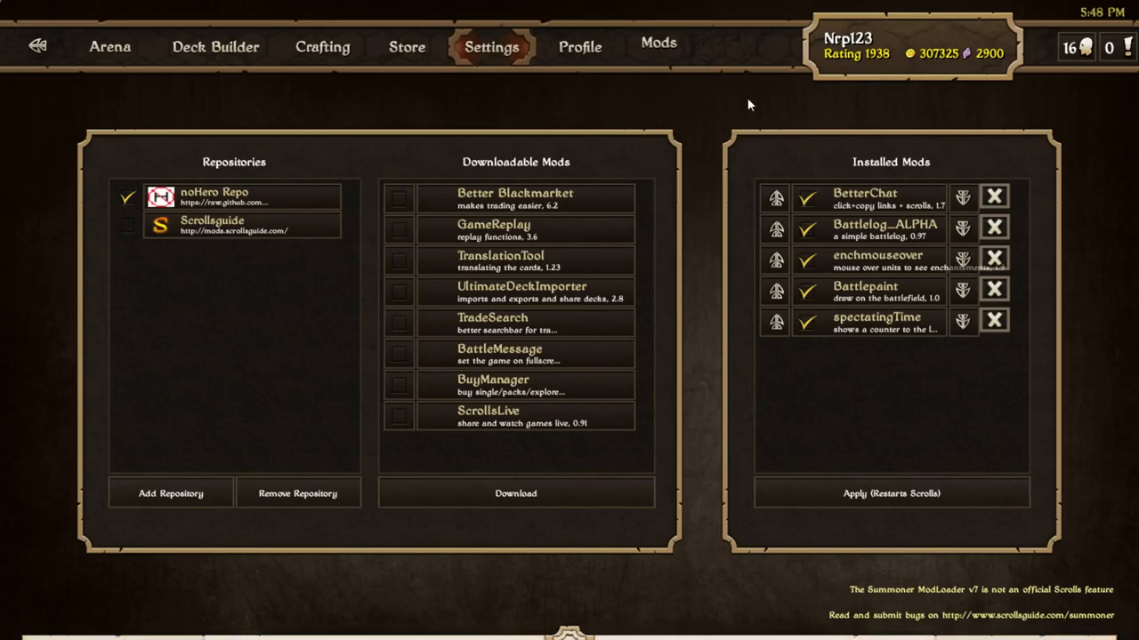
pyautogui.moveTo(585, 620)
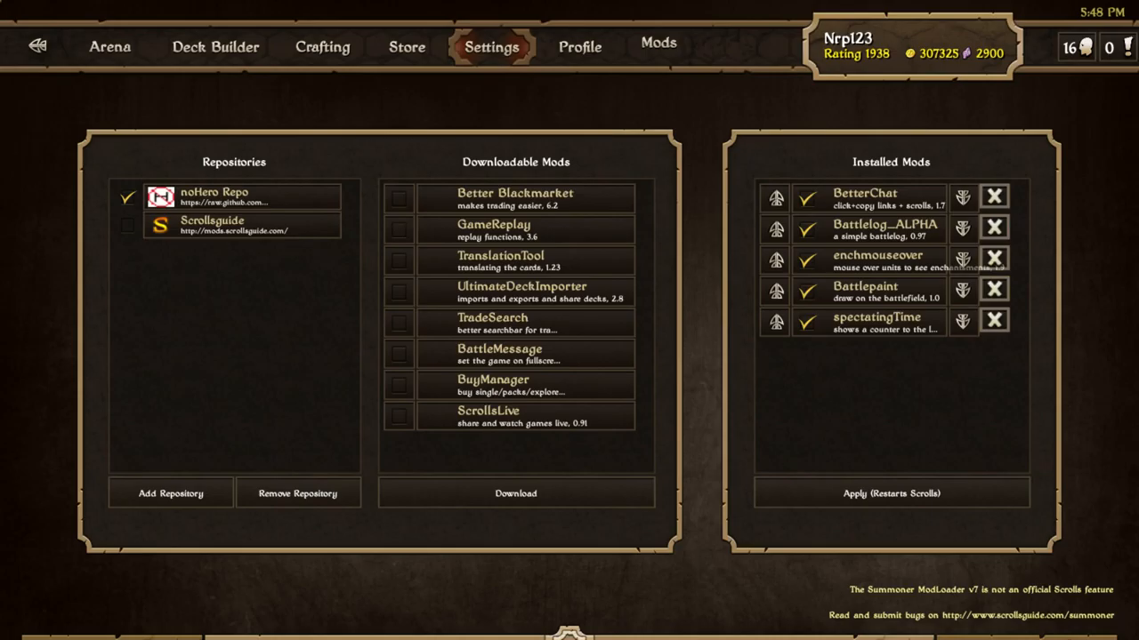
pyautogui.moveTo(71, 530)
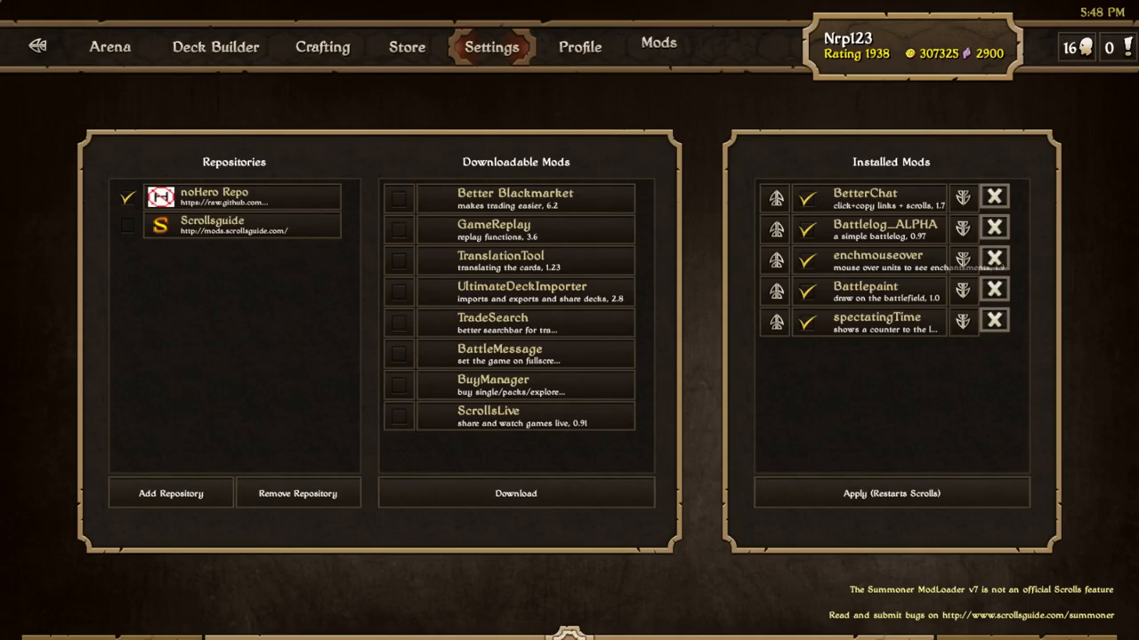
pyautogui.moveTo(840, 16)
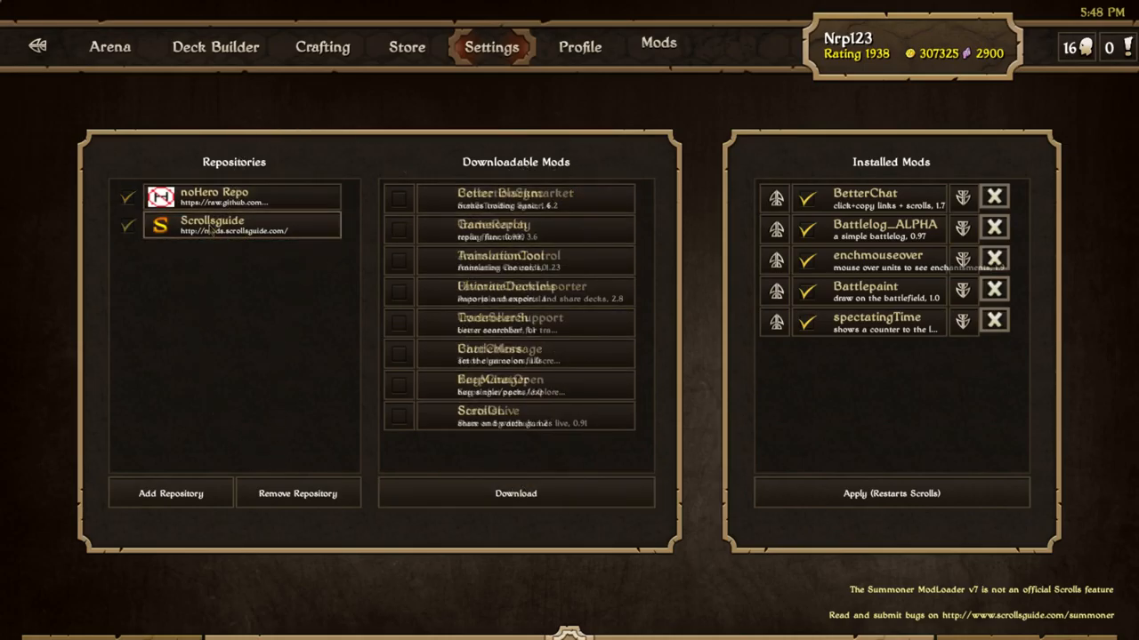
# Remove each installed mod, including enchmouseover, and acknowledge the uninstallation notice.
pyautogui.click(126, 224)
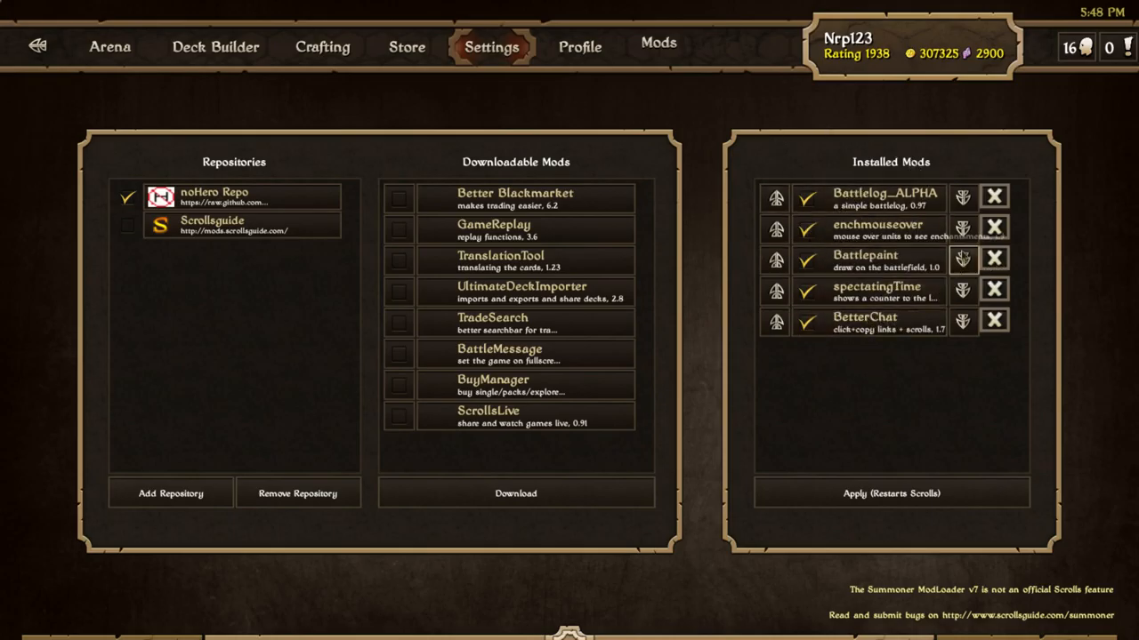
pyautogui.click(994, 196)
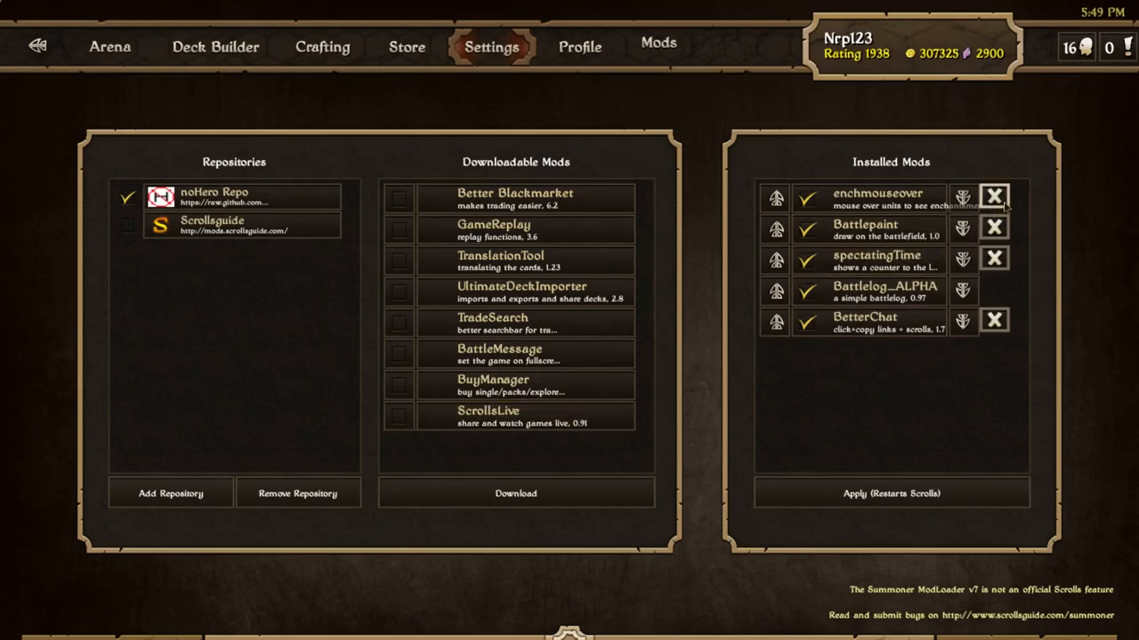
pyautogui.click(994, 196)
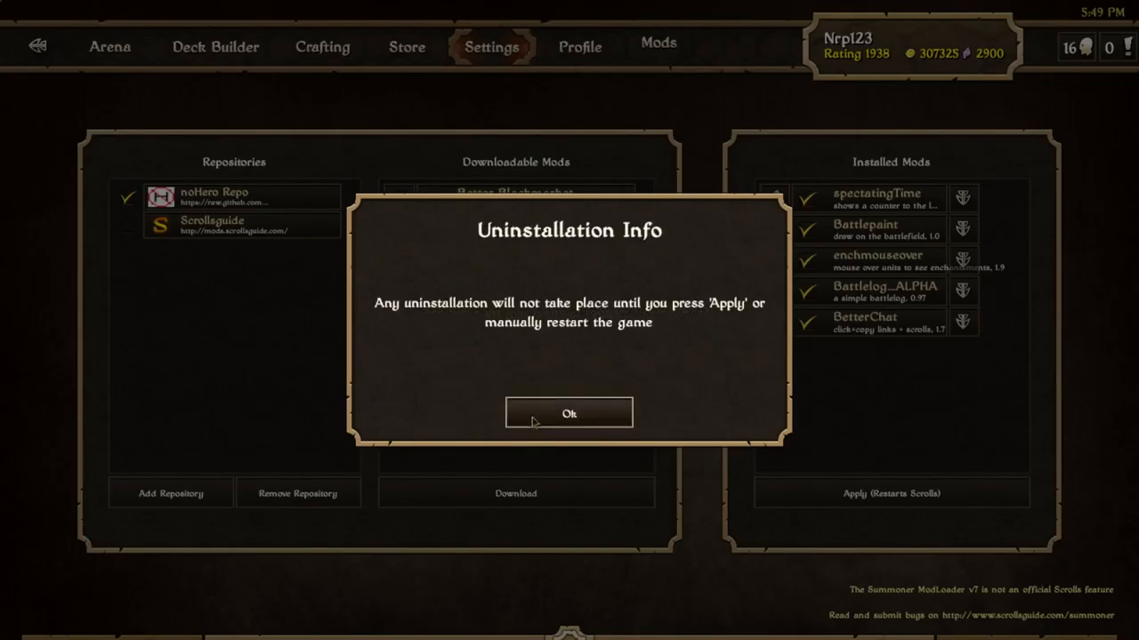
pyautogui.click(568, 414)
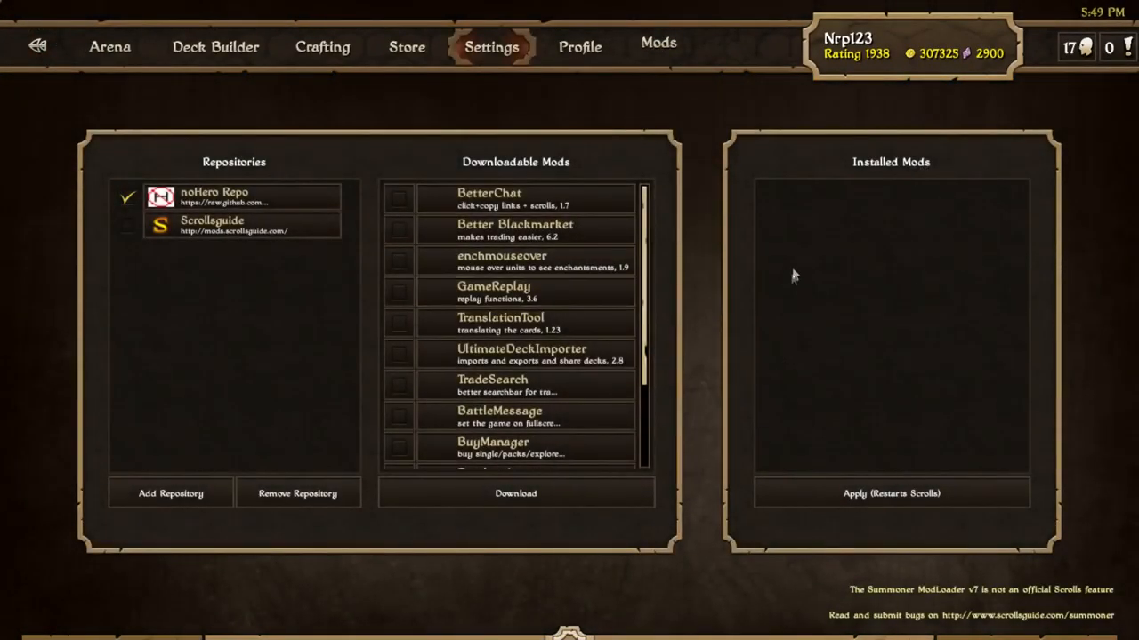
pyautogui.moveTo(294, 287)
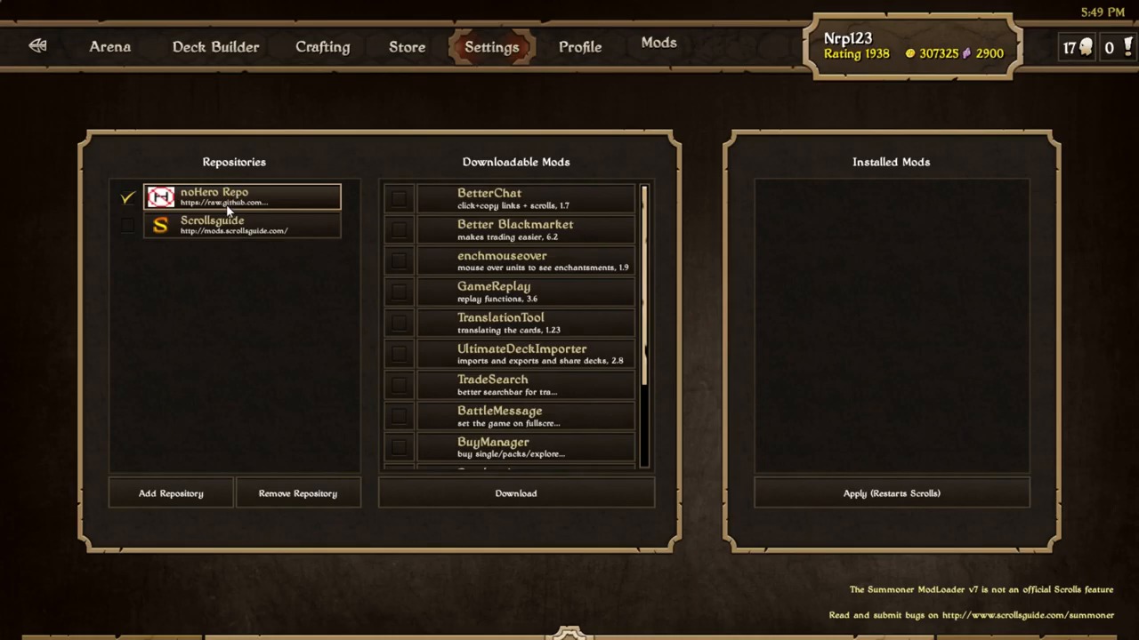
pyautogui.moveTo(184, 218)
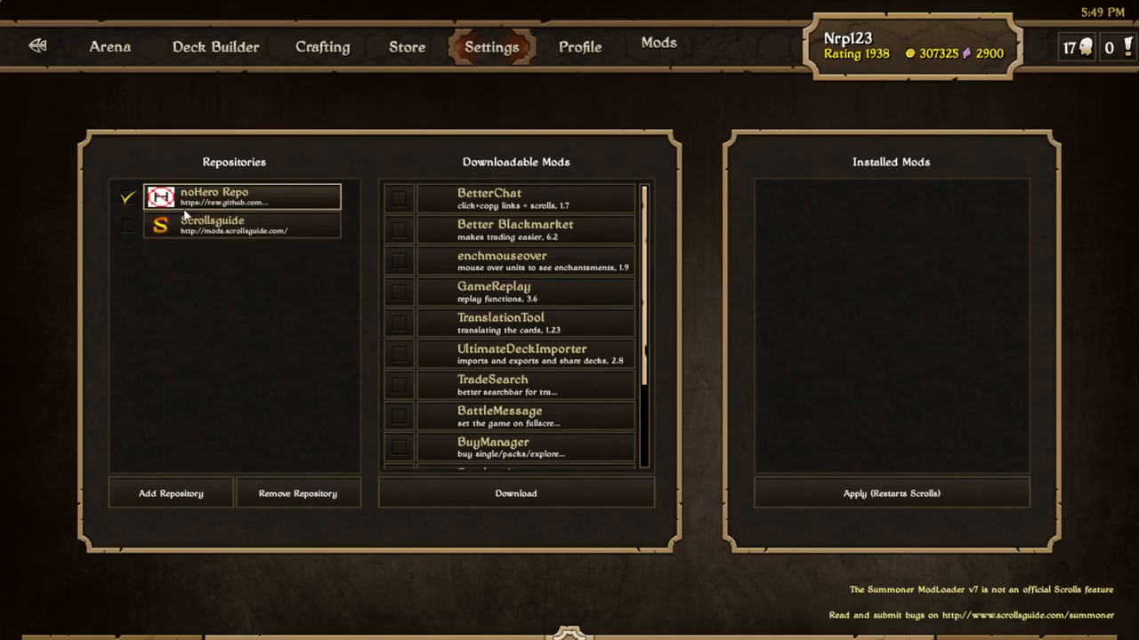
pyautogui.click(212, 225)
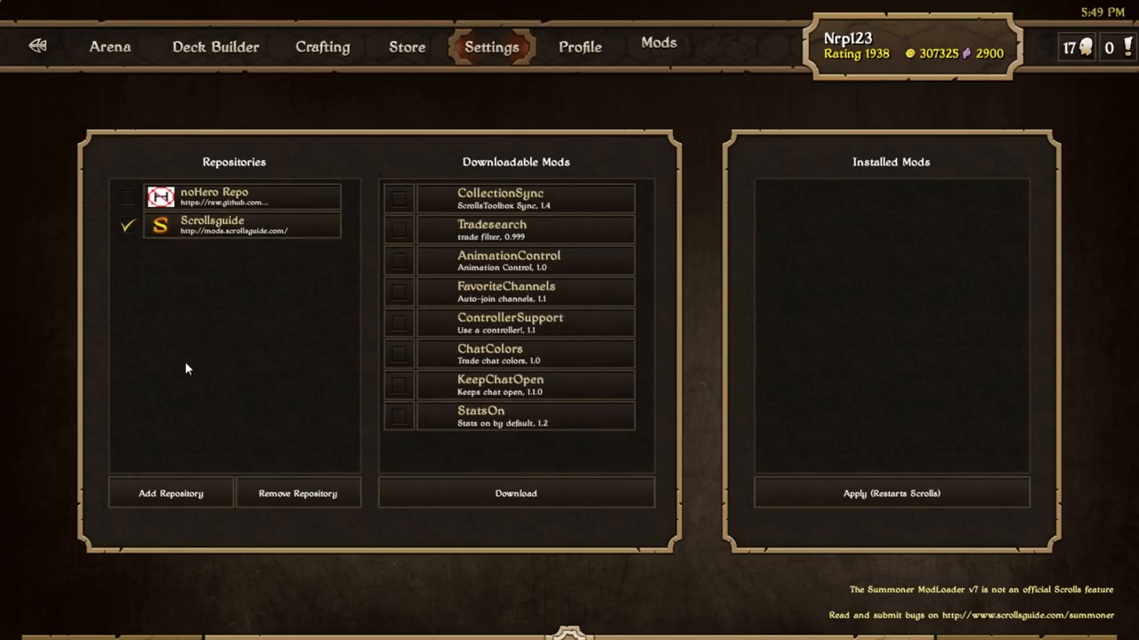
pyautogui.moveTo(532, 80)
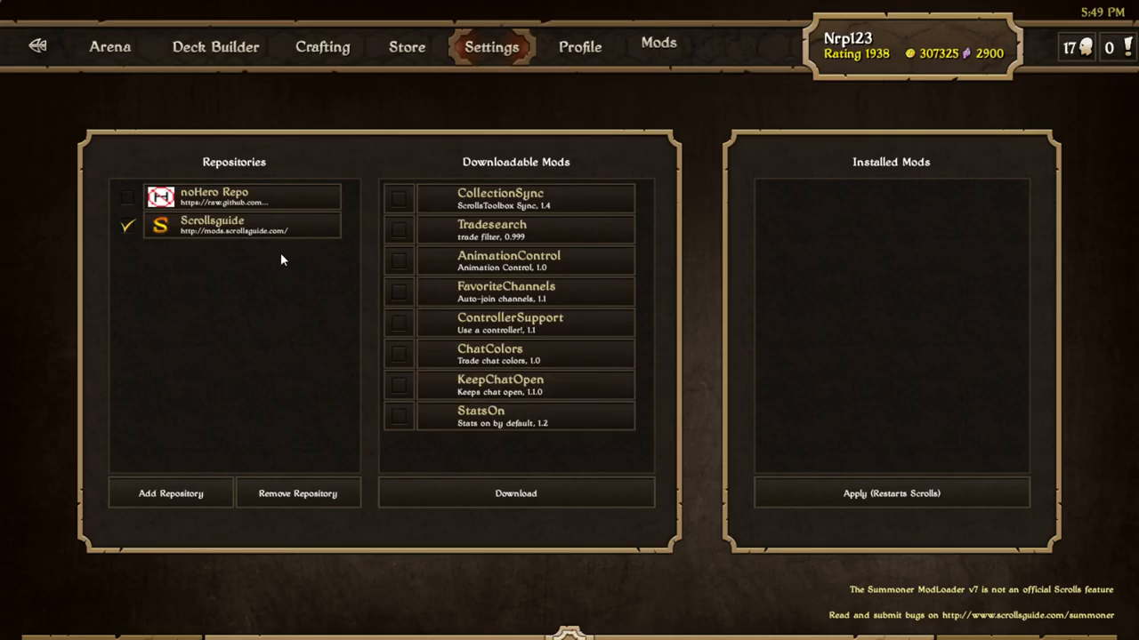
pyautogui.moveTo(379, 153)
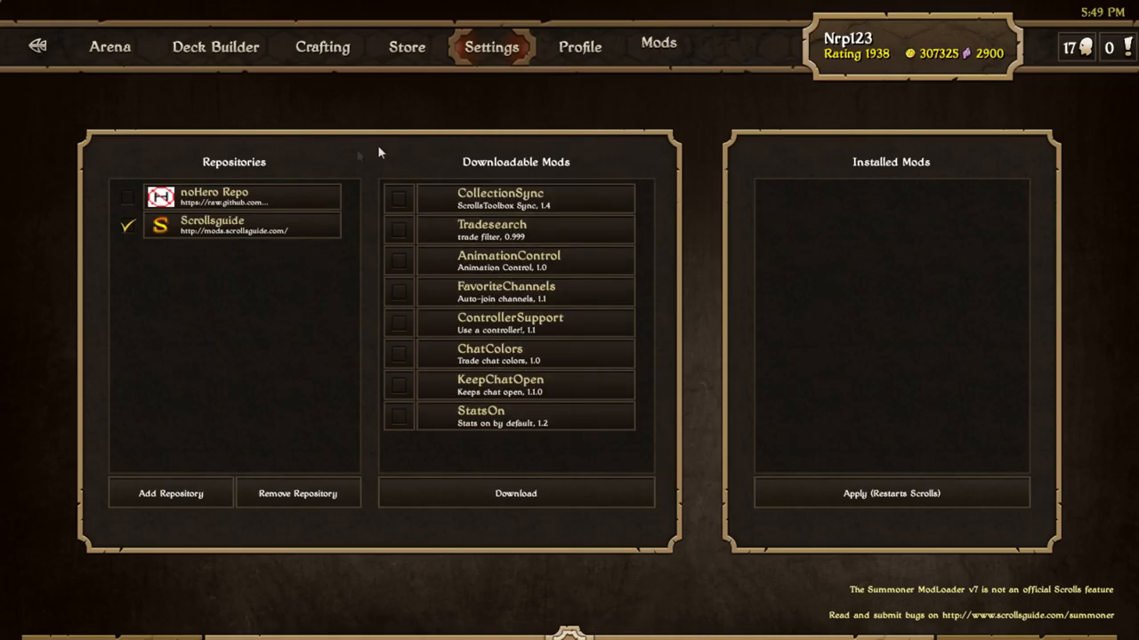
pyautogui.click(214, 196)
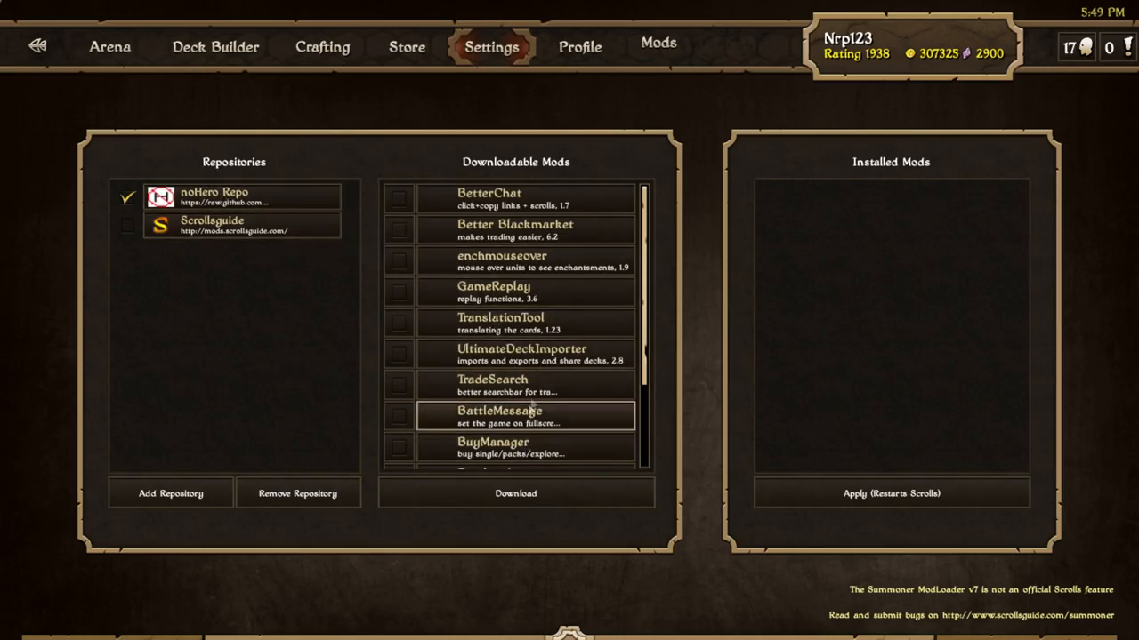
# Tick BetterChat, enchmouseover, Battlepaint and Battlelog_ALPHA in noHero Repo's downloadable mods.
pyautogui.scroll(-3)
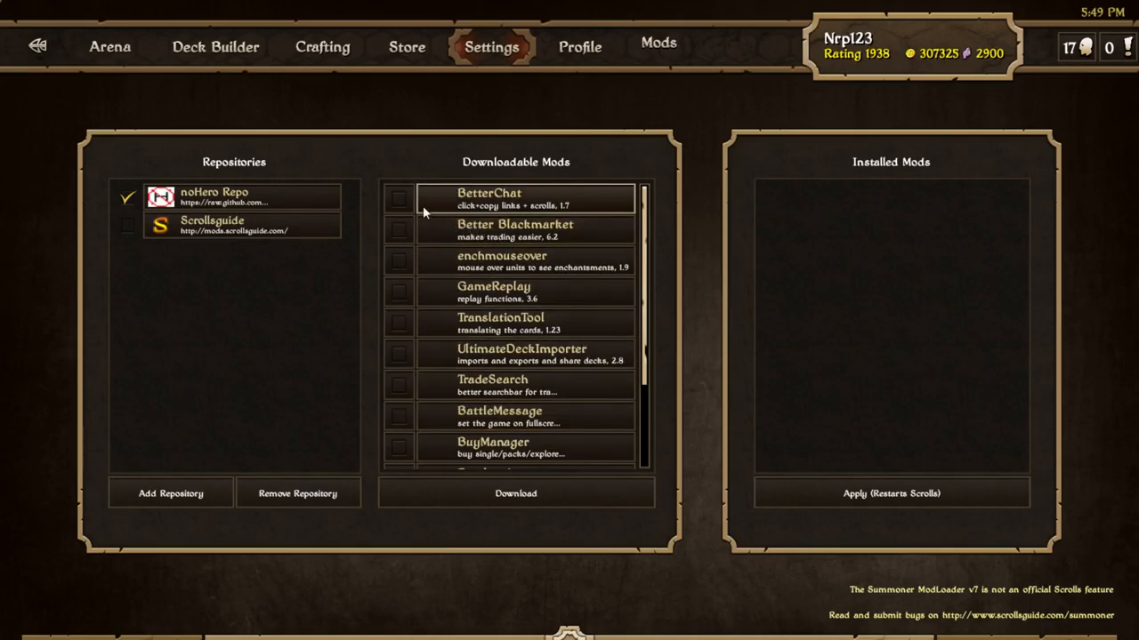
pyautogui.click(399, 198)
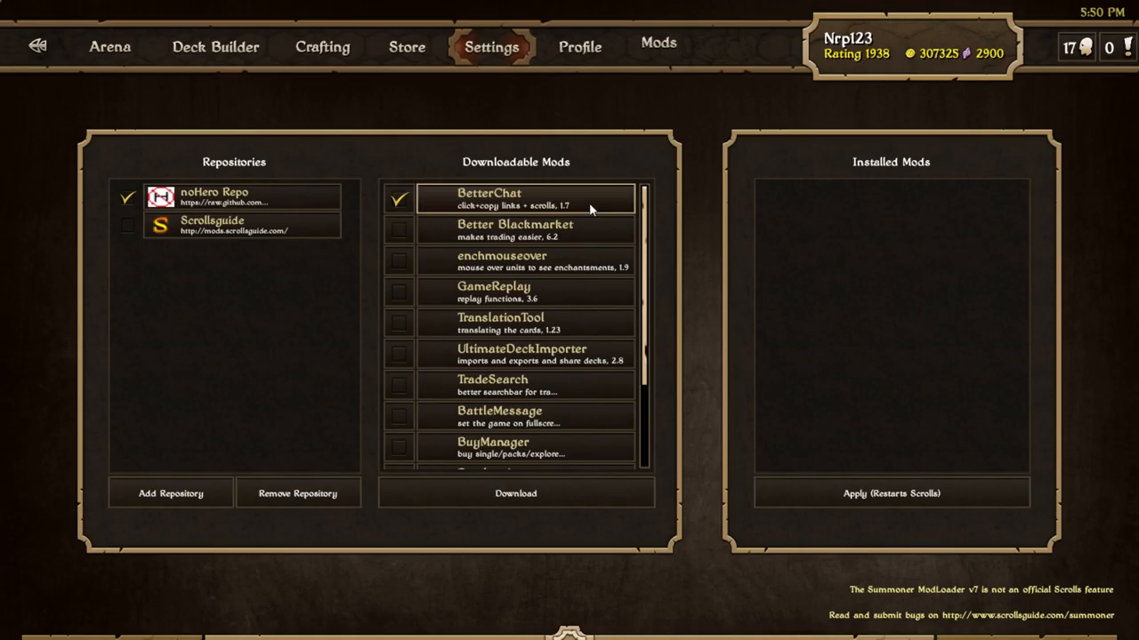
pyautogui.moveTo(436, 196)
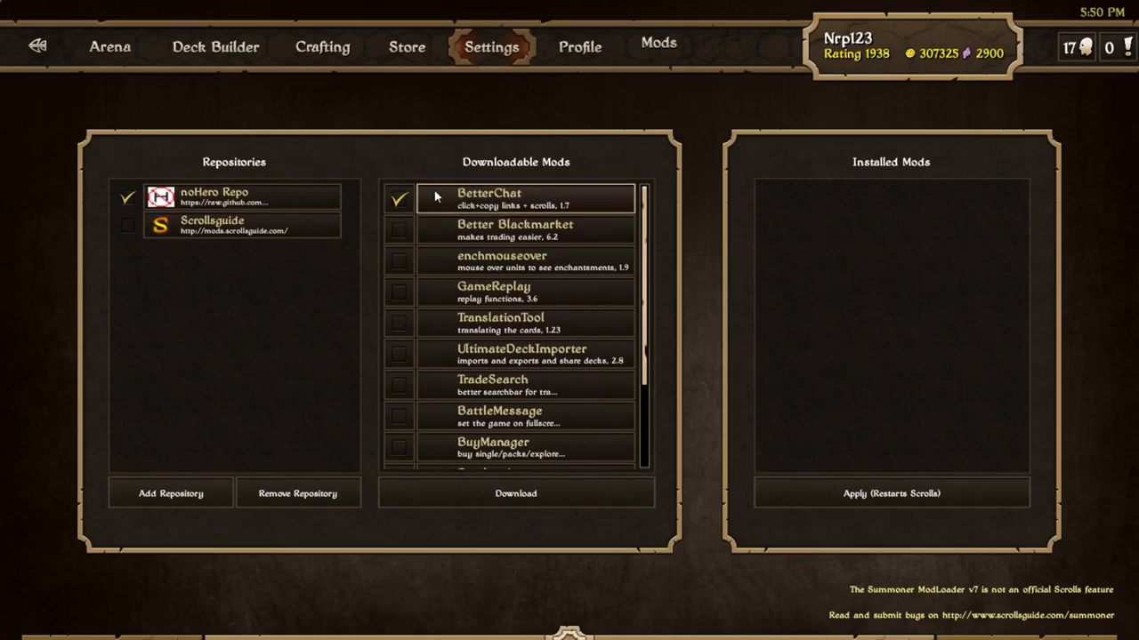
pyautogui.moveTo(576, 242)
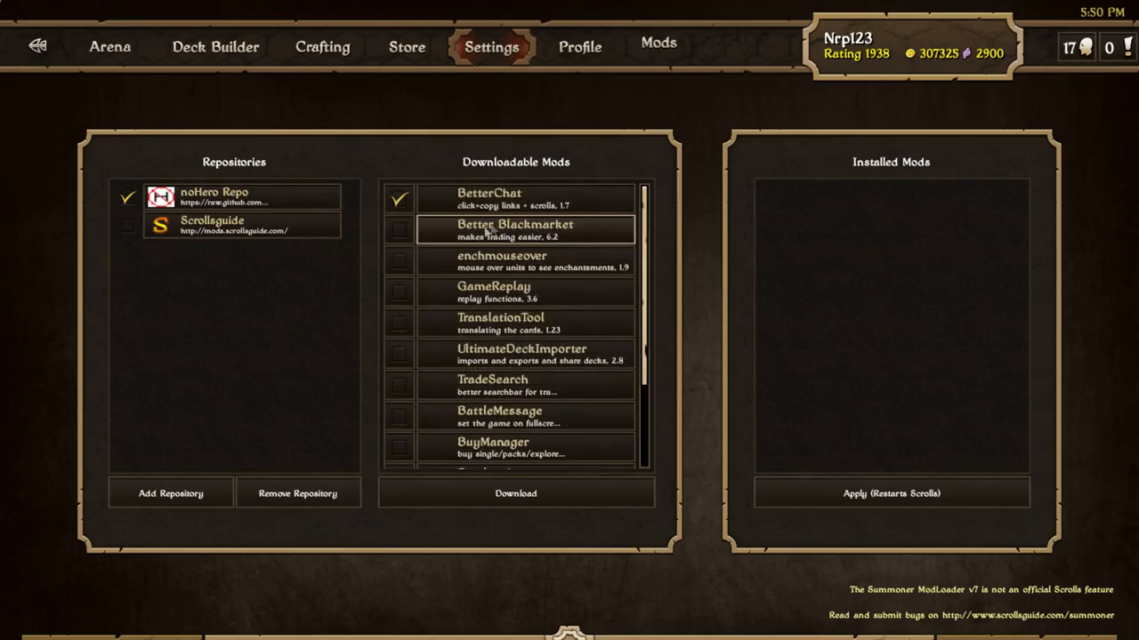
pyautogui.click(398, 260)
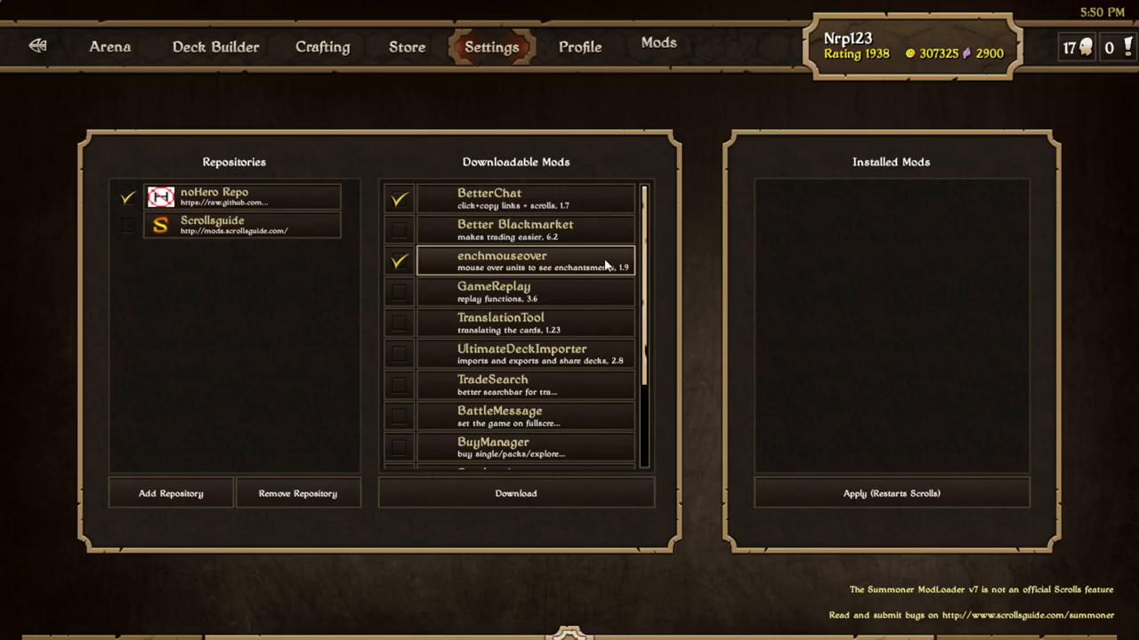
pyautogui.moveTo(620, 281)
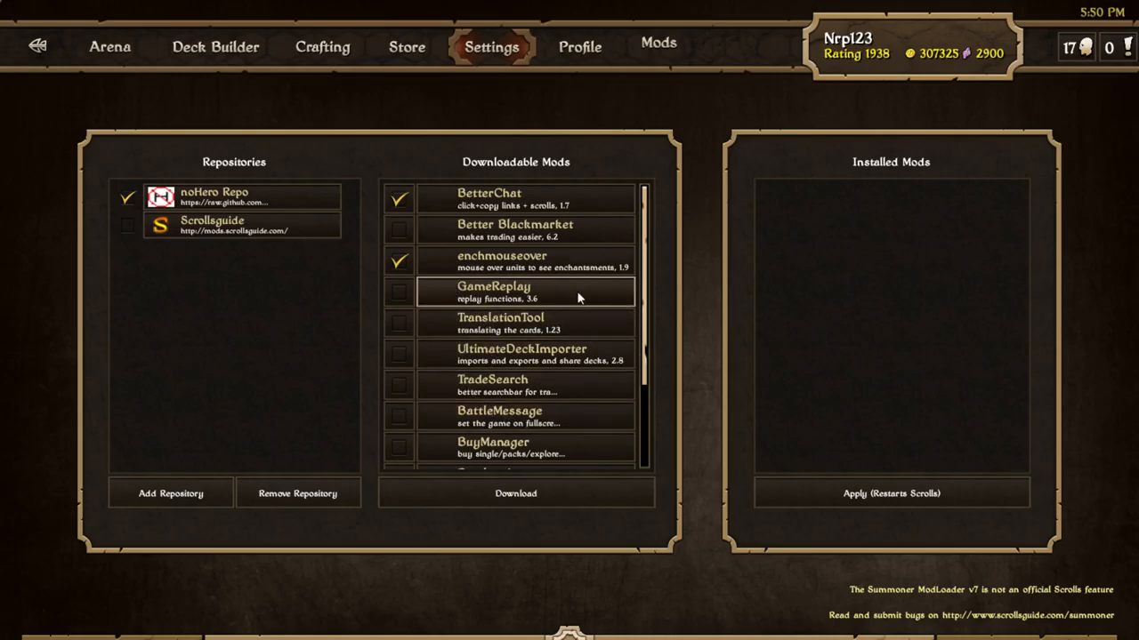
pyautogui.moveTo(442, 327)
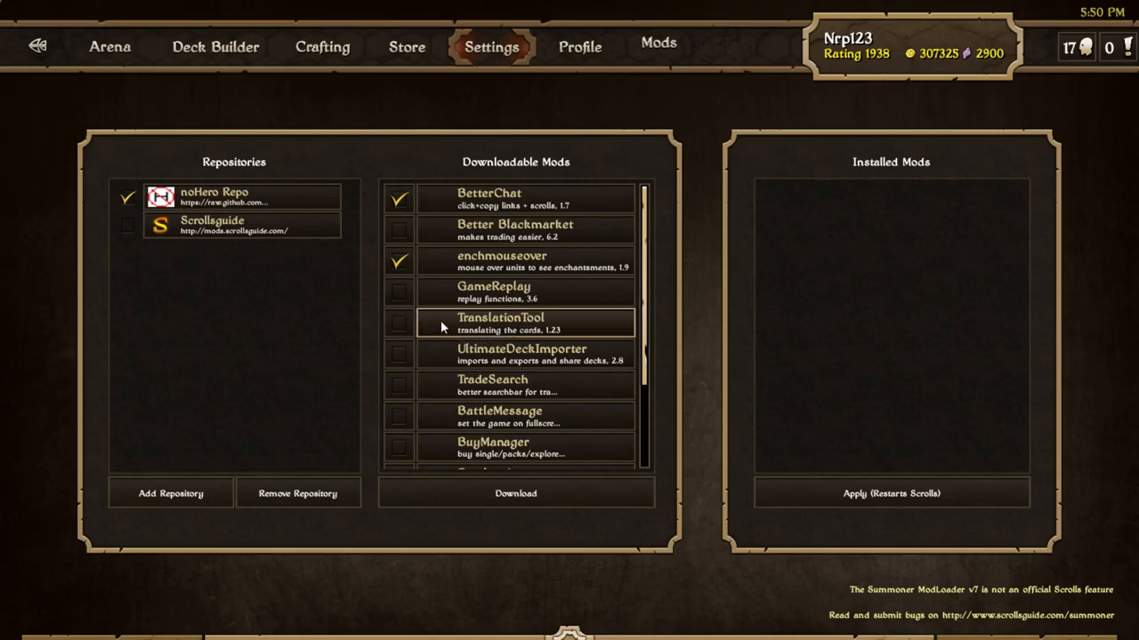
pyautogui.scroll(-3)
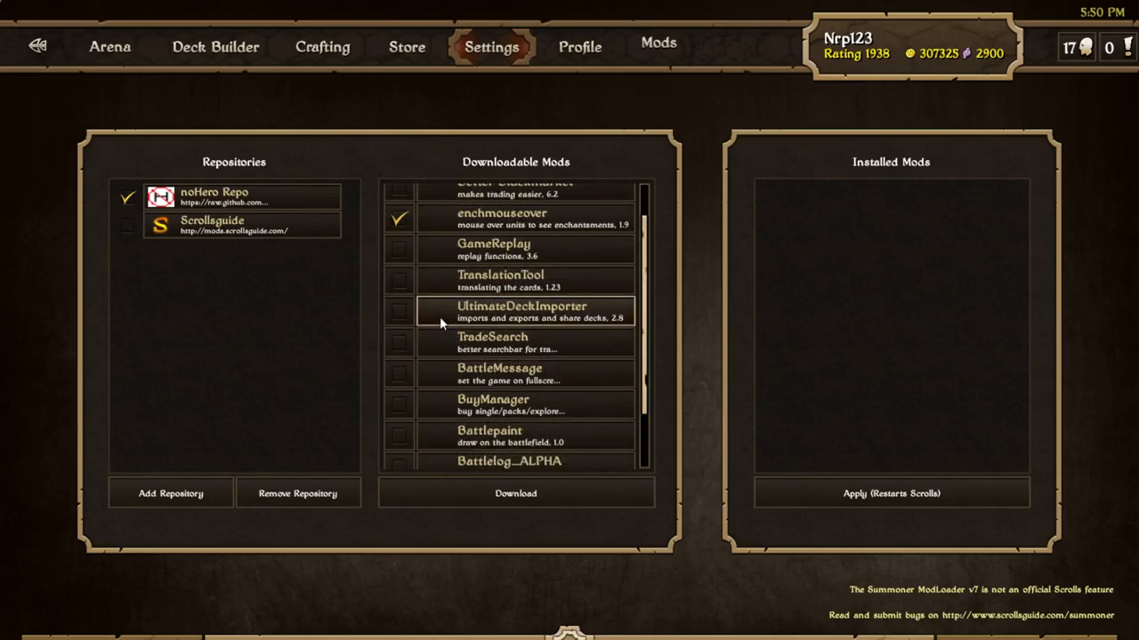
pyautogui.scroll(-3)
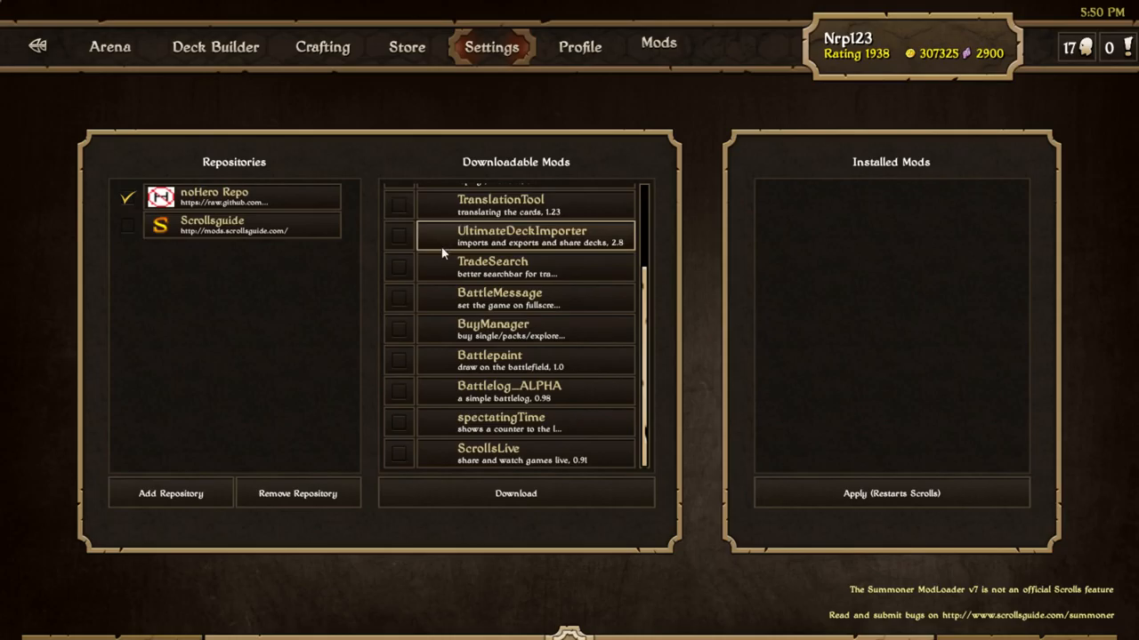
pyautogui.moveTo(435, 355)
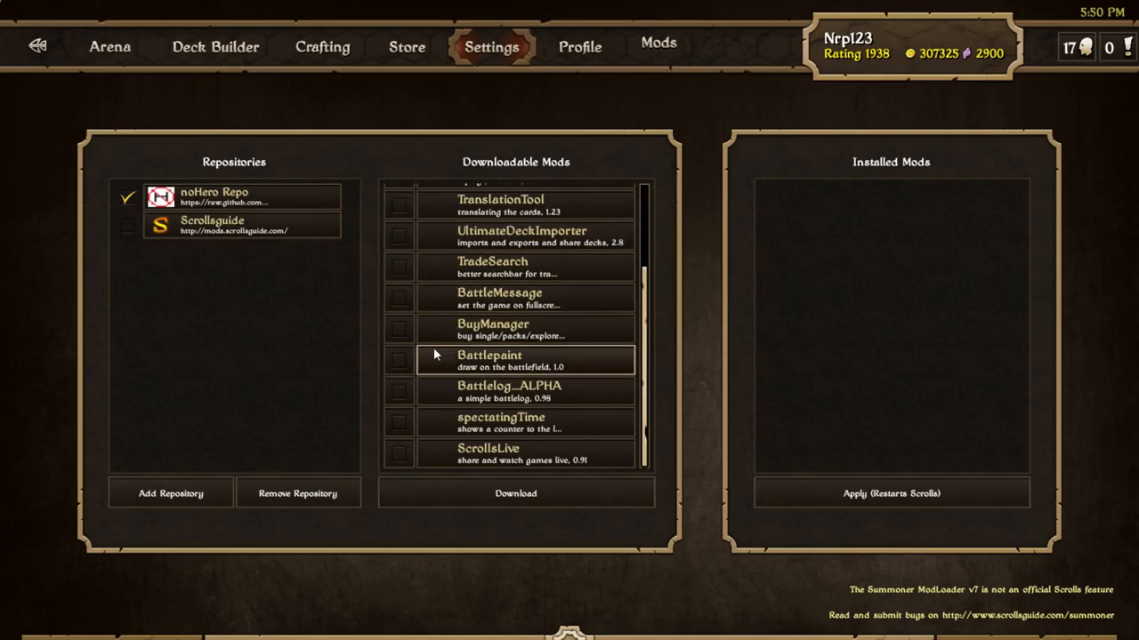
pyautogui.click(398, 360)
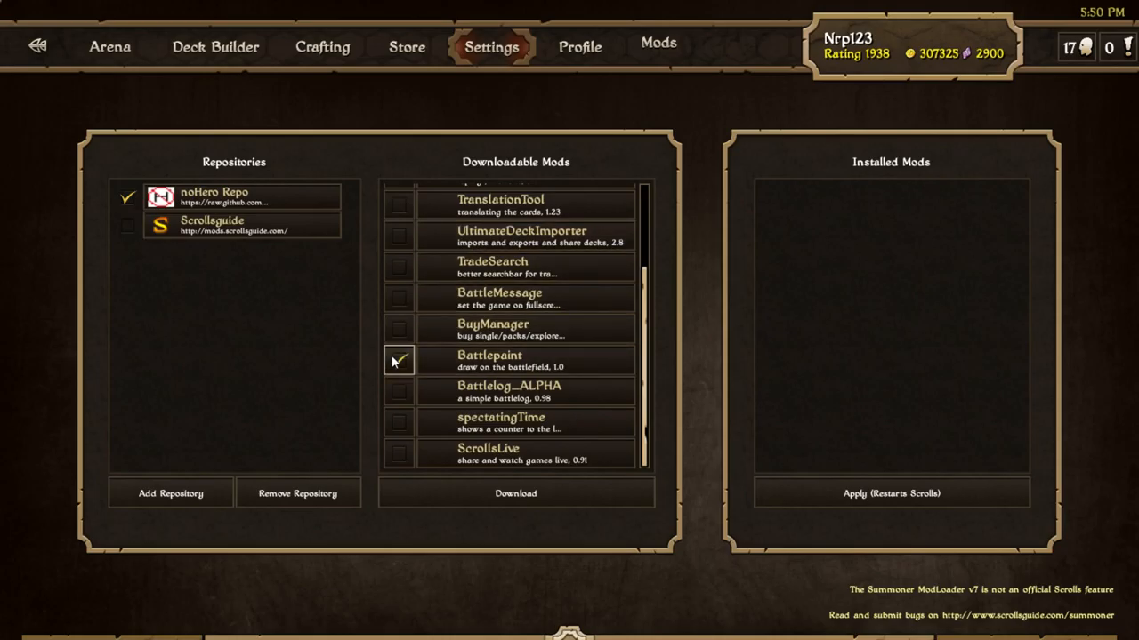
pyautogui.click(399, 361)
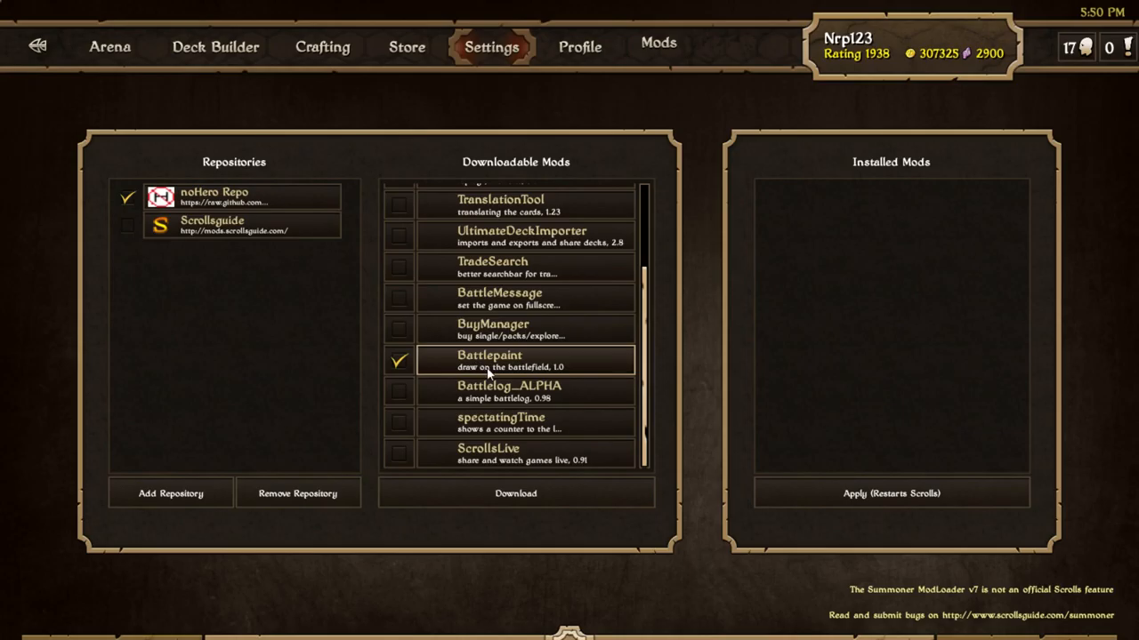
pyautogui.moveTo(524, 236)
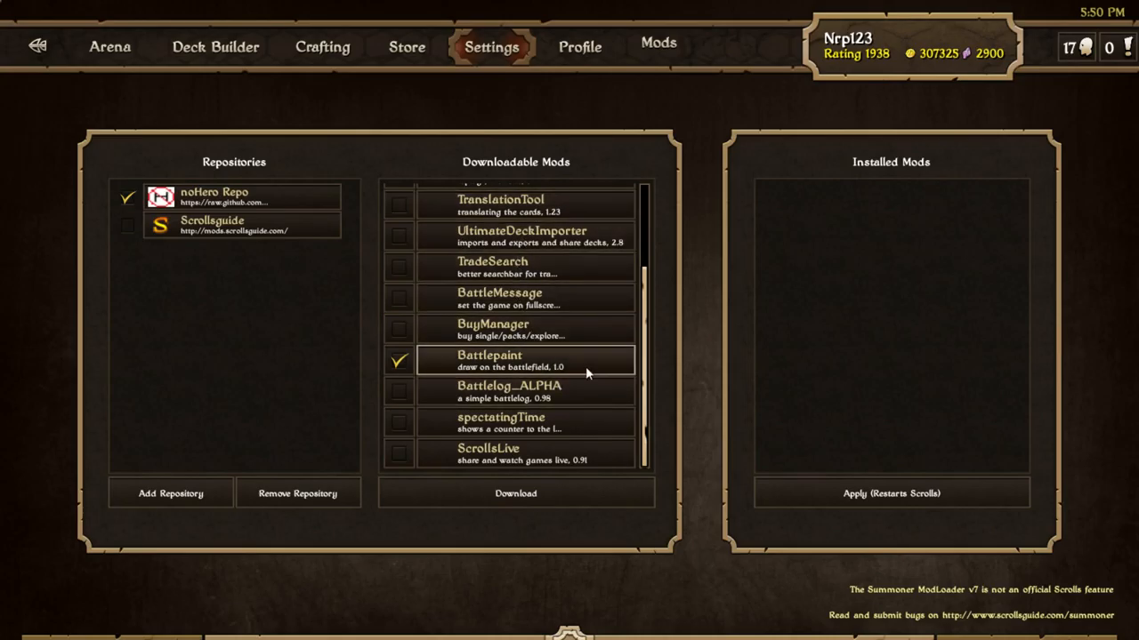
pyautogui.moveTo(552, 363)
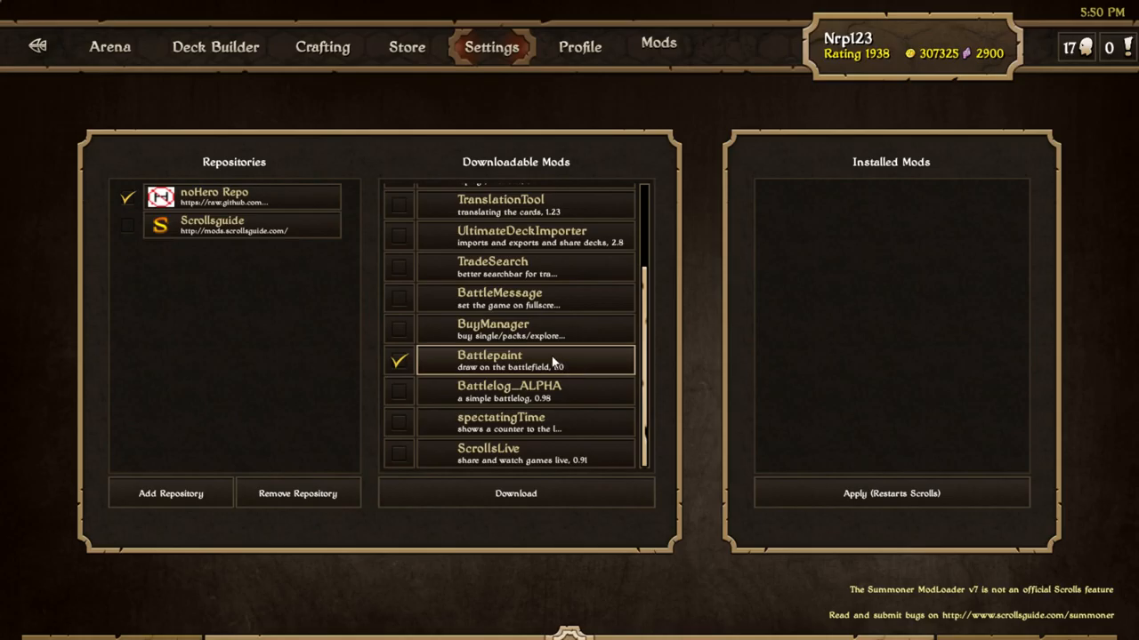
pyautogui.moveTo(403, 394)
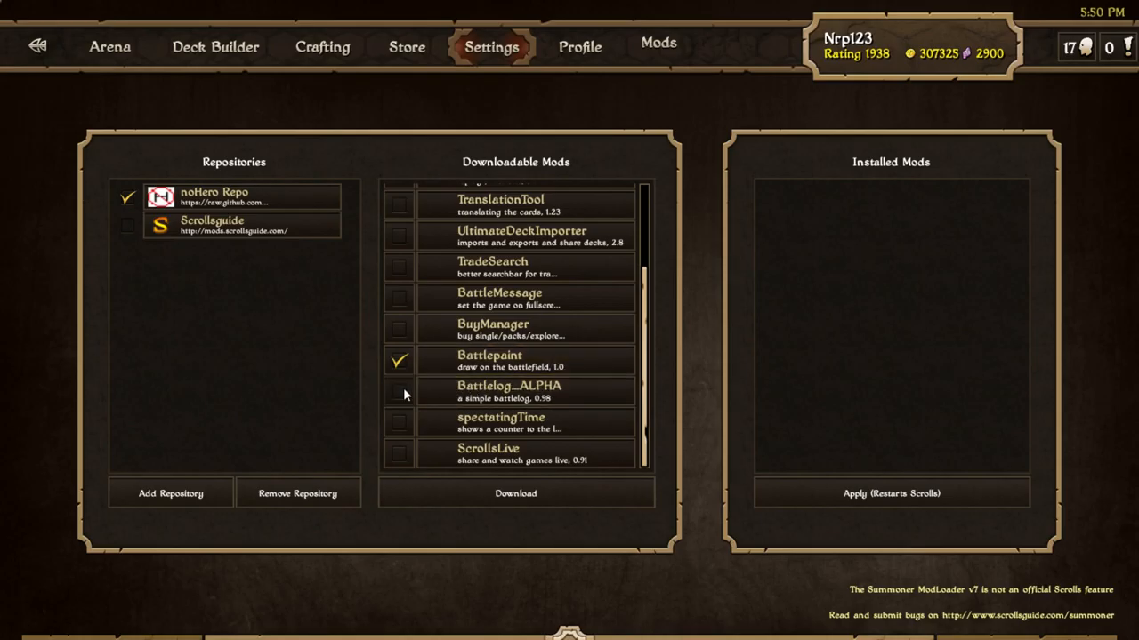
pyautogui.click(398, 391)
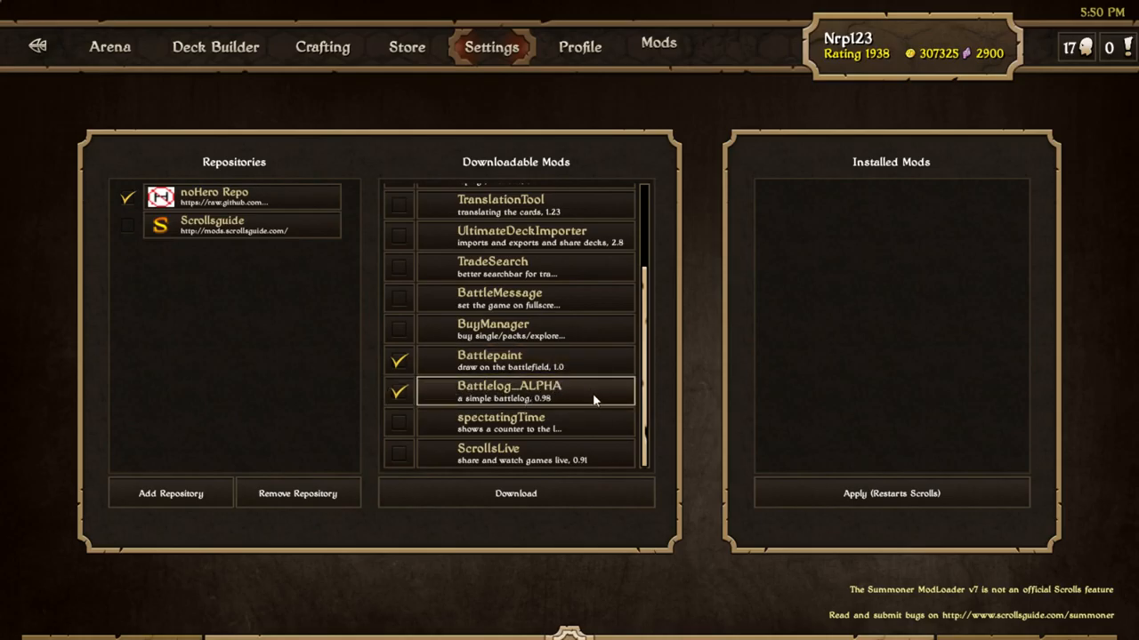
pyautogui.moveTo(129, 102)
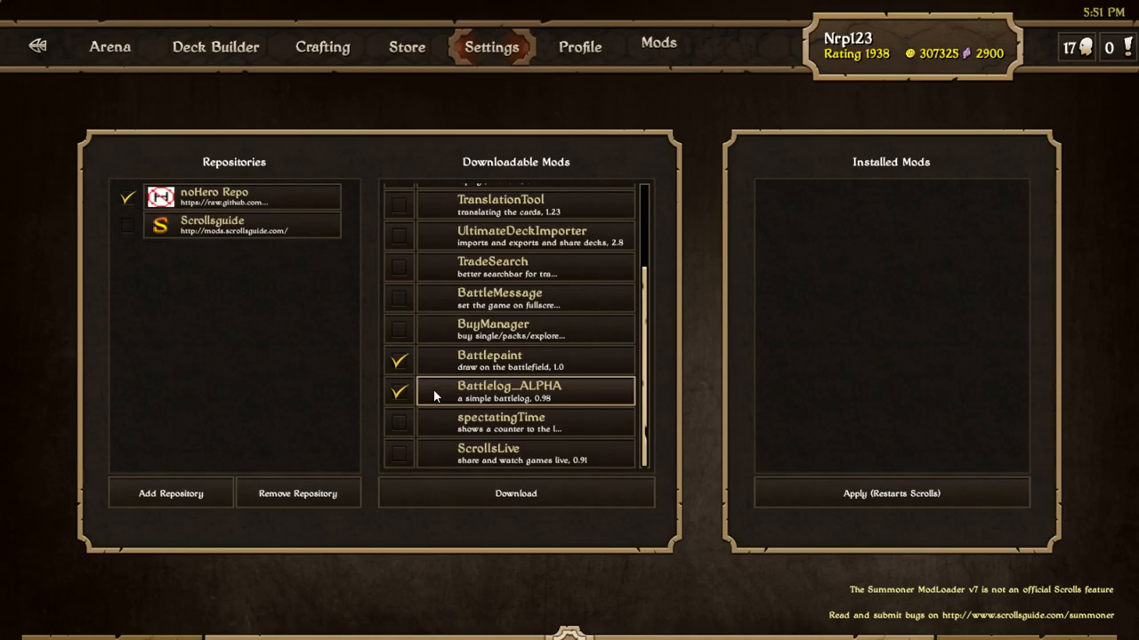
pyautogui.moveTo(462, 411)
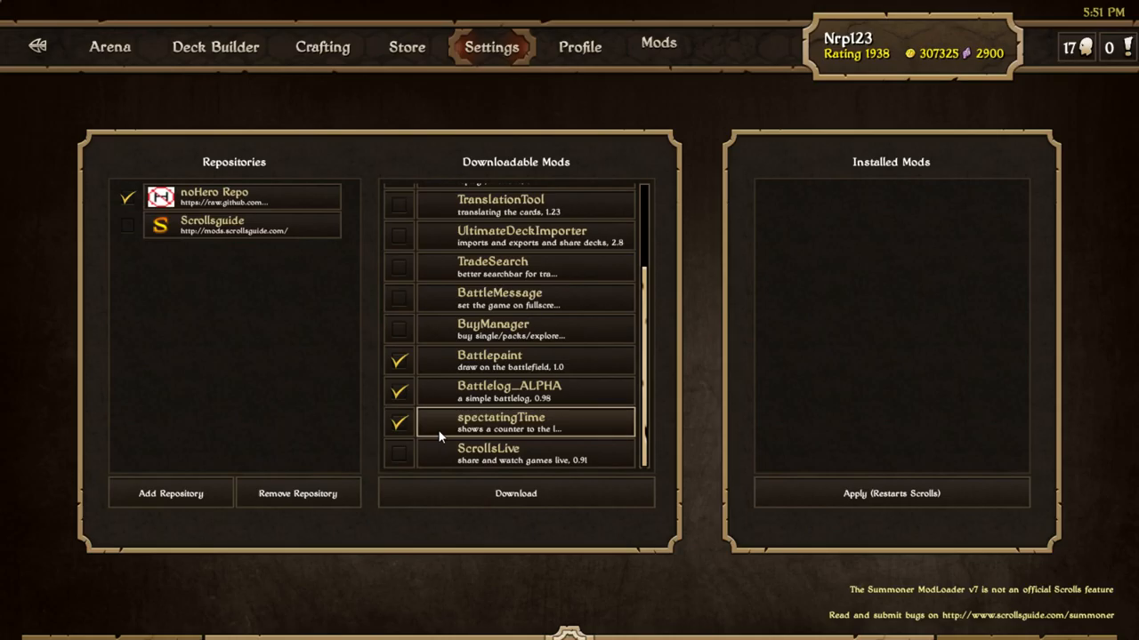
pyautogui.moveTo(449, 429)
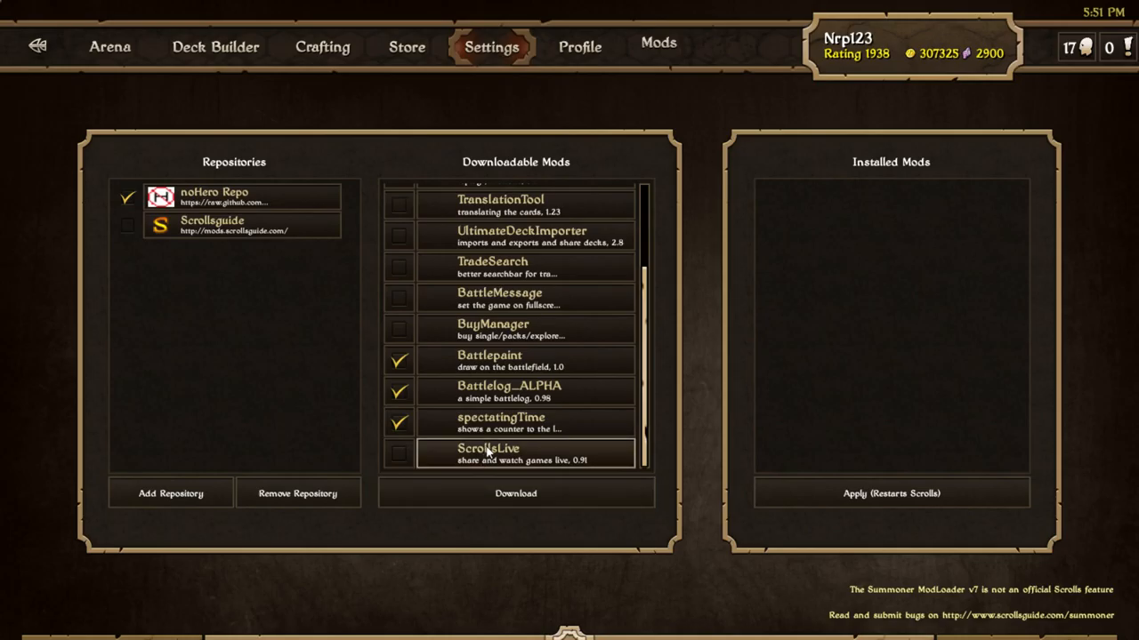
pyautogui.moveTo(452, 454)
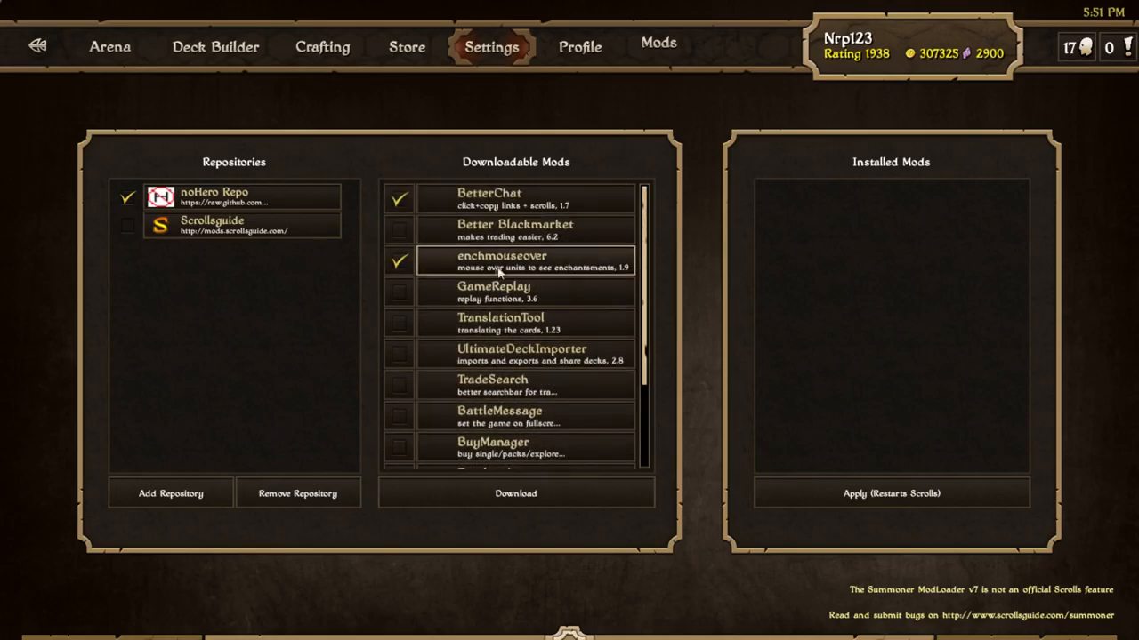
pyautogui.click(515, 494)
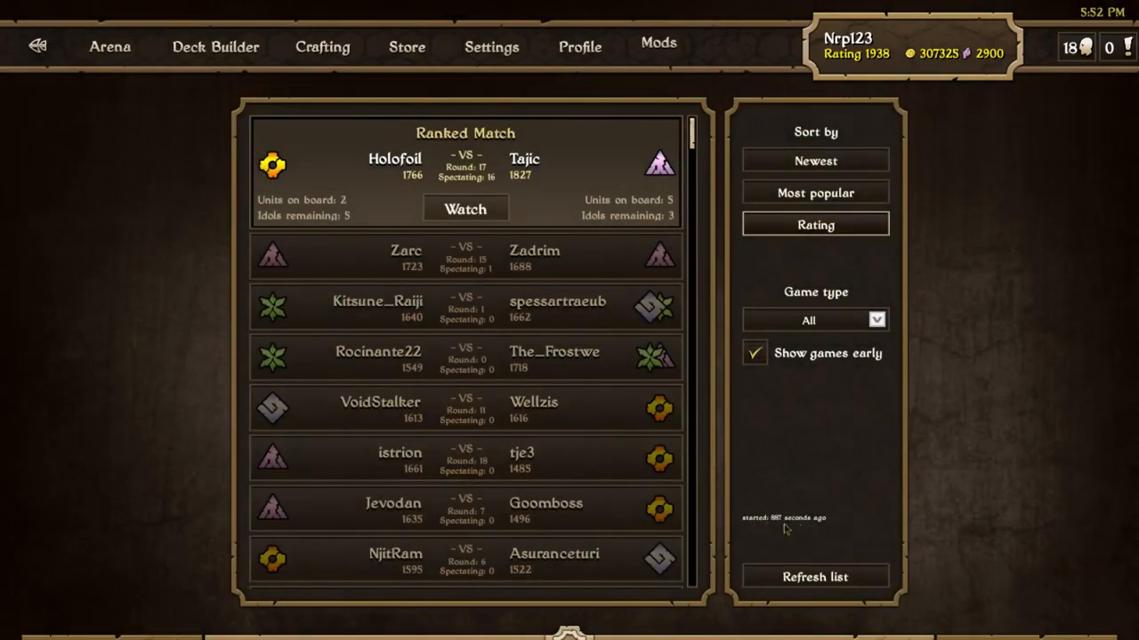
pyautogui.moveTo(556, 178)
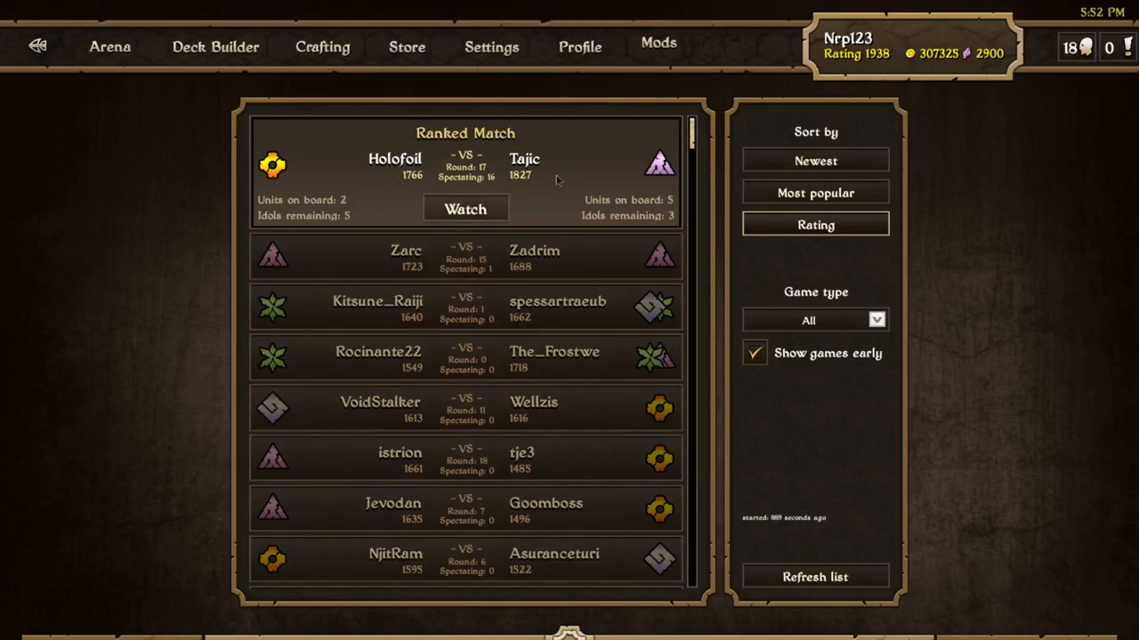
pyautogui.moveTo(774, 529)
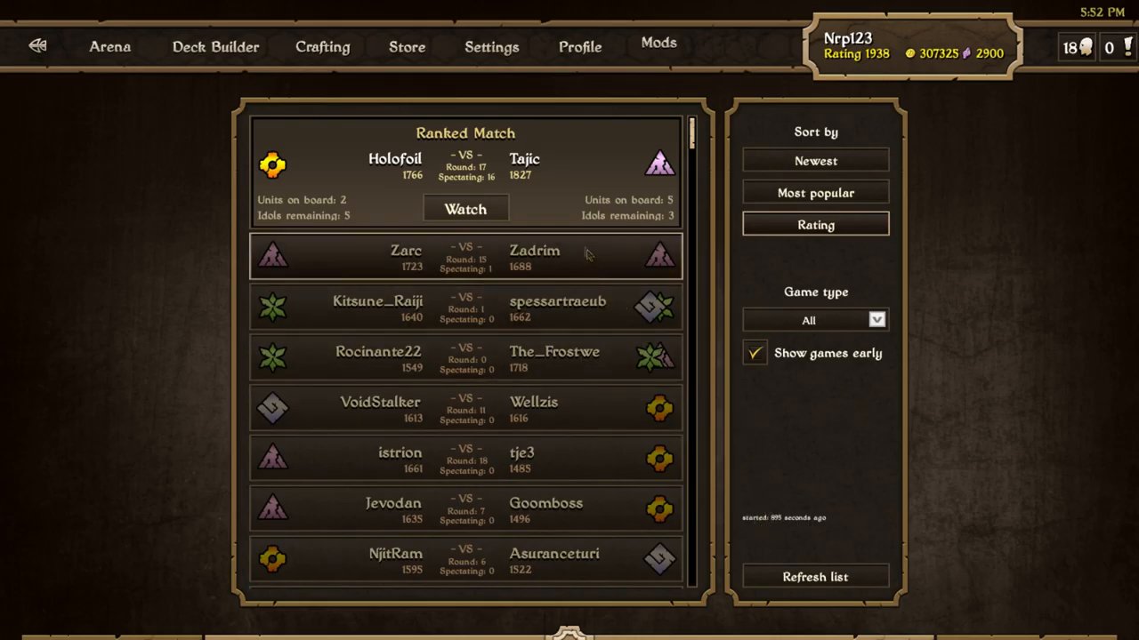
pyautogui.moveTo(356, 363)
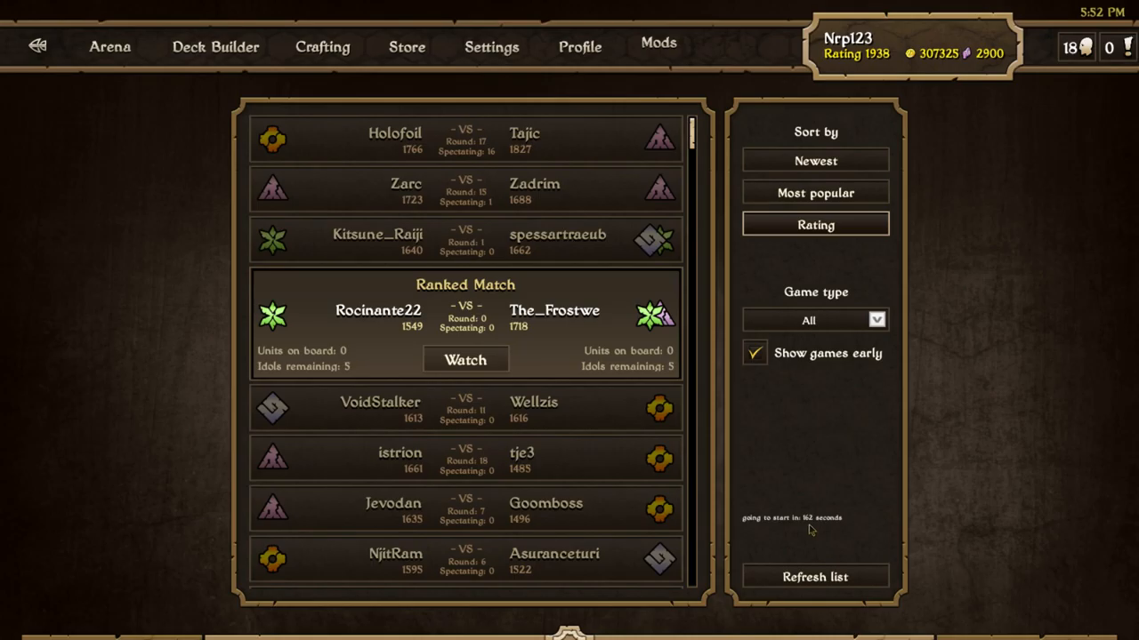
# Scroll through the Arena spectate list to check each match's start time countdown.
pyautogui.scroll(-3)
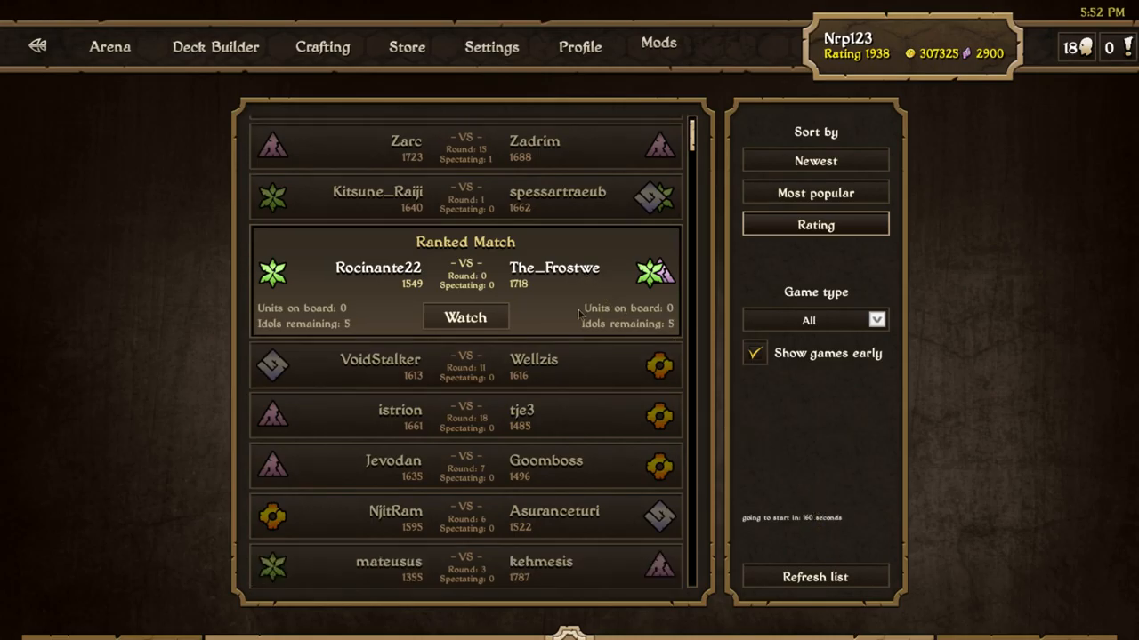
pyautogui.scroll(-3)
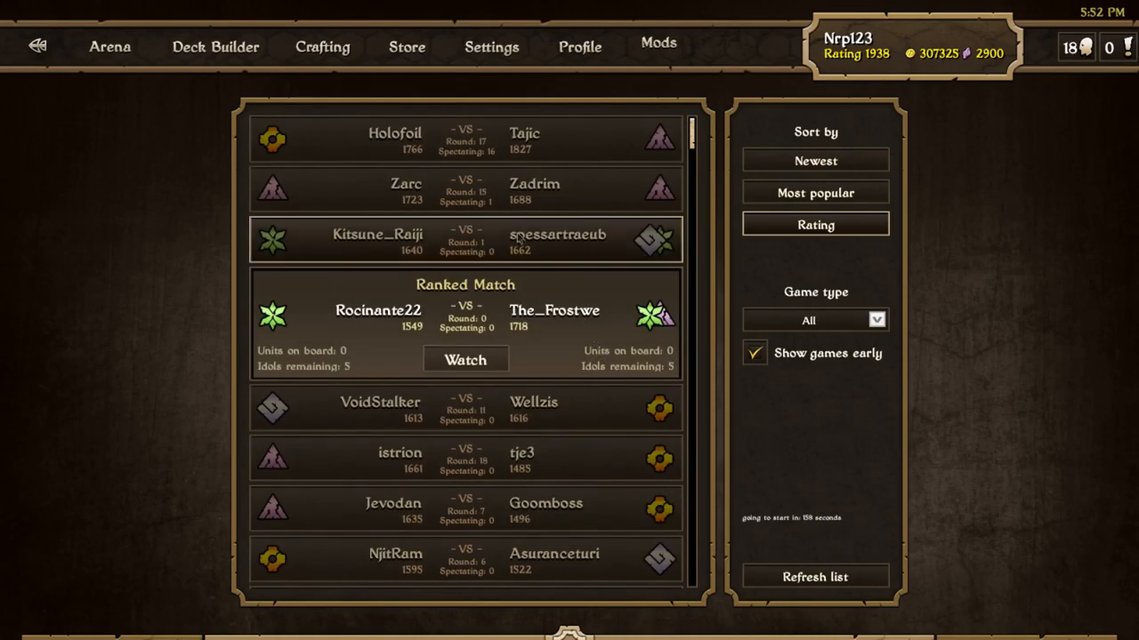
pyautogui.moveTo(371, 287)
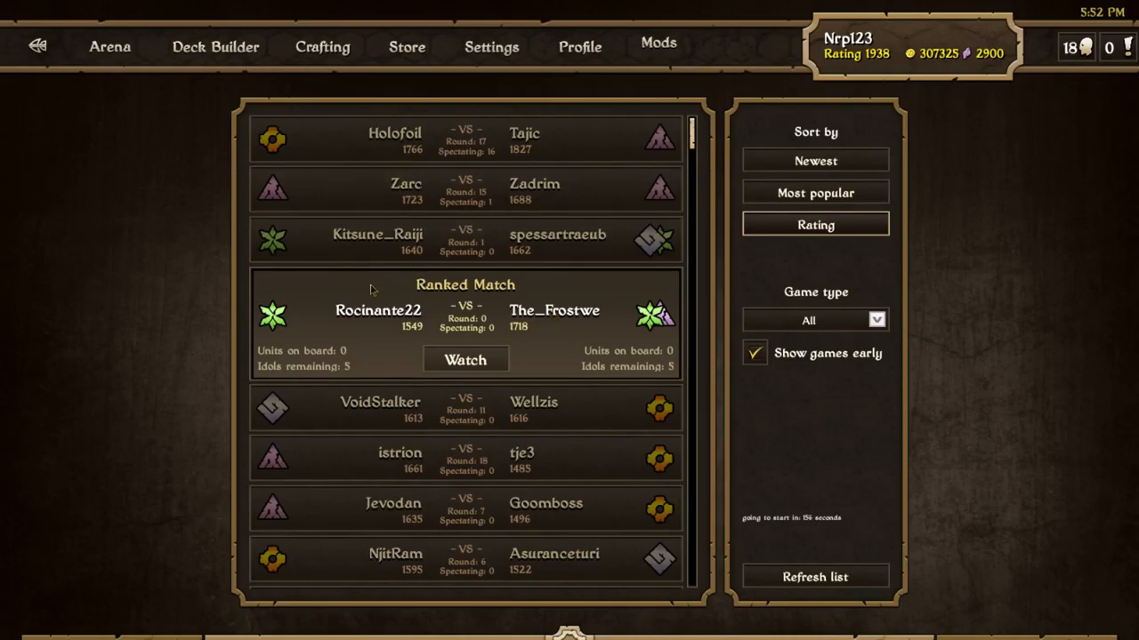
pyautogui.moveTo(616, 154)
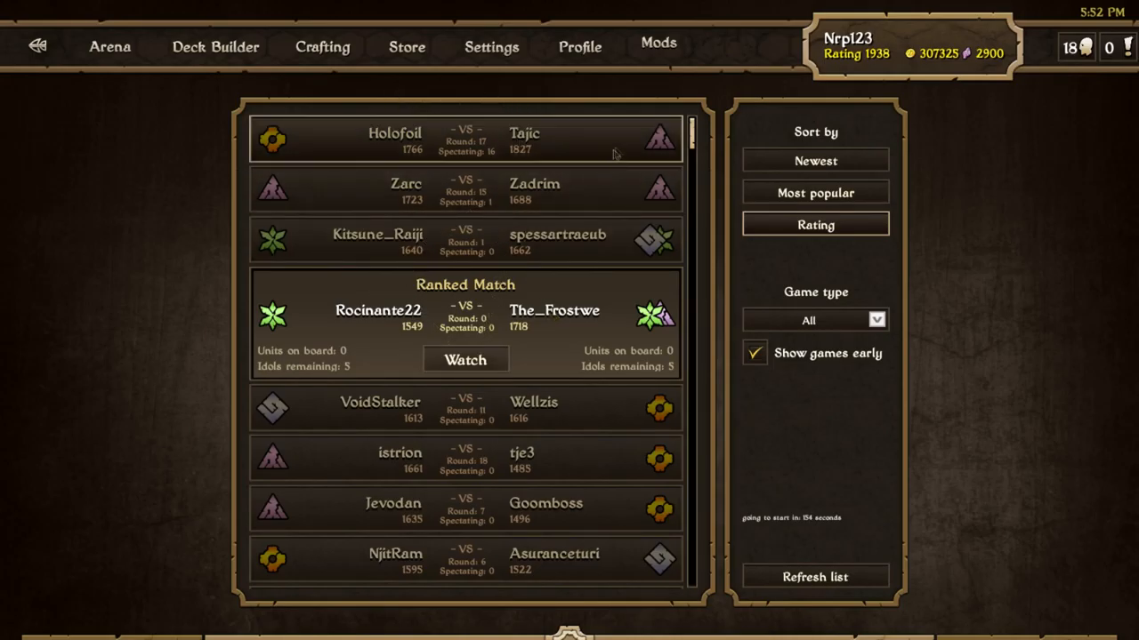
pyautogui.moveTo(650, 83)
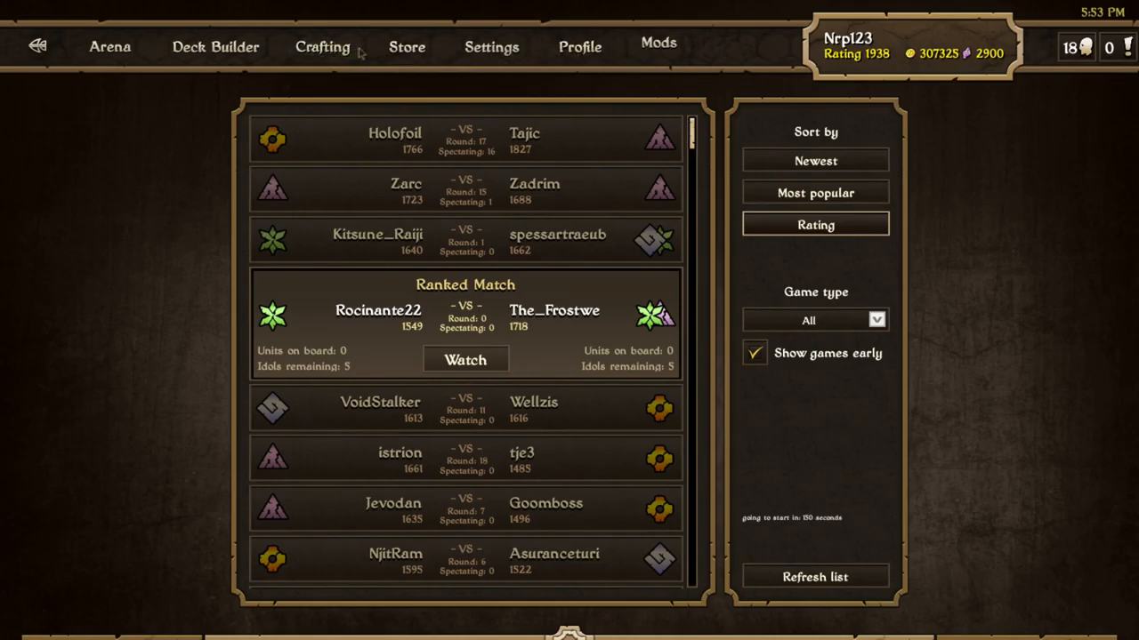
pyautogui.moveTo(558, 615)
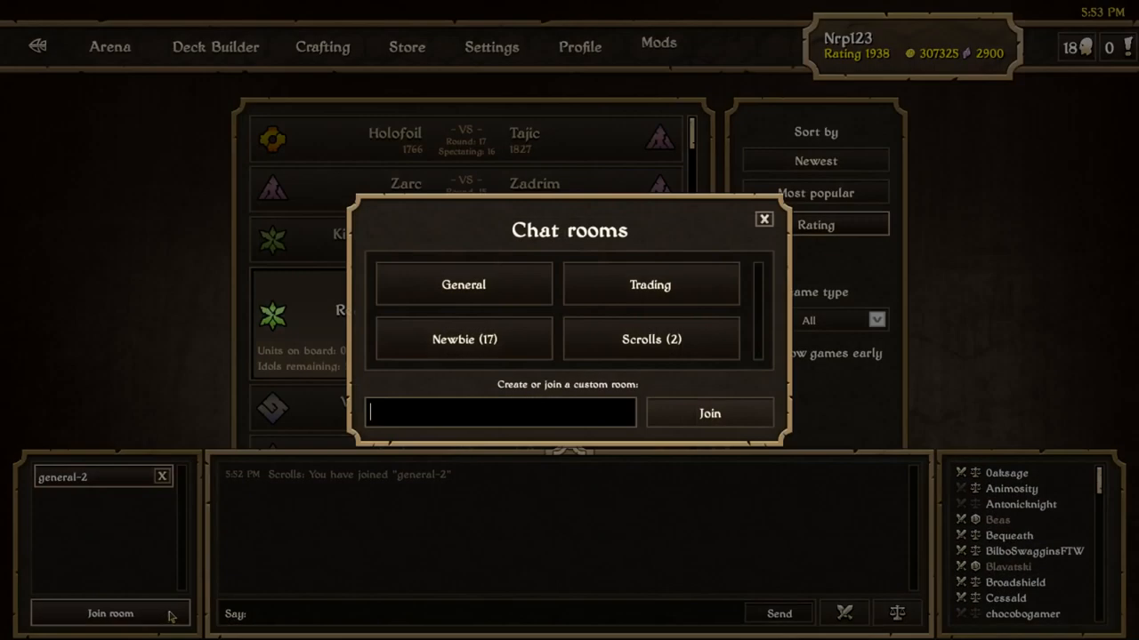
# Join custom chat room qwert and post a YouTube link there.
pyautogui.click(709, 412)
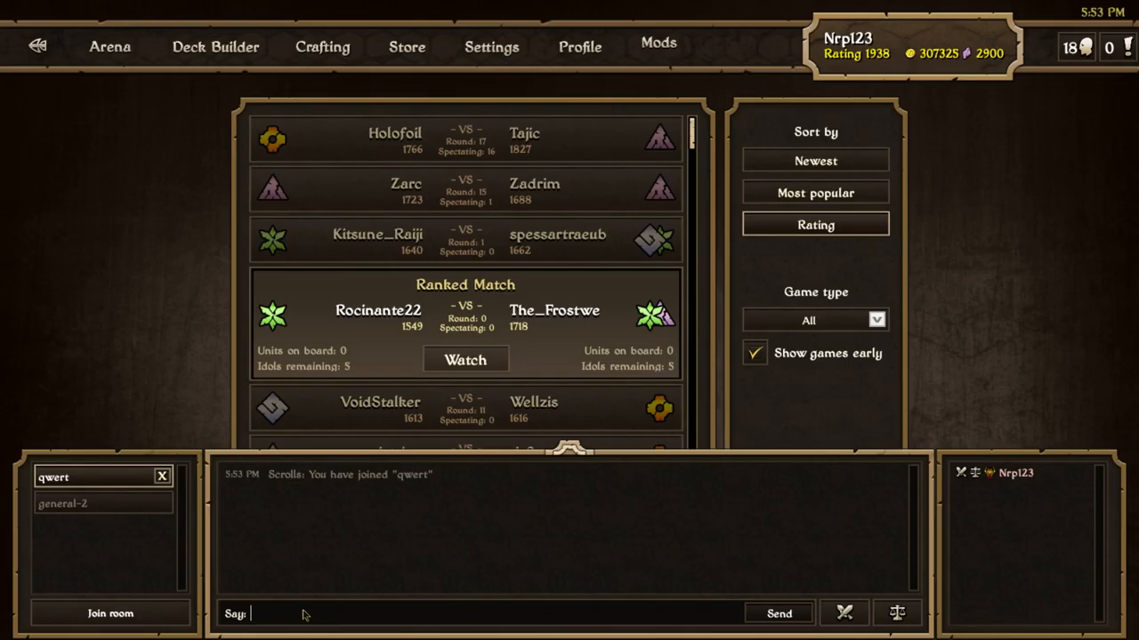
pyautogui.write('https://www.you')
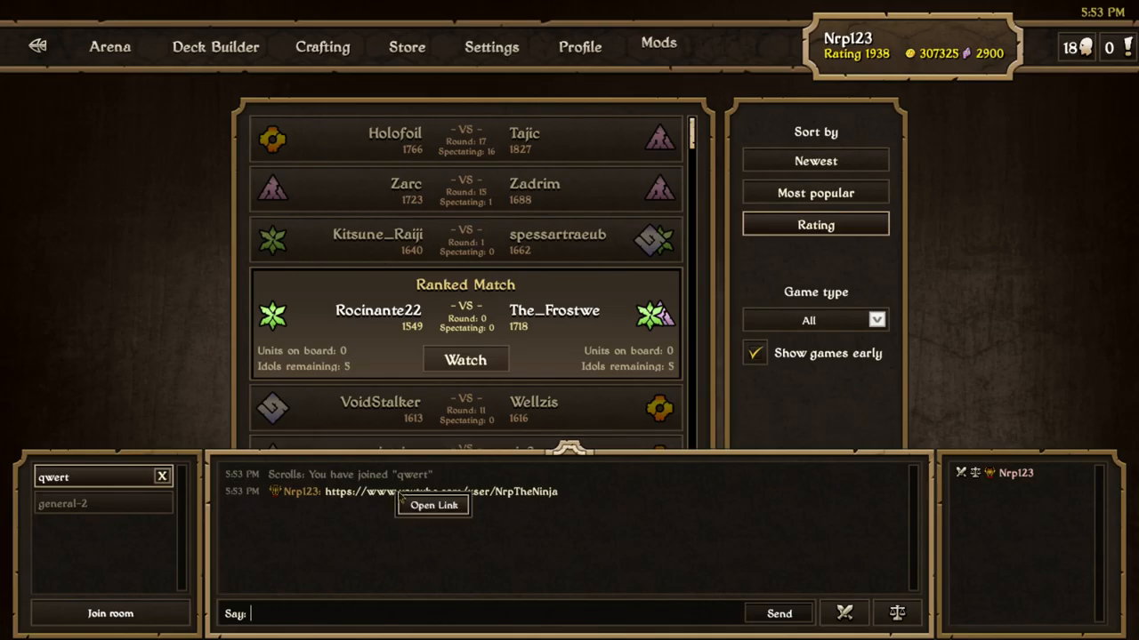
pyautogui.moveTo(354, 519)
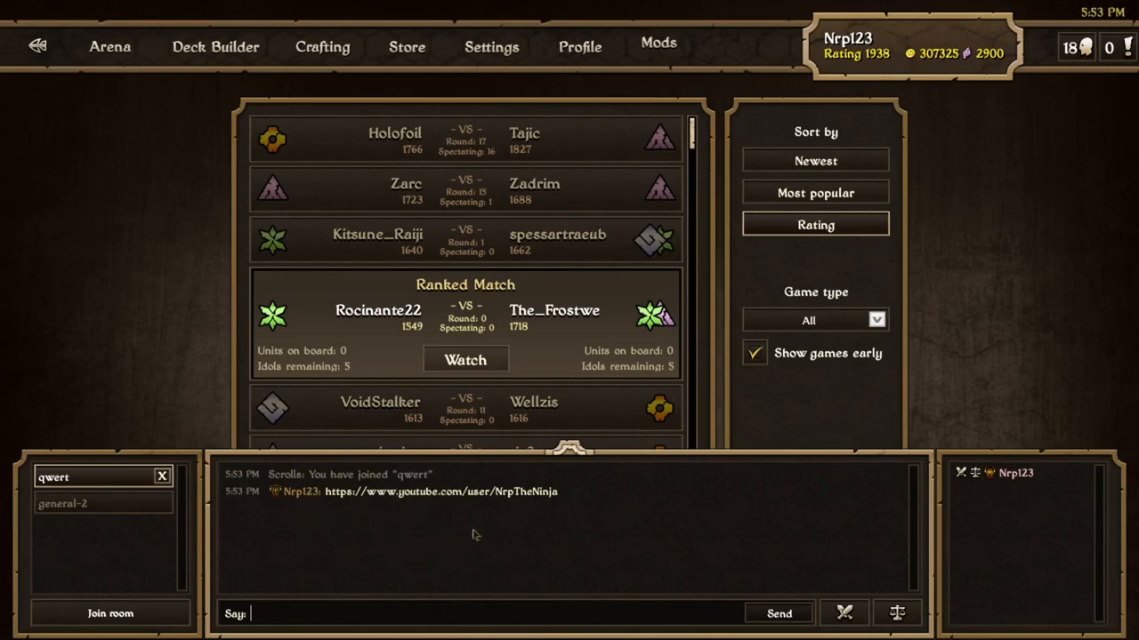
pyautogui.moveTo(488, 583)
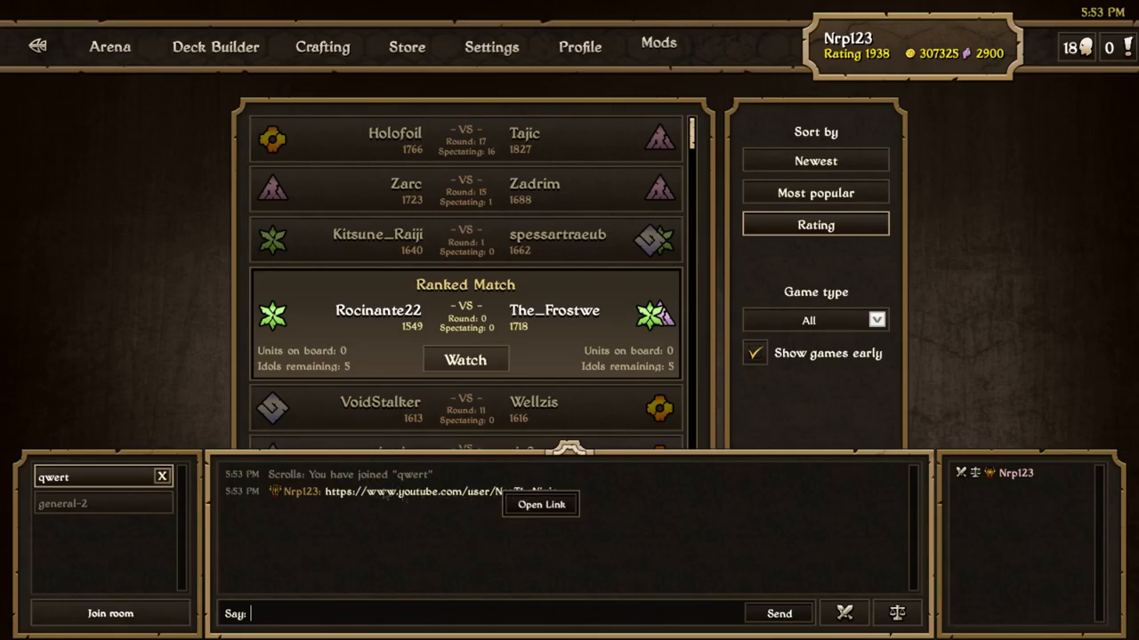
pyautogui.moveTo(545, 516)
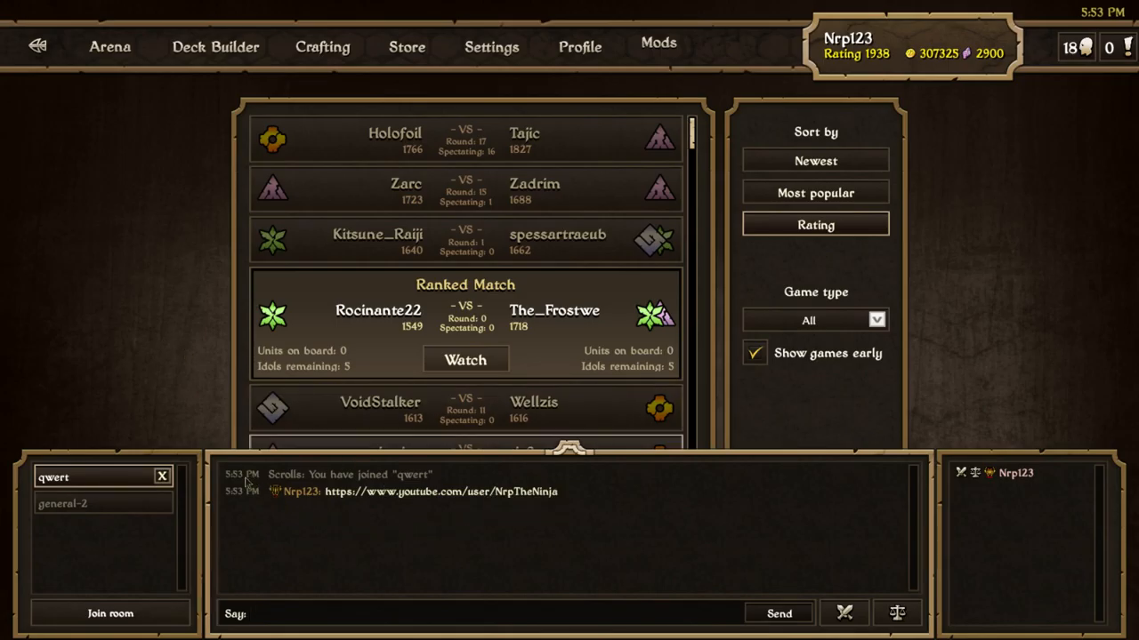
# Close the qwert room and watch the top ranked match in the spectate list.
pyautogui.click(62, 503)
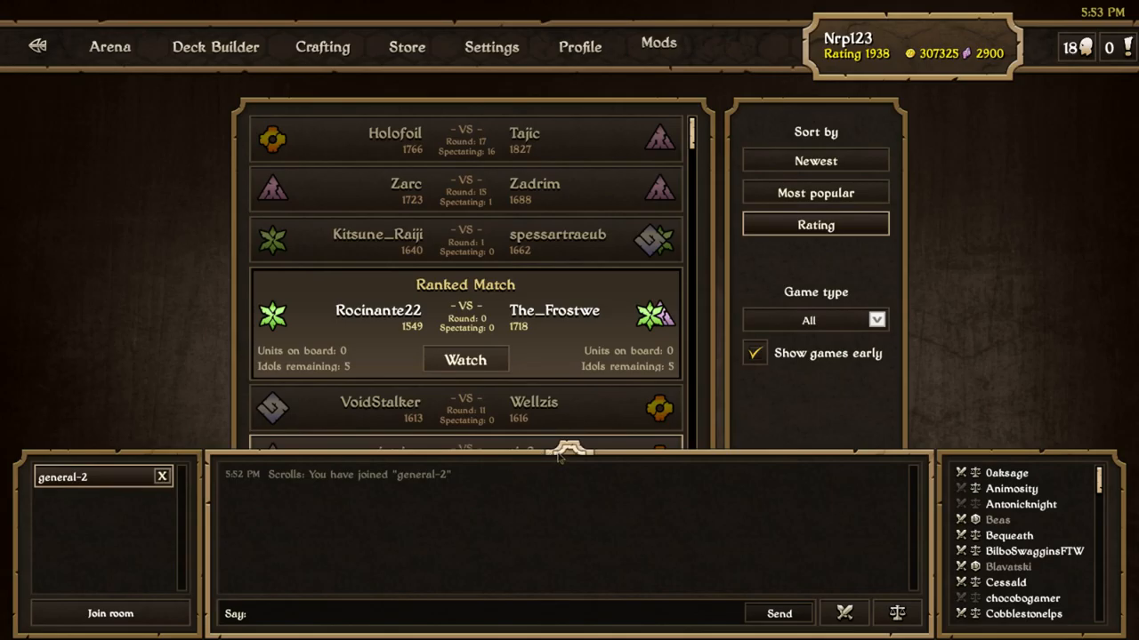
pyautogui.moveTo(560, 455)
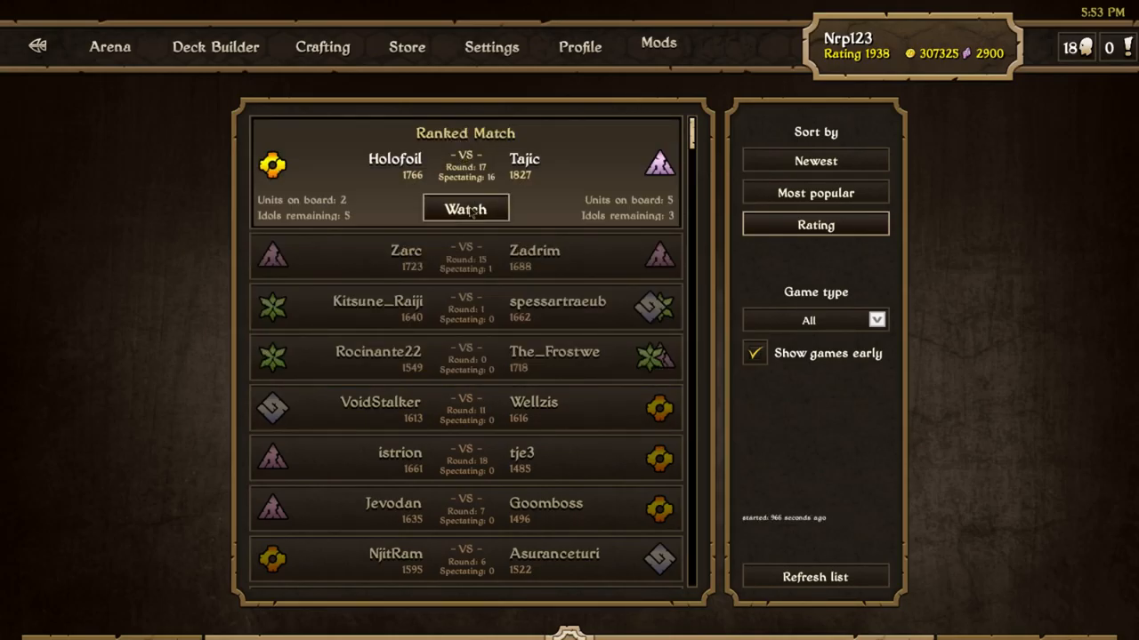
pyautogui.click(465, 209)
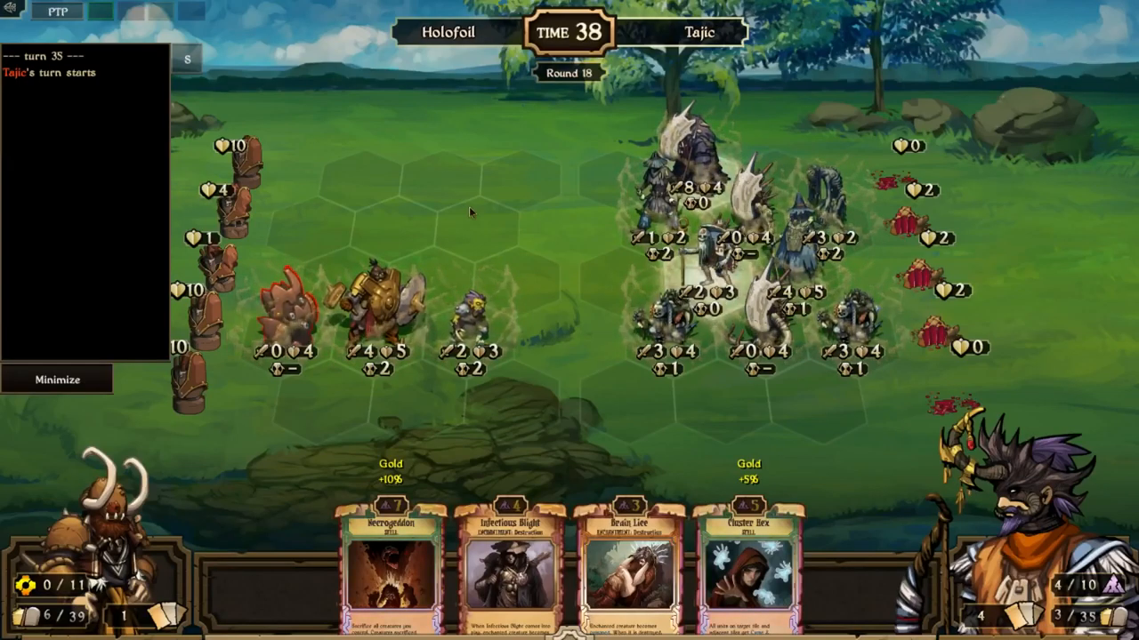